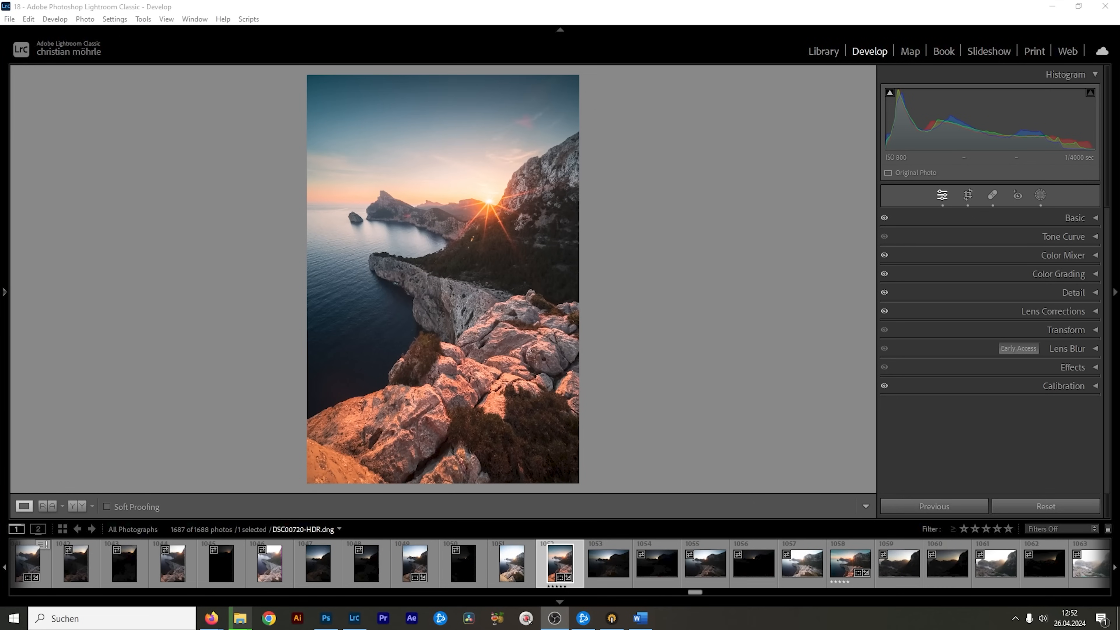
Step: In Calibration, nudge the shadows tint and bring blue primary saturation to −22
{"action": "left_click", "coordinate": [1063, 385]}
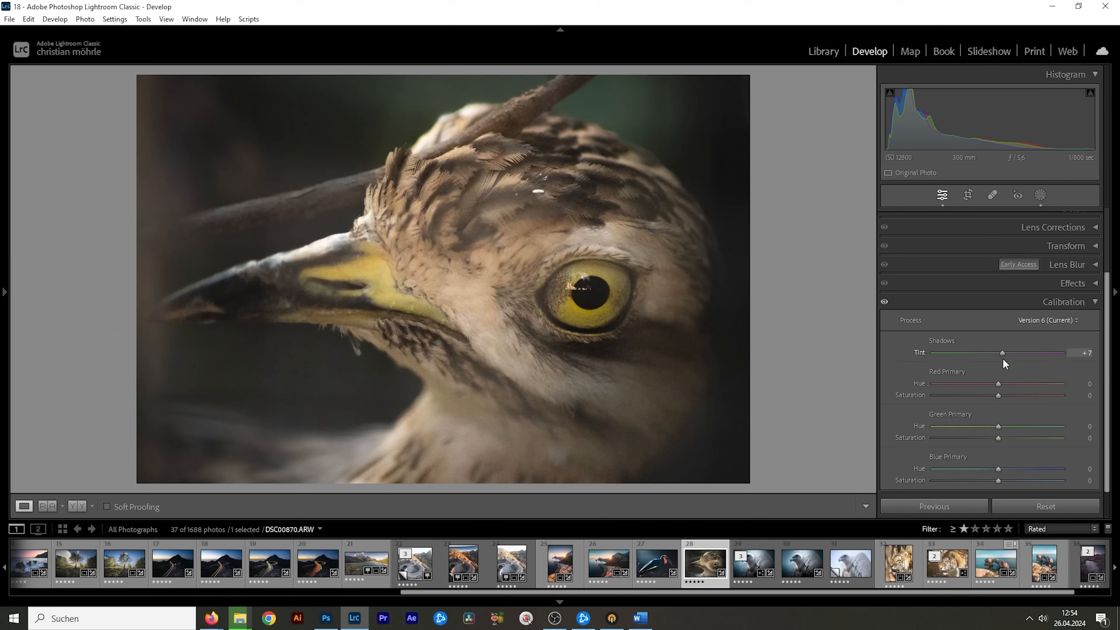
{"action": "left_click_drag", "start_coordinate": [1001, 352], "coordinate": [989, 352]}
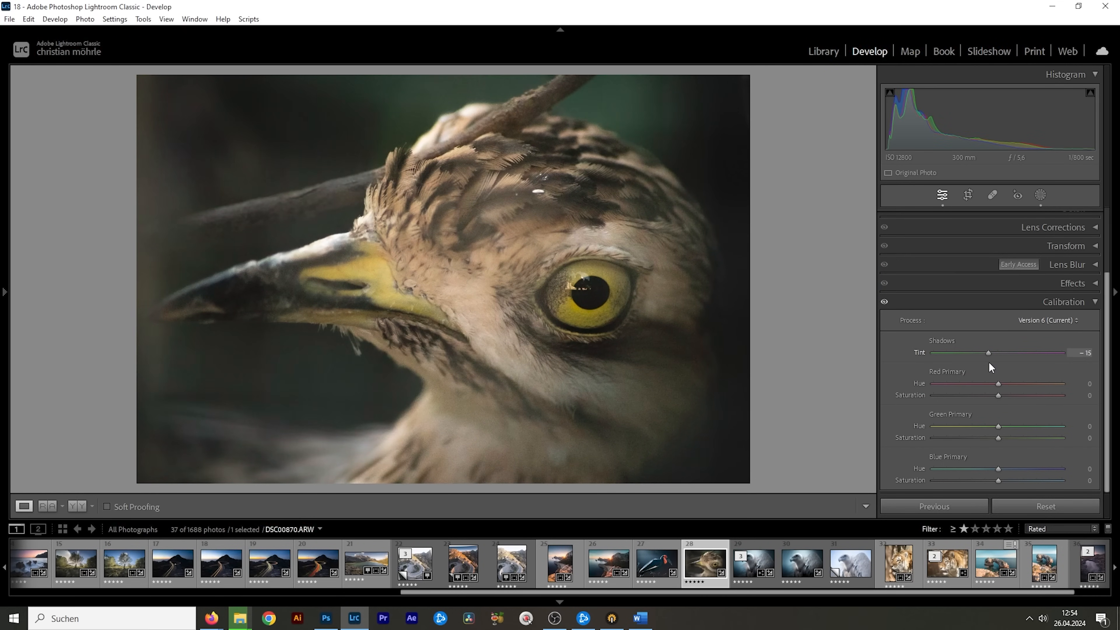
{"action": "left_click_drag", "start_coordinate": [989, 352], "coordinate": [1010, 352]}
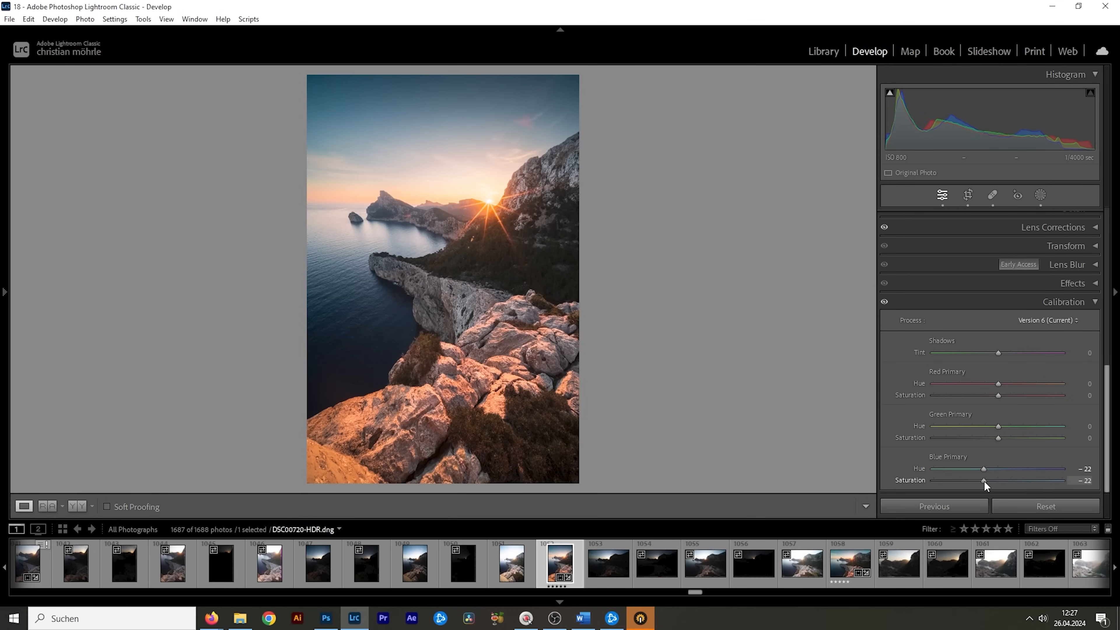
{"action": "left_click_drag", "start_coordinate": [998, 427], "coordinate": [1007, 426]}
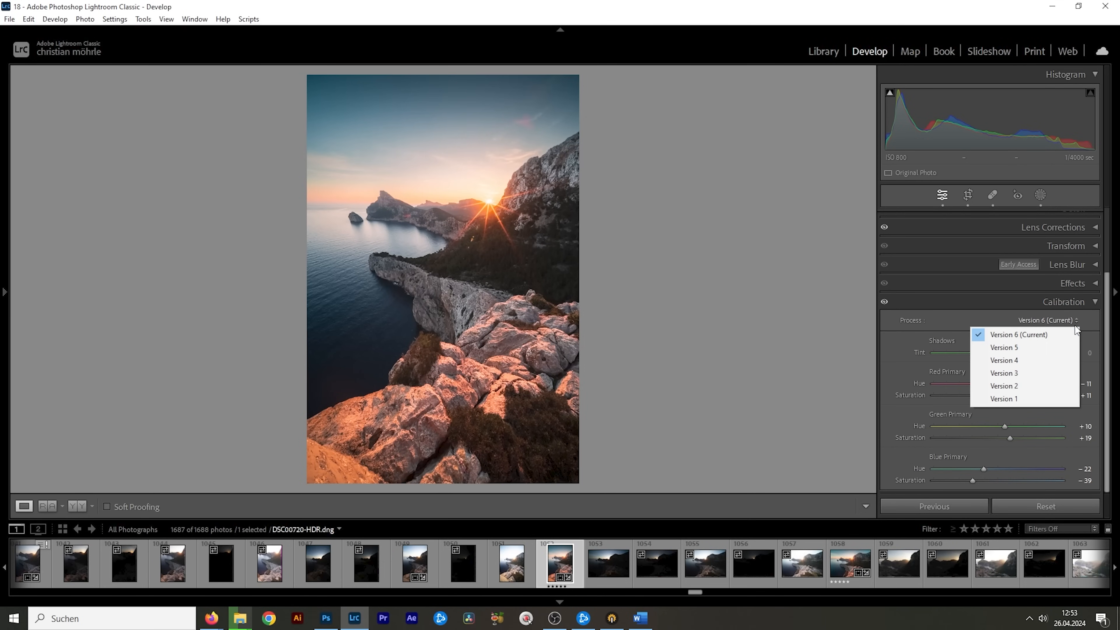
{"action": "mouse_move", "coordinate": [1003, 360]}
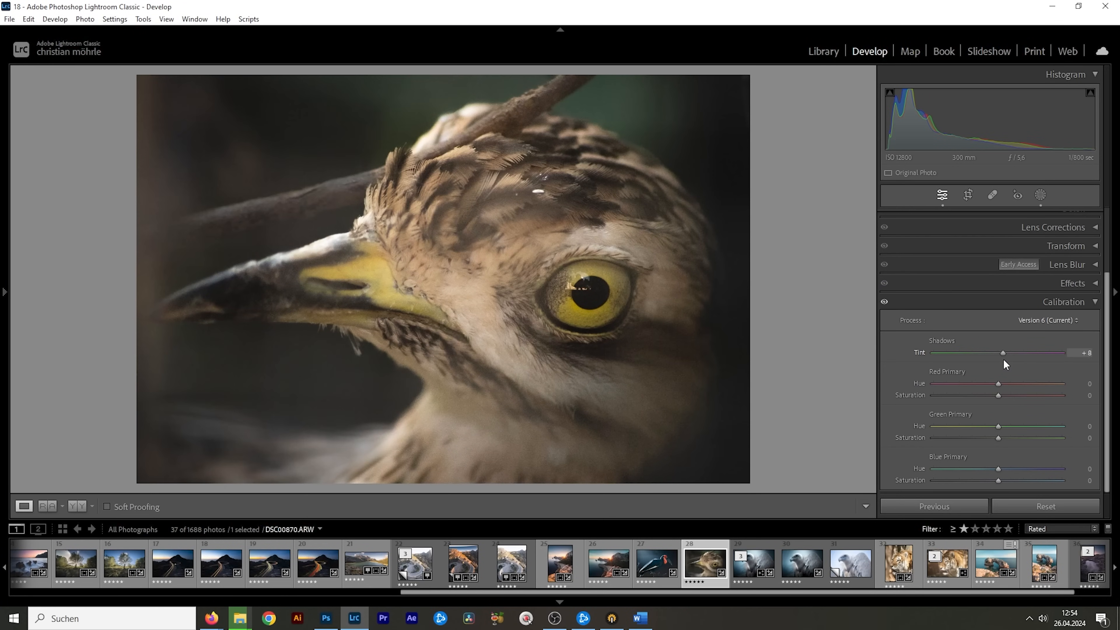
Step: Swing the Calibration shadows tint between green and magenta to compare both looks
{"action": "left_click_drag", "start_coordinate": [1001, 353], "coordinate": [1030, 352]}
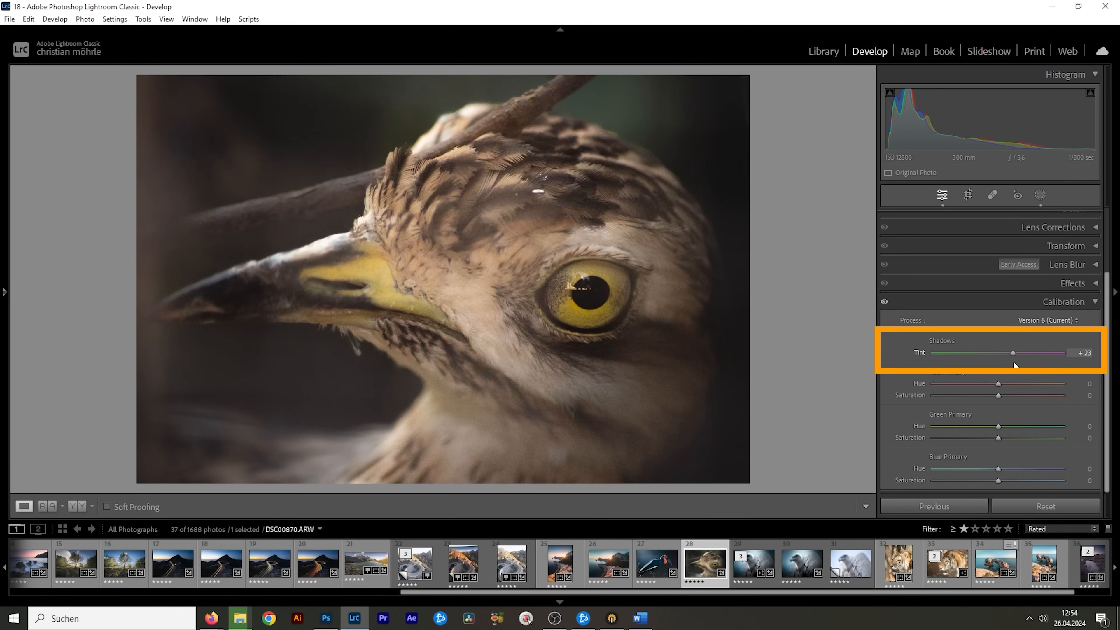
{"action": "left_click_drag", "start_coordinate": [1031, 352], "coordinate": [979, 352]}
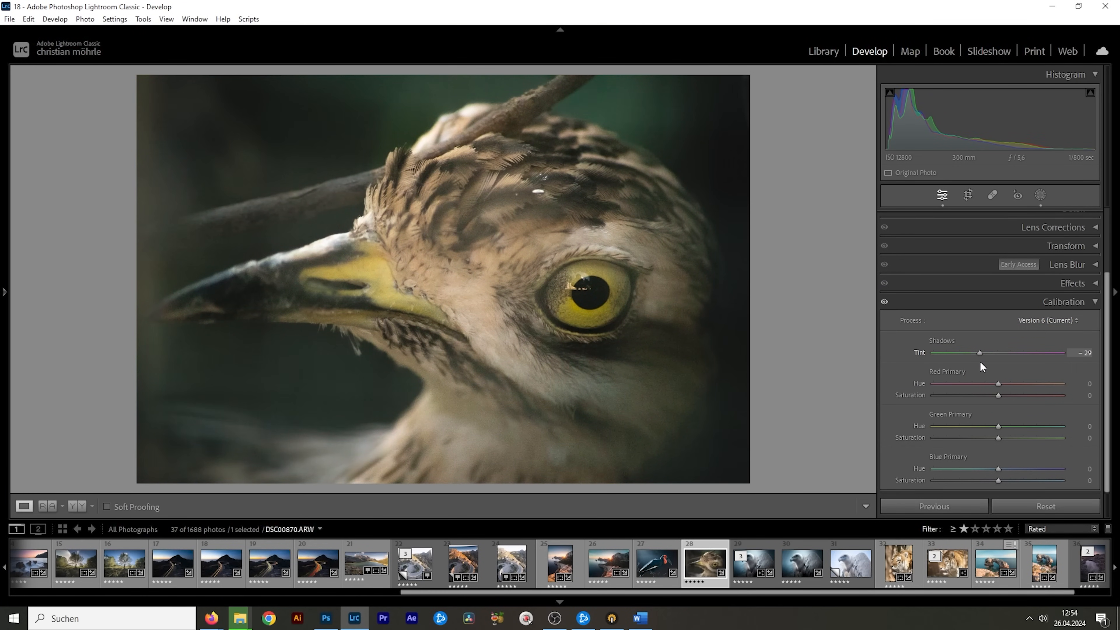
{"action": "left_click_drag", "start_coordinate": [979, 352], "coordinate": [1007, 353]}
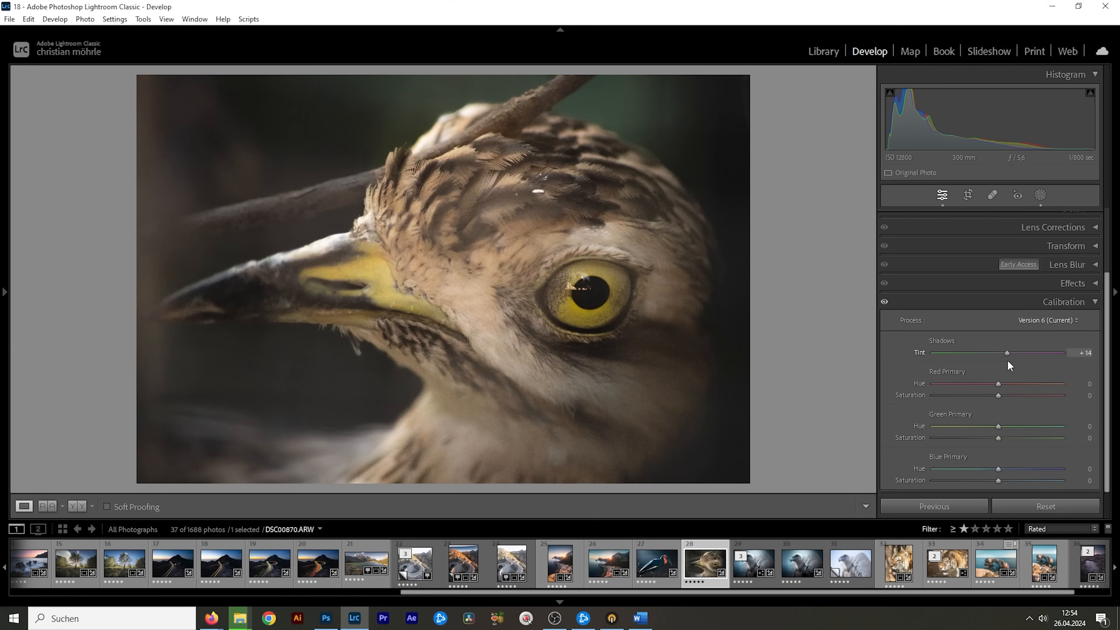
{"action": "left_click_drag", "start_coordinate": [1007, 352], "coordinate": [1003, 352]}
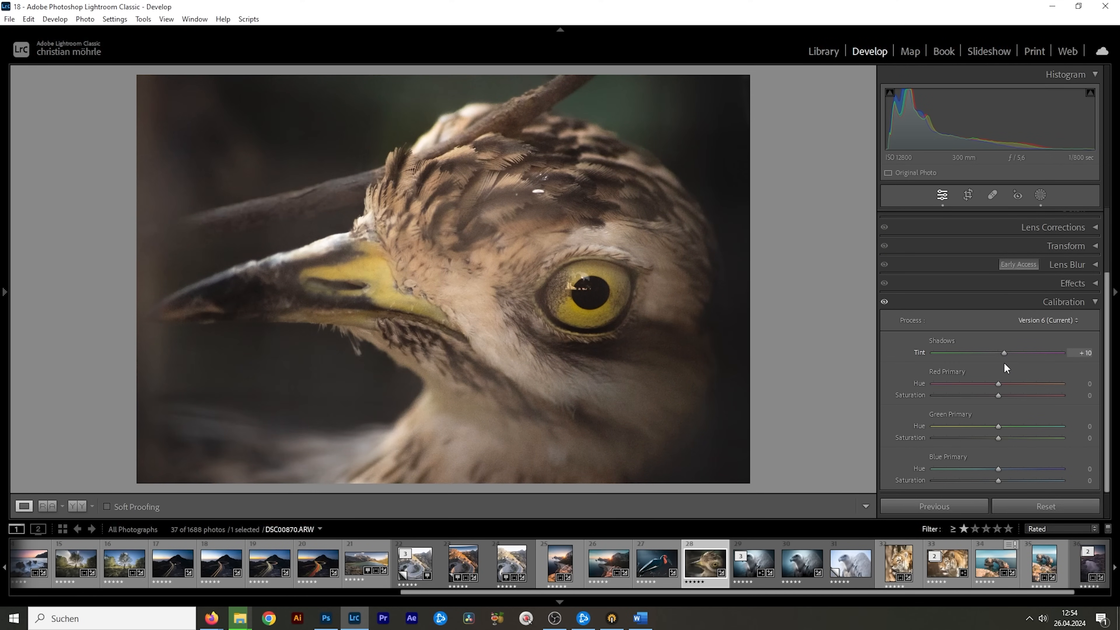
{"action": "left_click_drag", "start_coordinate": [1002, 352], "coordinate": [988, 352]}
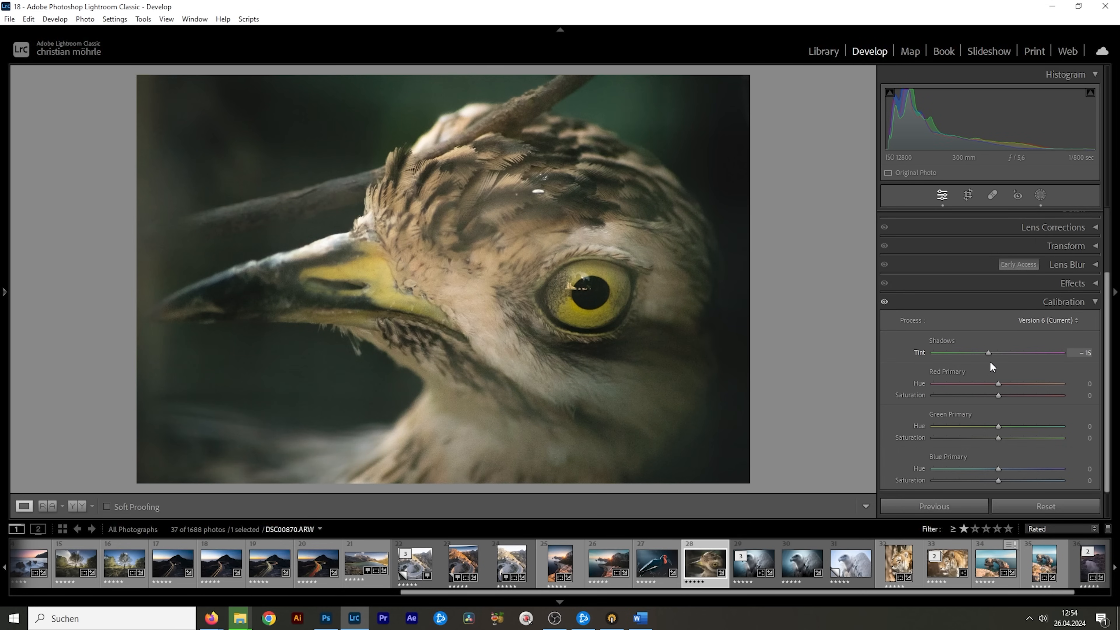
{"action": "left_click_drag", "start_coordinate": [987, 352], "coordinate": [1010, 352]}
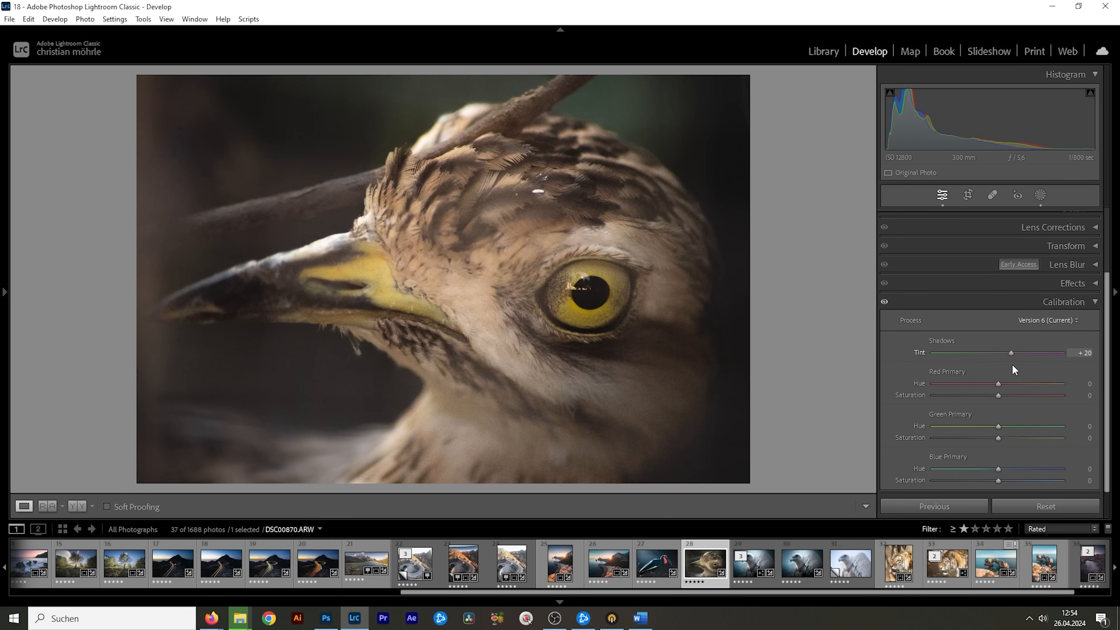
{"action": "left_click", "coordinate": [559, 563]}
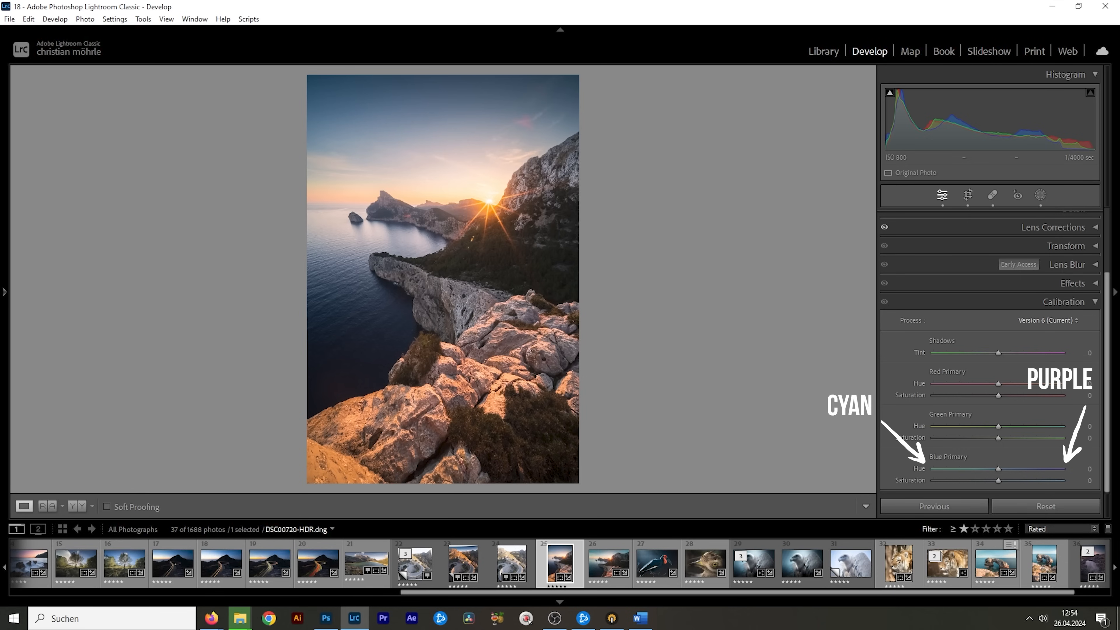
Step: Shift the Calibration blue primary hue left toward cyan on the cliff photo
{"action": "left_click_drag", "start_coordinate": [998, 468], "coordinate": [964, 468]}
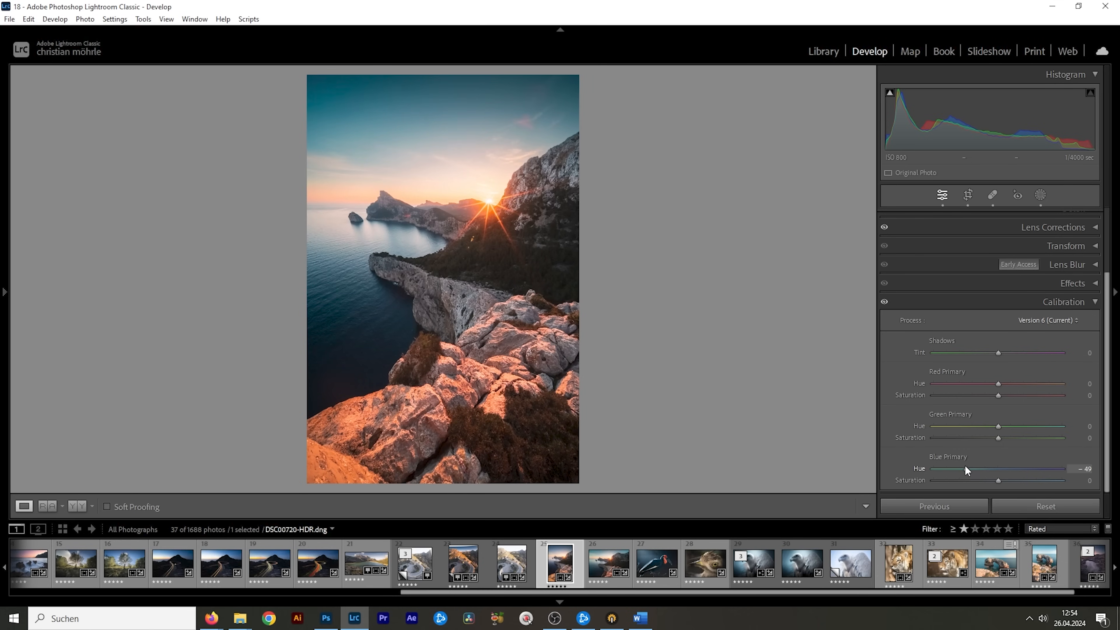
{"action": "left_click_drag", "start_coordinate": [998, 468], "coordinate": [971, 468]}
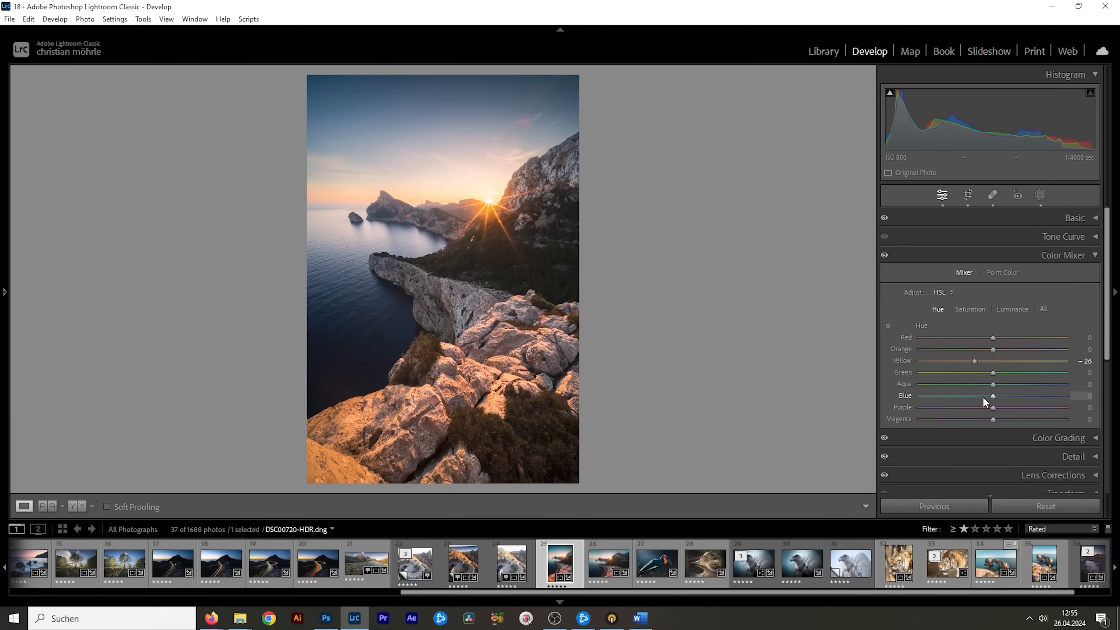
Step: Shift the blue tones toward teal, leaving the blue primary hue at −46
{"action": "left_click_drag", "start_coordinate": [991, 396], "coordinate": [962, 395]}
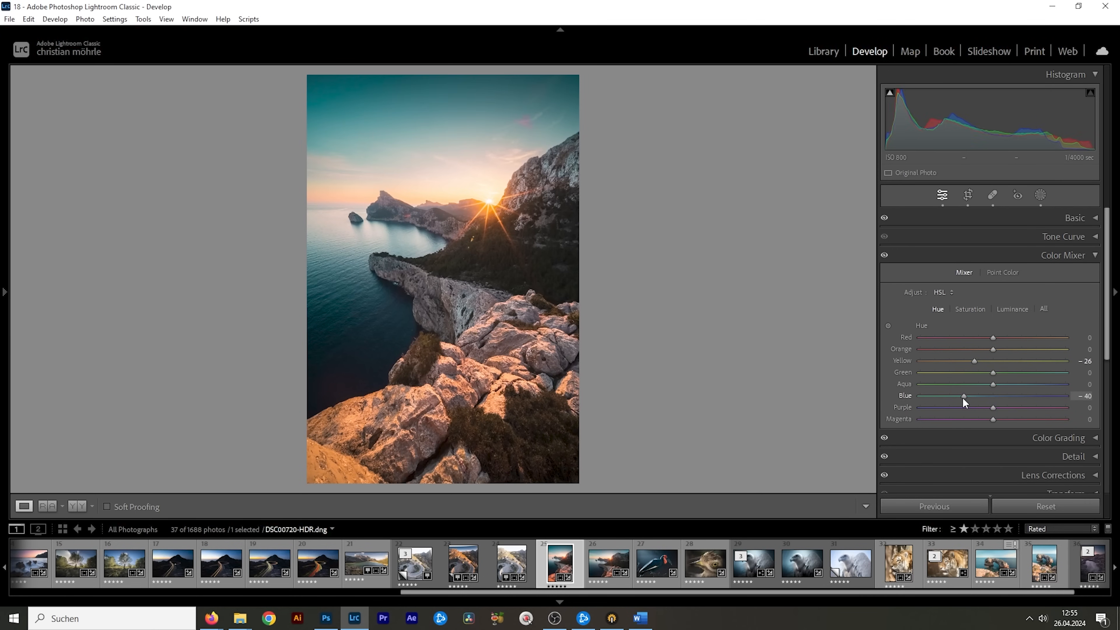
{"action": "left_click_drag", "start_coordinate": [963, 395], "coordinate": [960, 395]}
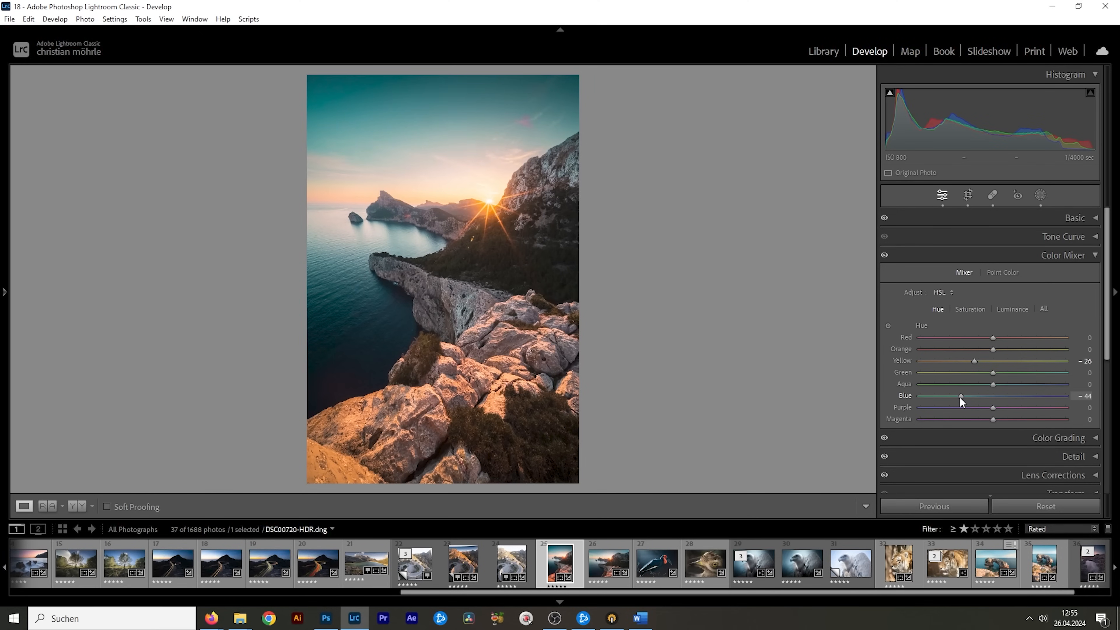
{"action": "left_click_drag", "start_coordinate": [961, 396], "coordinate": [946, 396]}
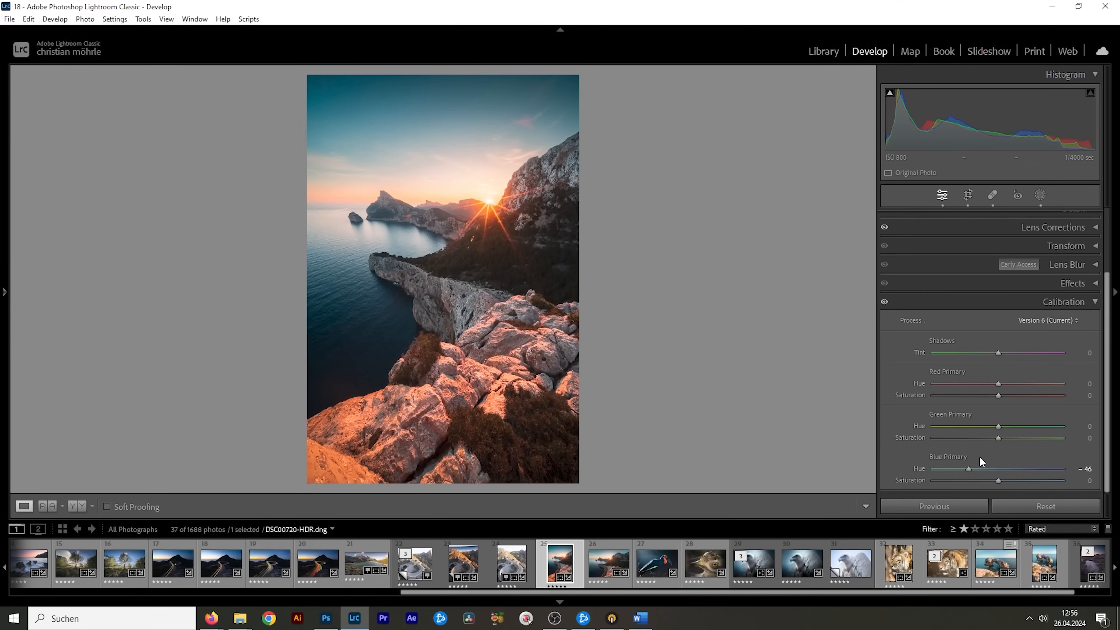
Step: Drain blue primary saturation to −100, then raise it to +43
{"action": "left_click_drag", "start_coordinate": [998, 480], "coordinate": [969, 479]}
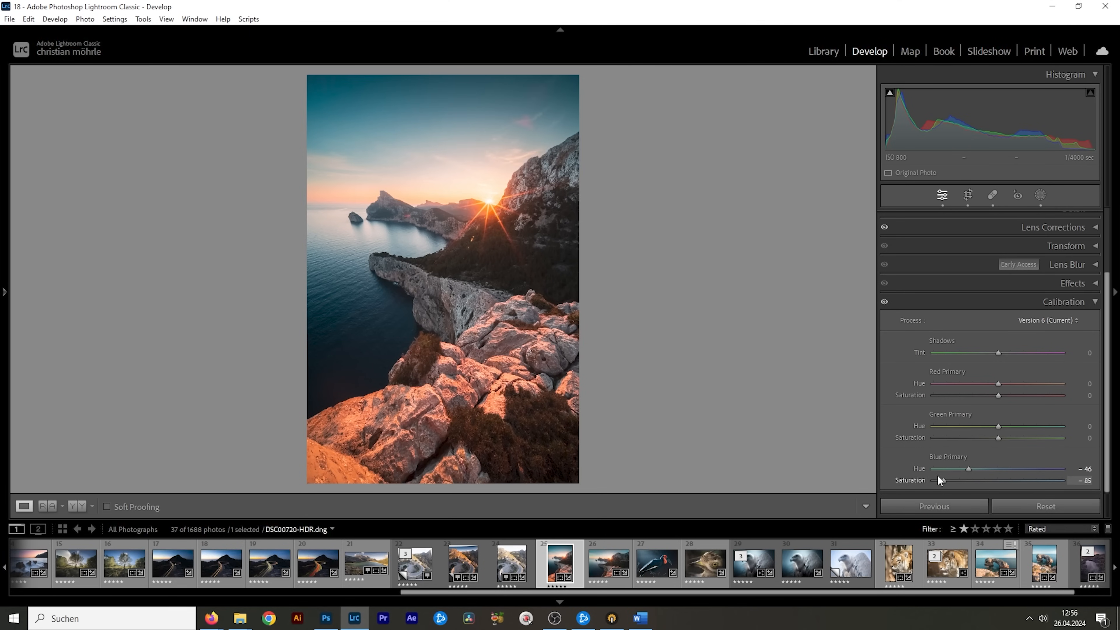
{"action": "left_click_drag", "start_coordinate": [968, 480], "coordinate": [933, 480]}
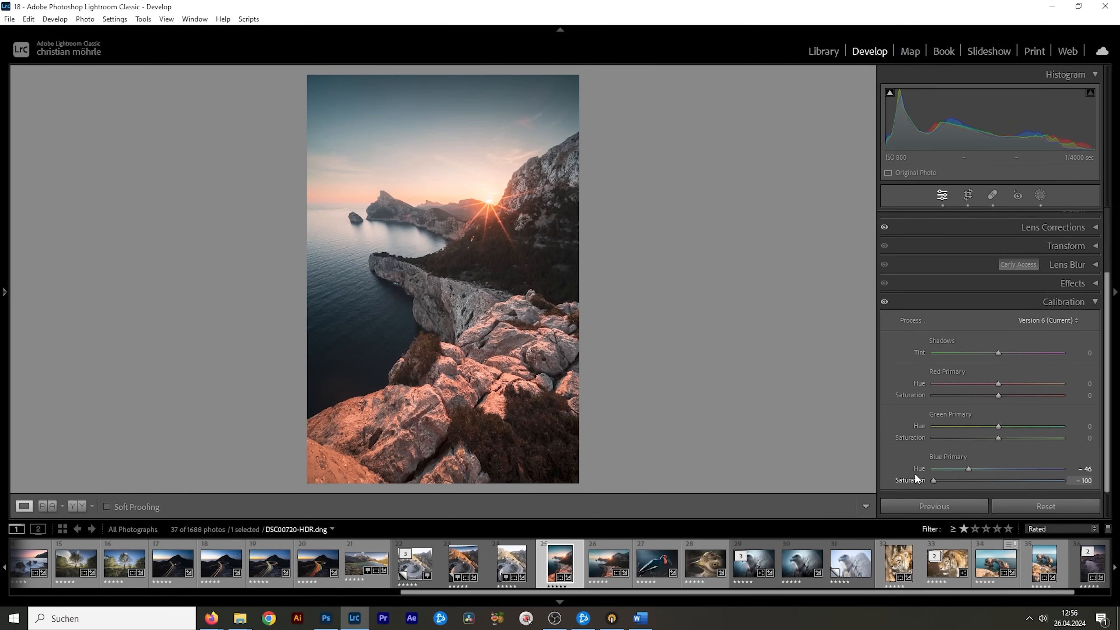
{"action": "left_click_drag", "start_coordinate": [933, 479], "coordinate": [1019, 480]}
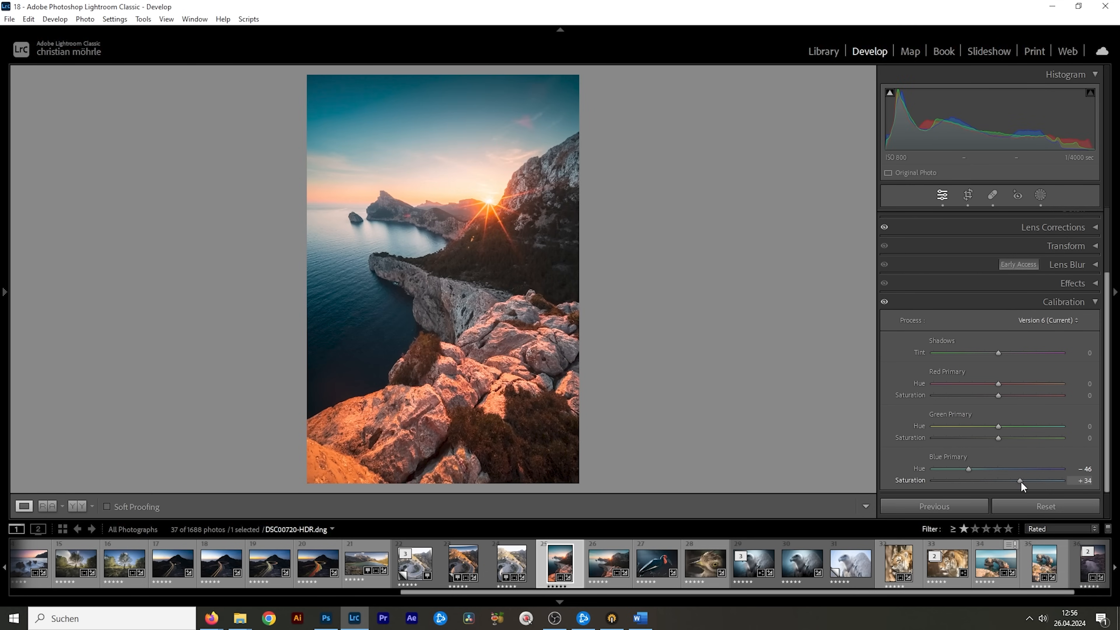
{"action": "left_click_drag", "start_coordinate": [1019, 480], "coordinate": [1026, 480]}
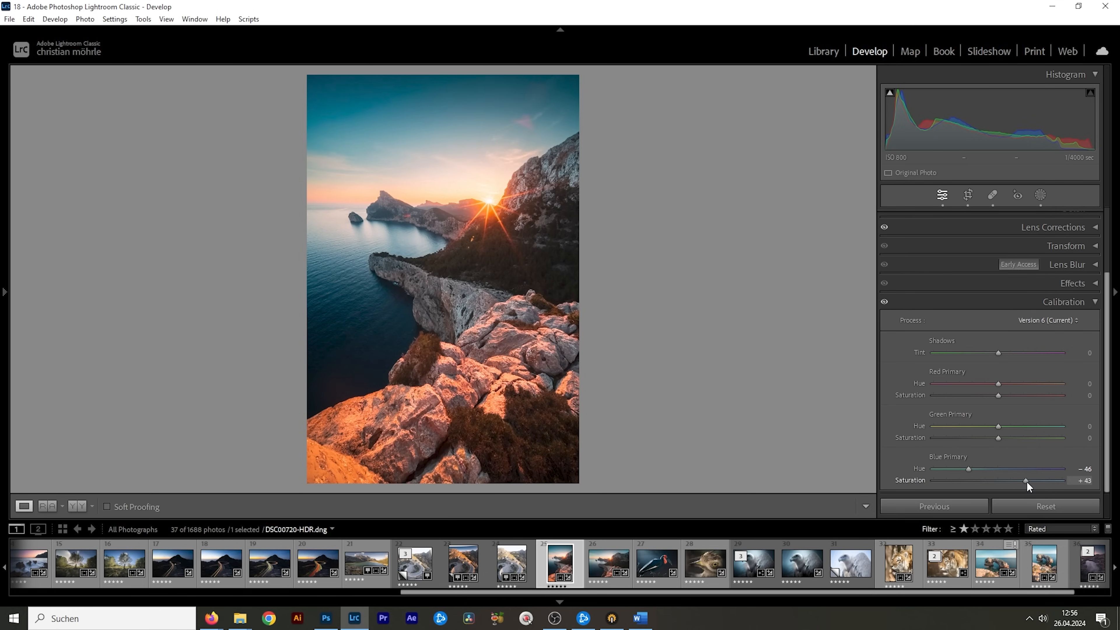
{"action": "left_click_drag", "start_coordinate": [1027, 480], "coordinate": [1021, 480]}
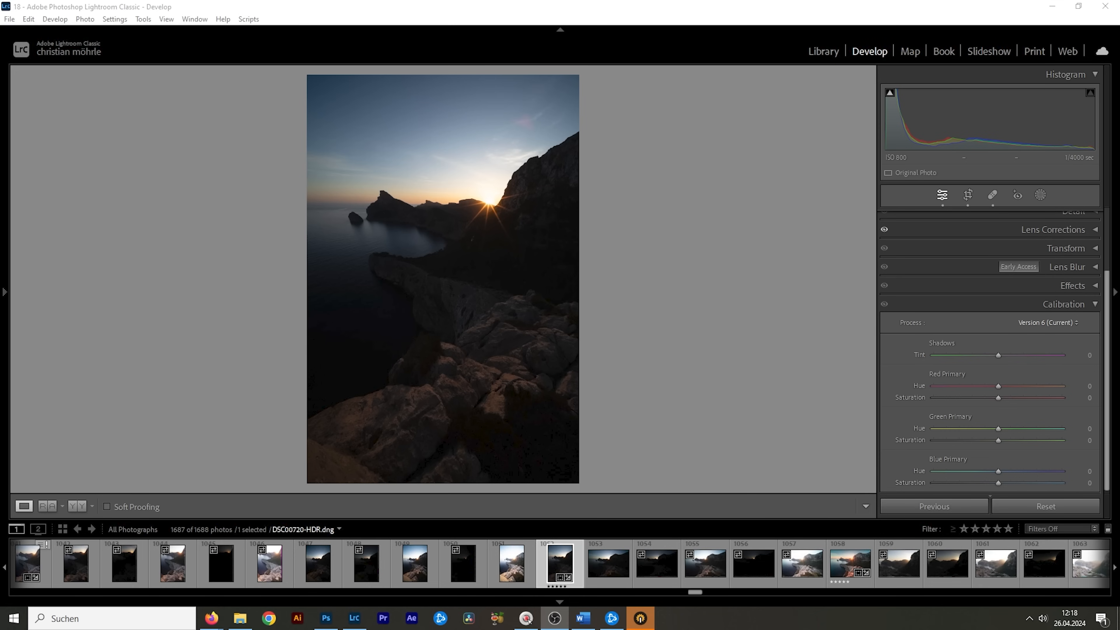
{"action": "mouse_move", "coordinate": [719, 338]}
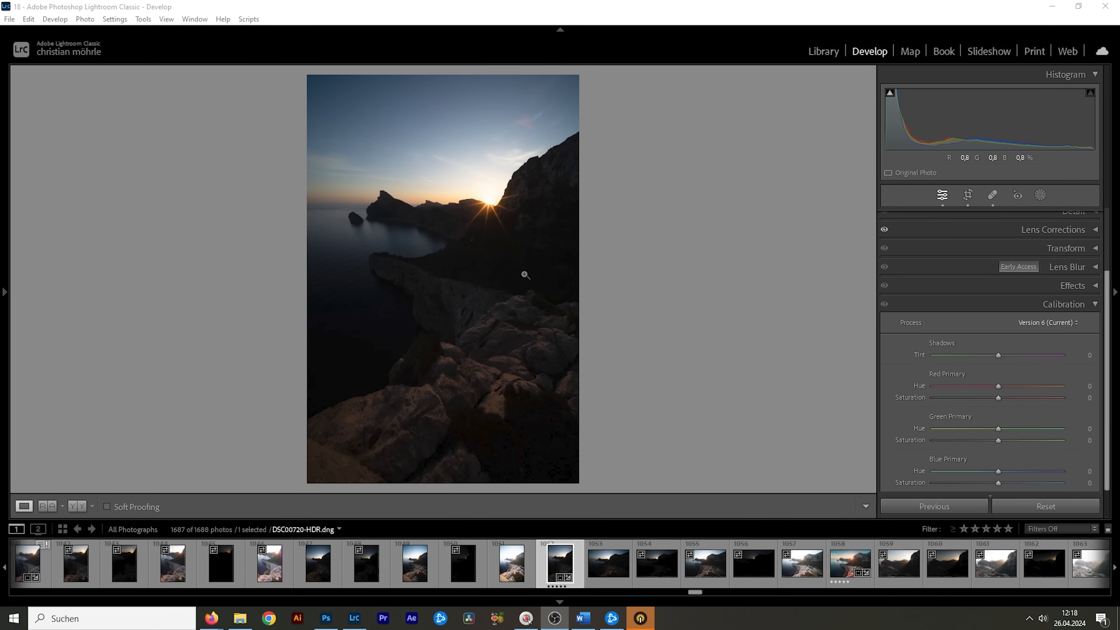
{"action": "mouse_move", "coordinate": [489, 210]}
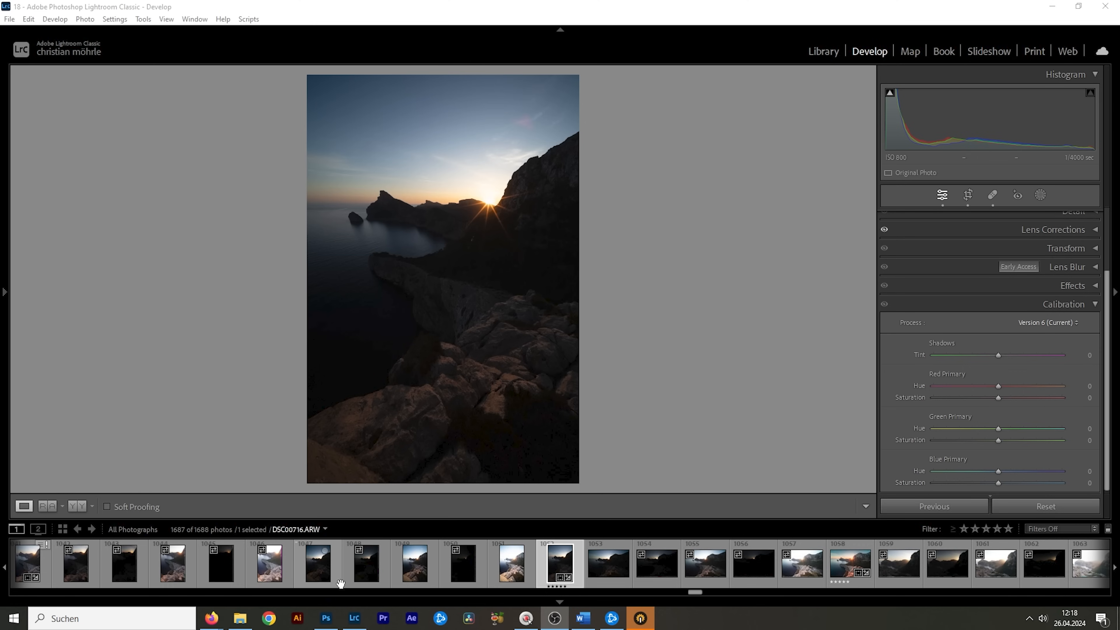
{"action": "left_click", "coordinate": [317, 563]}
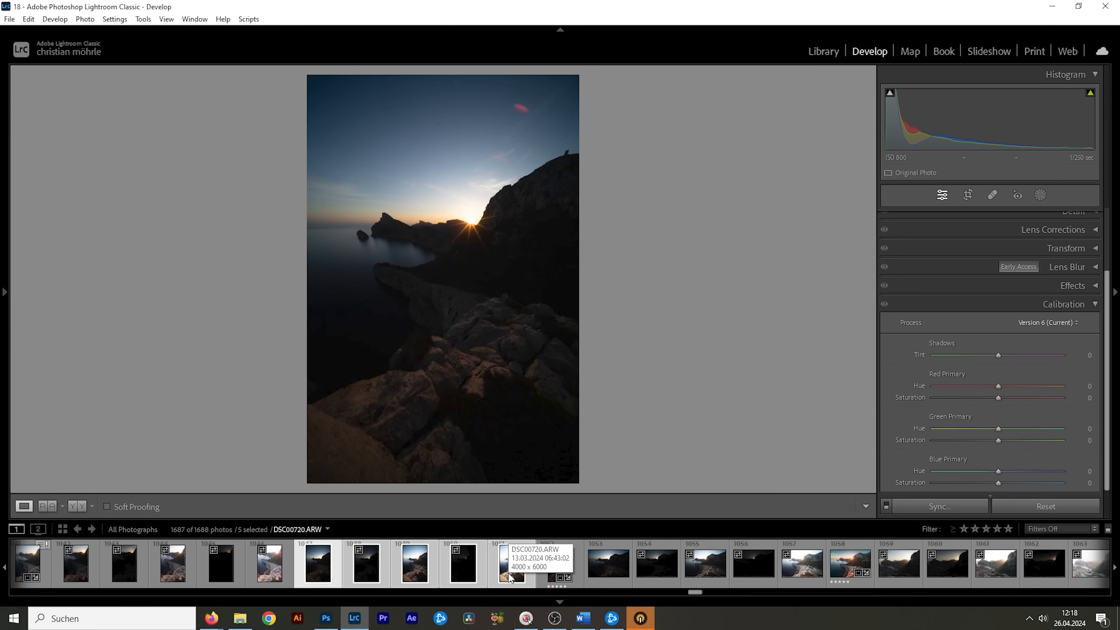
{"action": "right_click", "coordinate": [512, 564]}
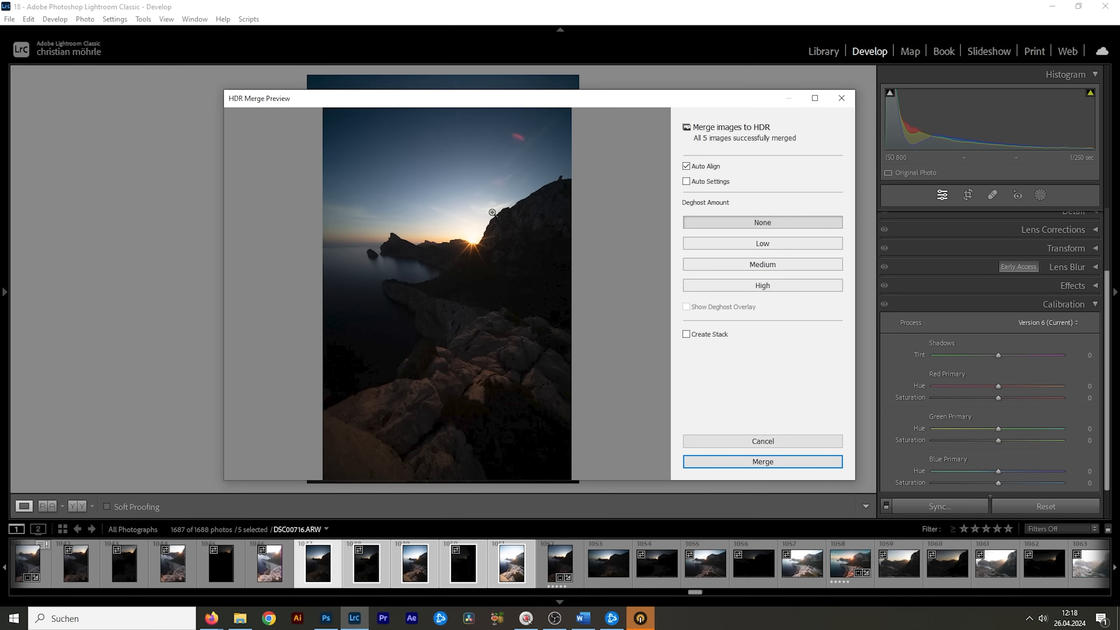
{"action": "left_click", "coordinate": [687, 166]}
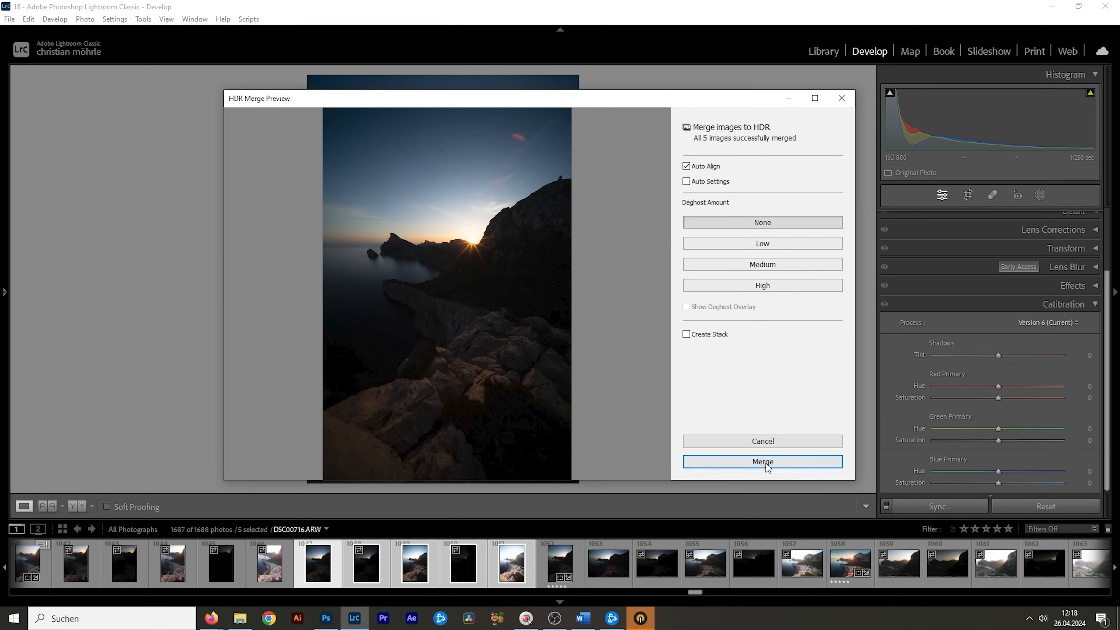
{"action": "left_click", "coordinate": [761, 461]}
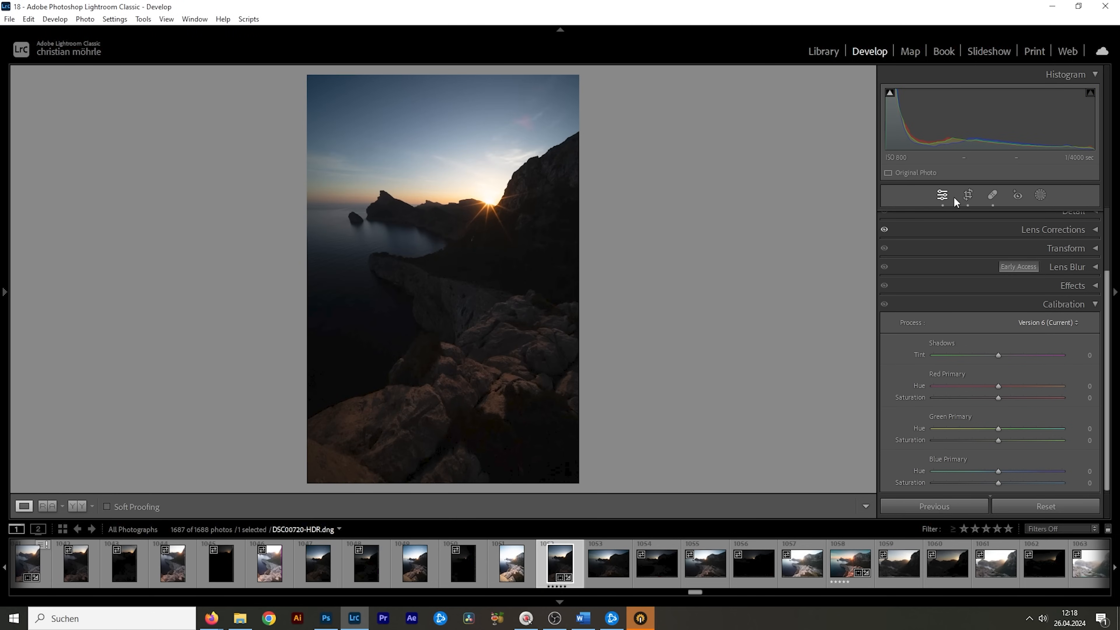
{"action": "left_click", "coordinate": [967, 194]}
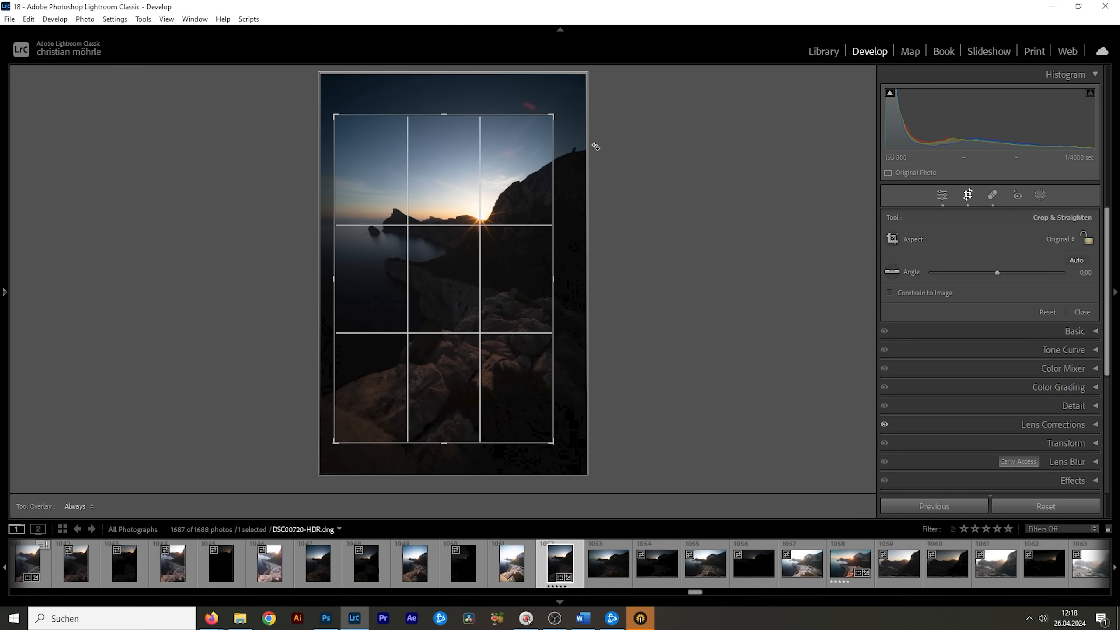
{"action": "mouse_move", "coordinate": [482, 54]}
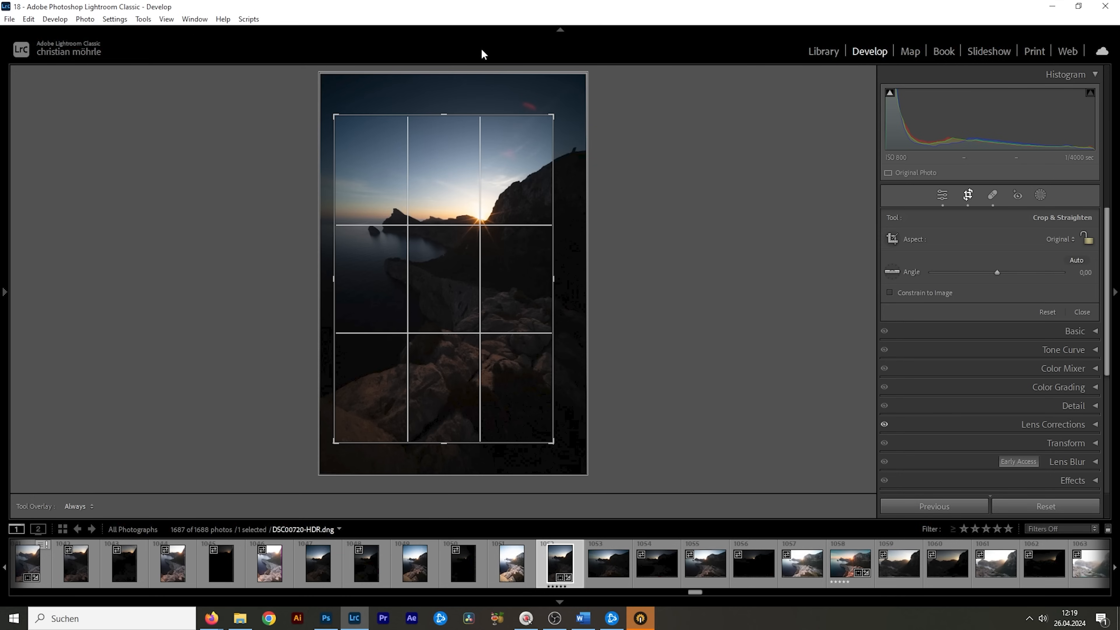
{"action": "left_click", "coordinate": [1081, 312]}
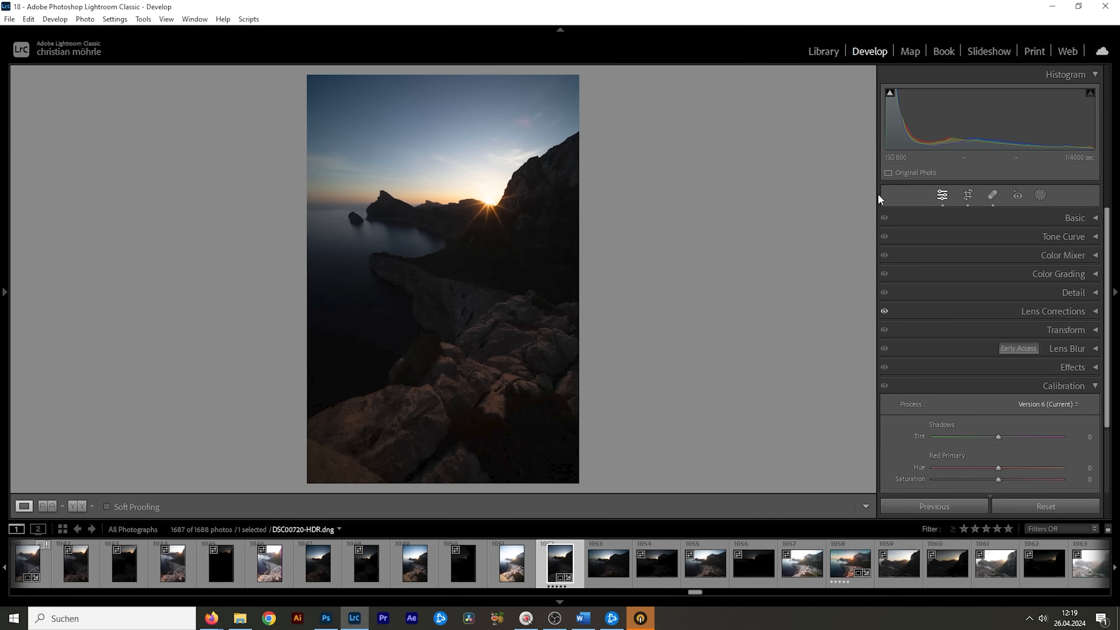
{"action": "mouse_move", "coordinate": [644, 159]}
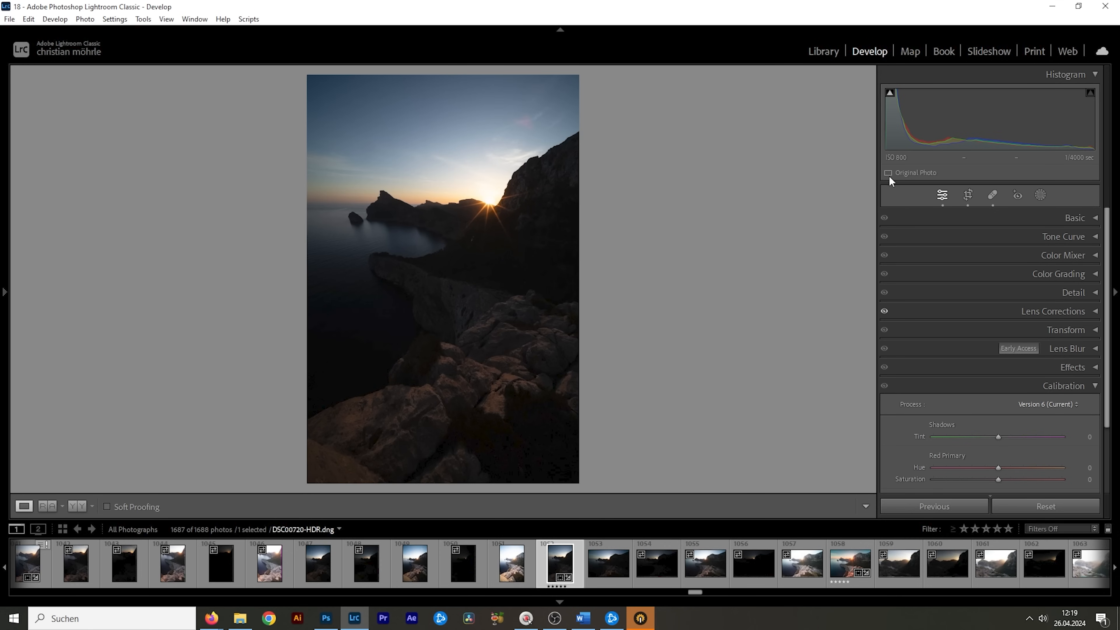
Step: Choose the Adobe Landscape profile and raise exposure to +2.94
{"action": "left_click", "coordinate": [1074, 217]}
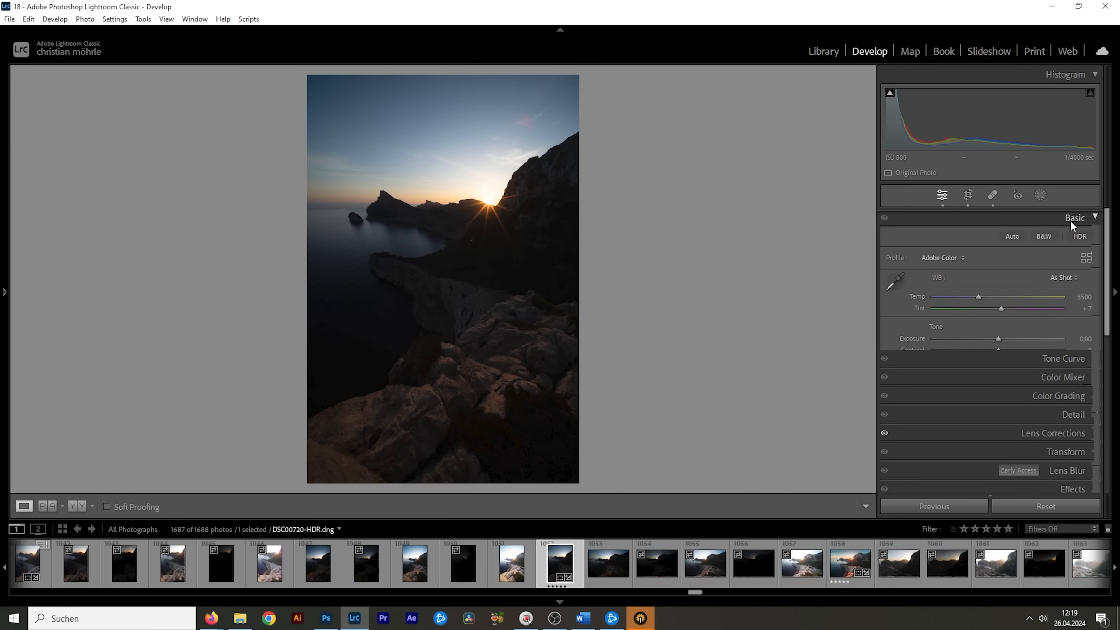
{"action": "left_click", "coordinate": [1074, 218]}
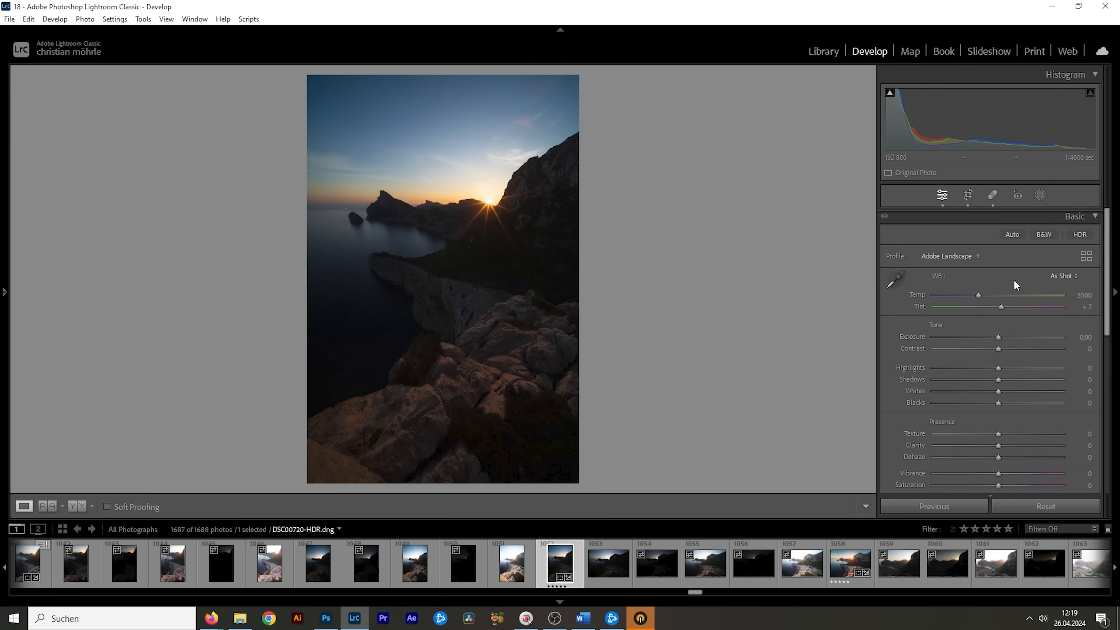
{"action": "mouse_move", "coordinate": [524, 210]}
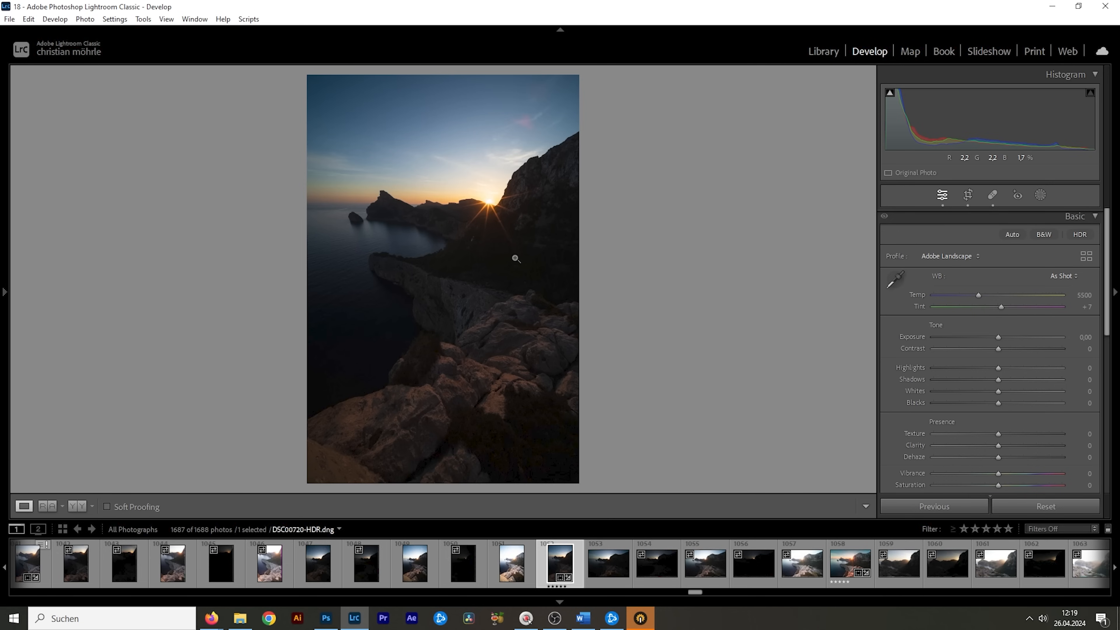
{"action": "left_click_drag", "start_coordinate": [997, 337], "coordinate": [999, 336]}
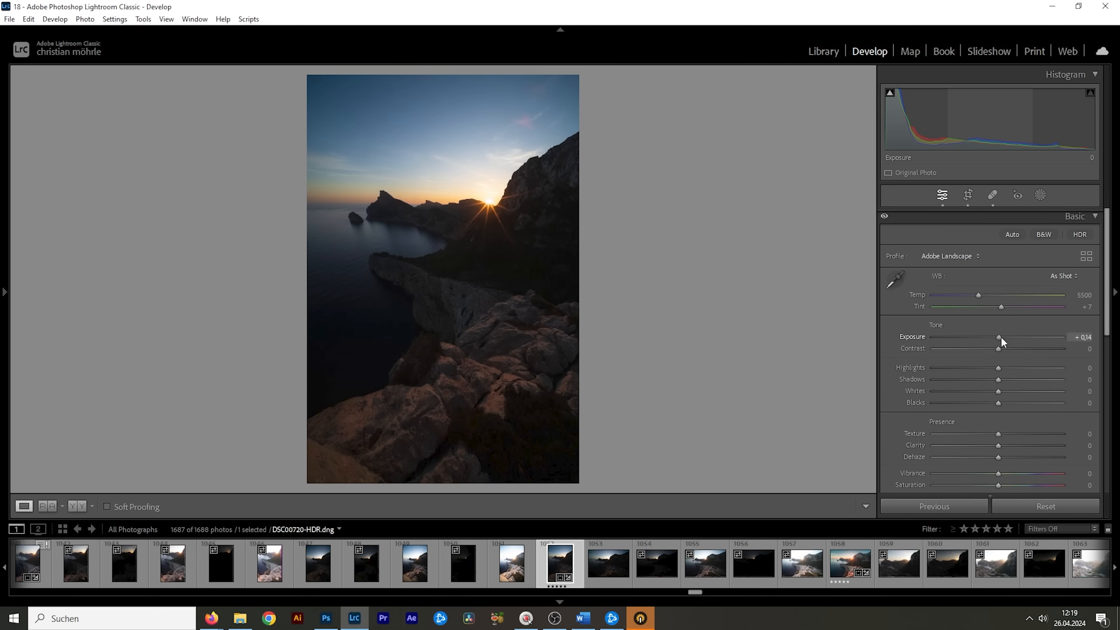
{"action": "left_click_drag", "start_coordinate": [998, 337], "coordinate": [1008, 337]}
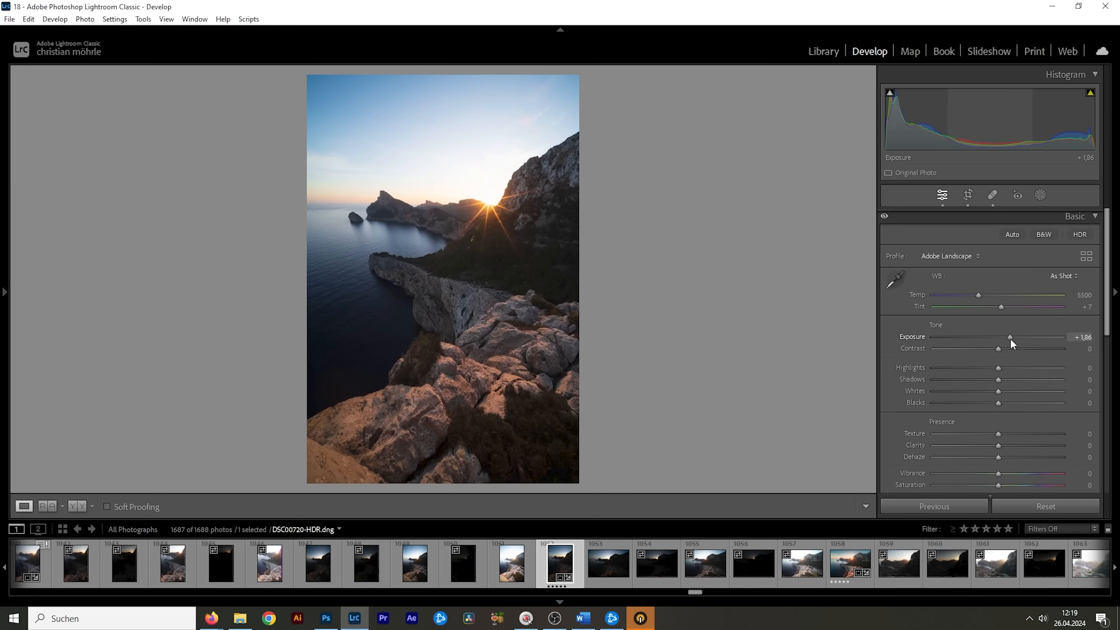
{"action": "left_click_drag", "start_coordinate": [1008, 337], "coordinate": [1014, 336]}
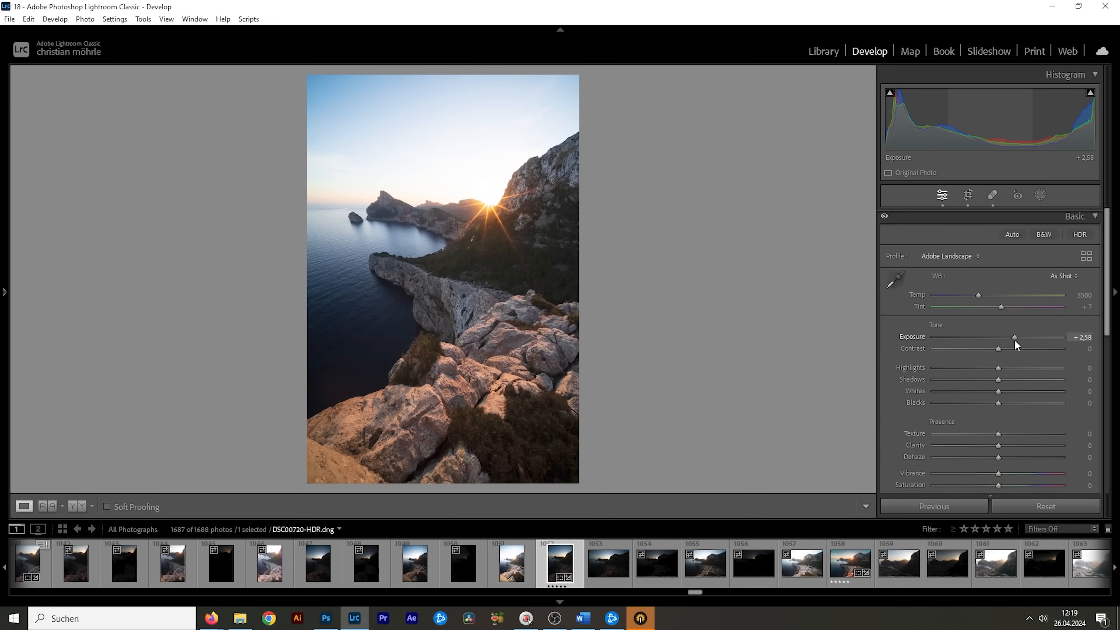
{"action": "left_click_drag", "start_coordinate": [1013, 336], "coordinate": [1017, 336]}
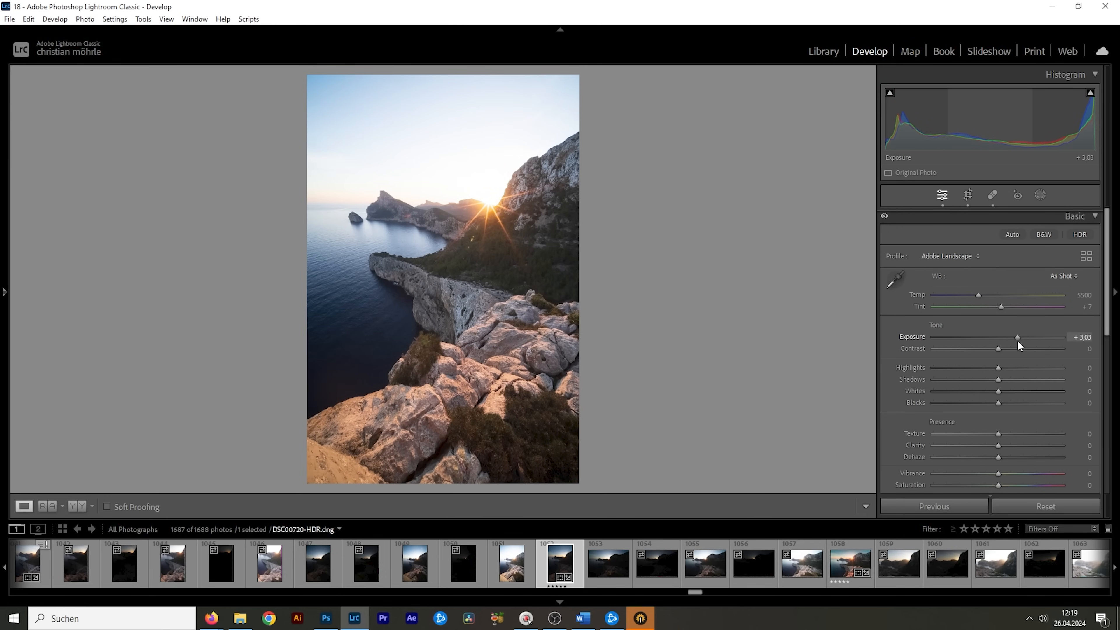
{"action": "left_click_drag", "start_coordinate": [1018, 336], "coordinate": [1015, 337]}
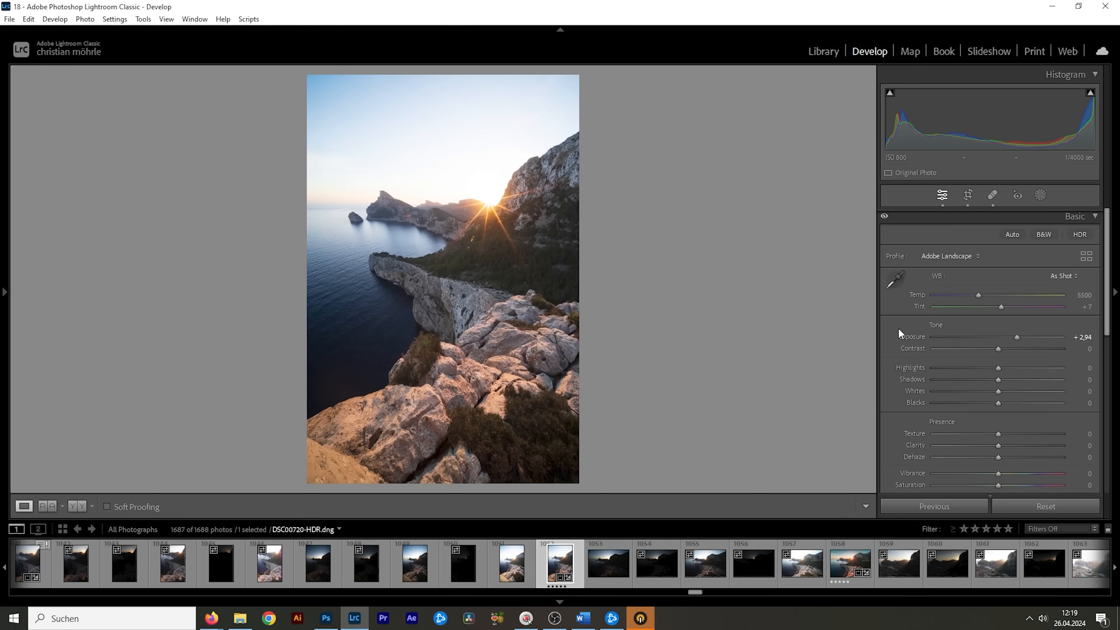
{"action": "mouse_move", "coordinate": [935, 378]}
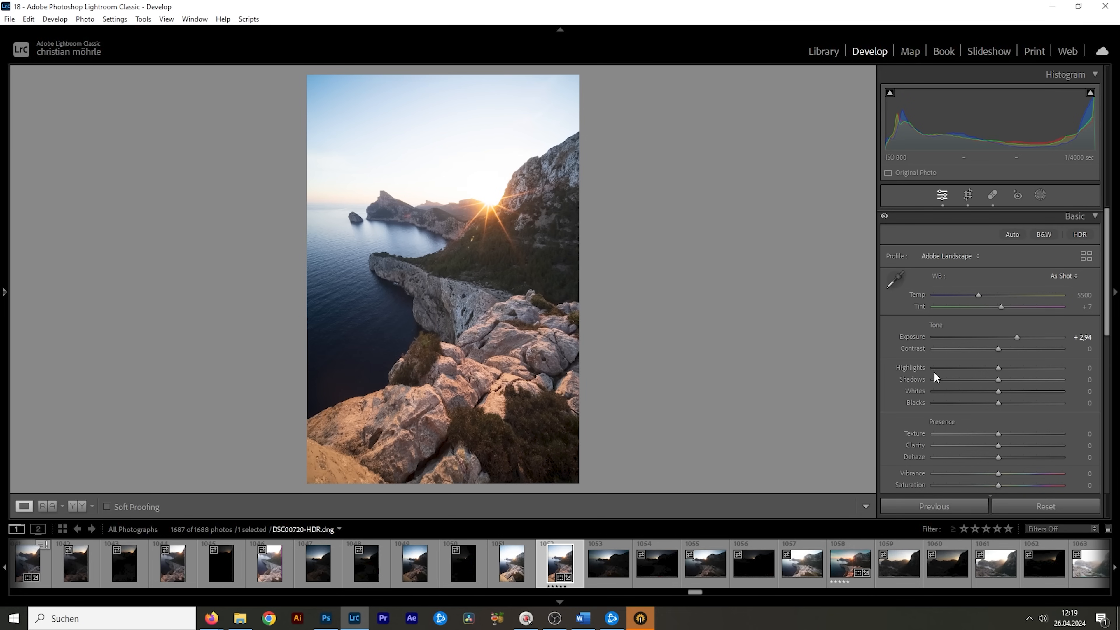
Step: Pull the highlights down to −60 to recover the bright sky
{"action": "left_click_drag", "start_coordinate": [999, 369], "coordinate": [980, 370]}
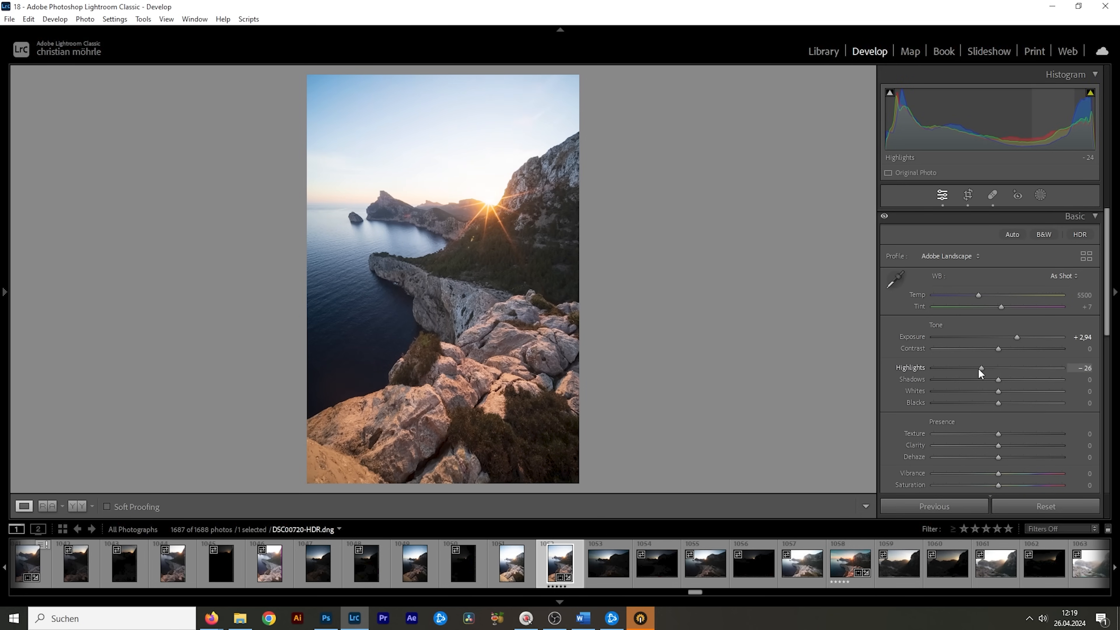
{"action": "left_click_drag", "start_coordinate": [980, 366], "coordinate": [961, 367]}
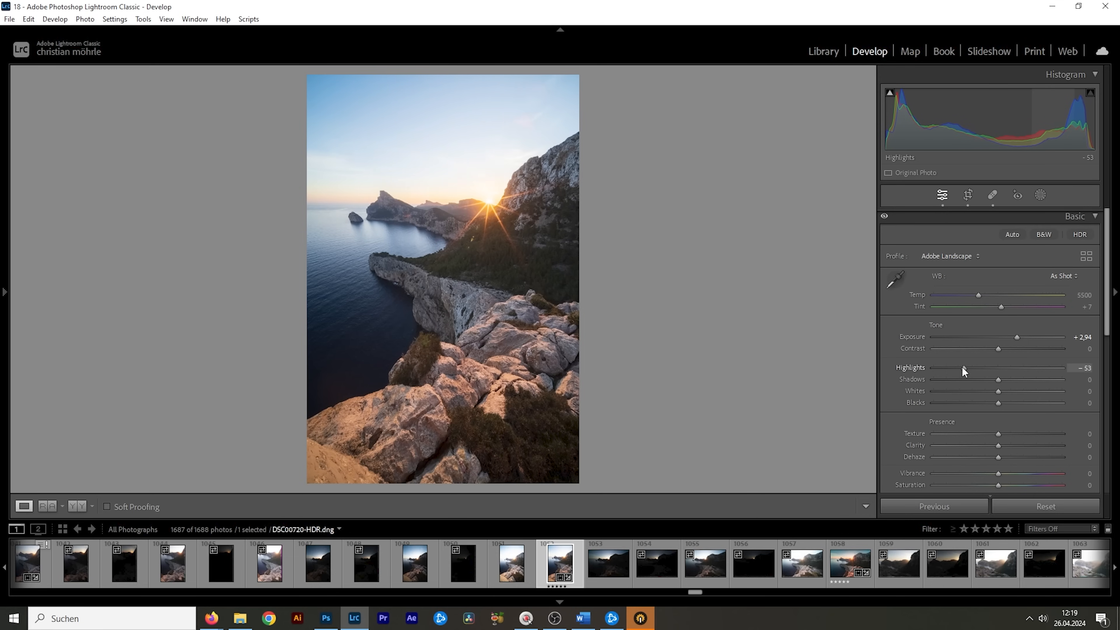
{"action": "left_click_drag", "start_coordinate": [976, 367], "coordinate": [956, 367]}
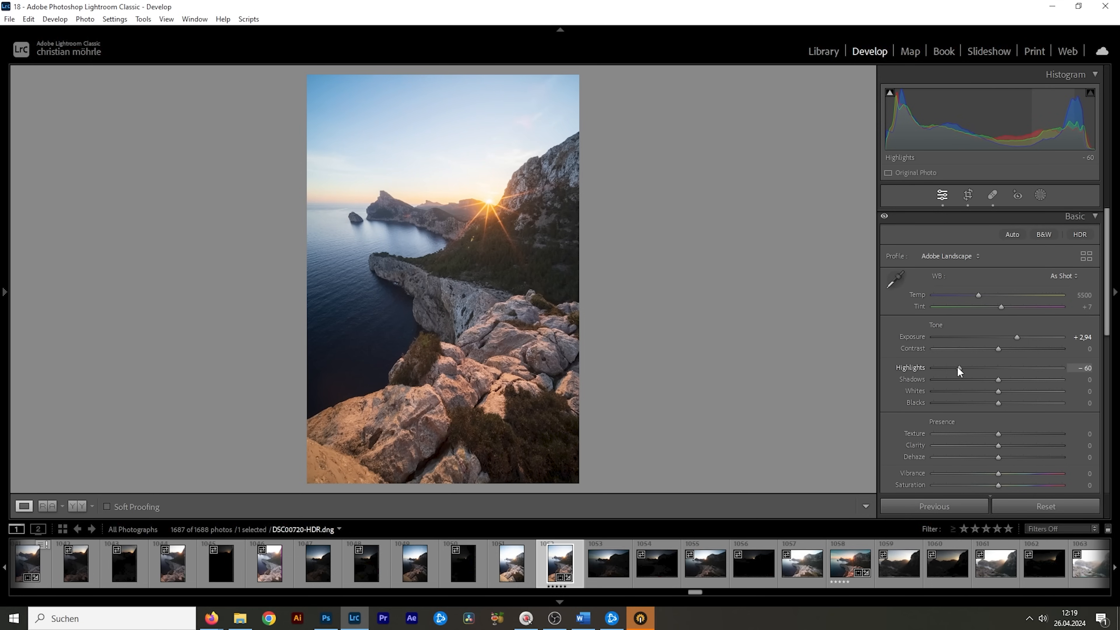
{"action": "left_click_drag", "start_coordinate": [960, 367], "coordinate": [955, 367]}
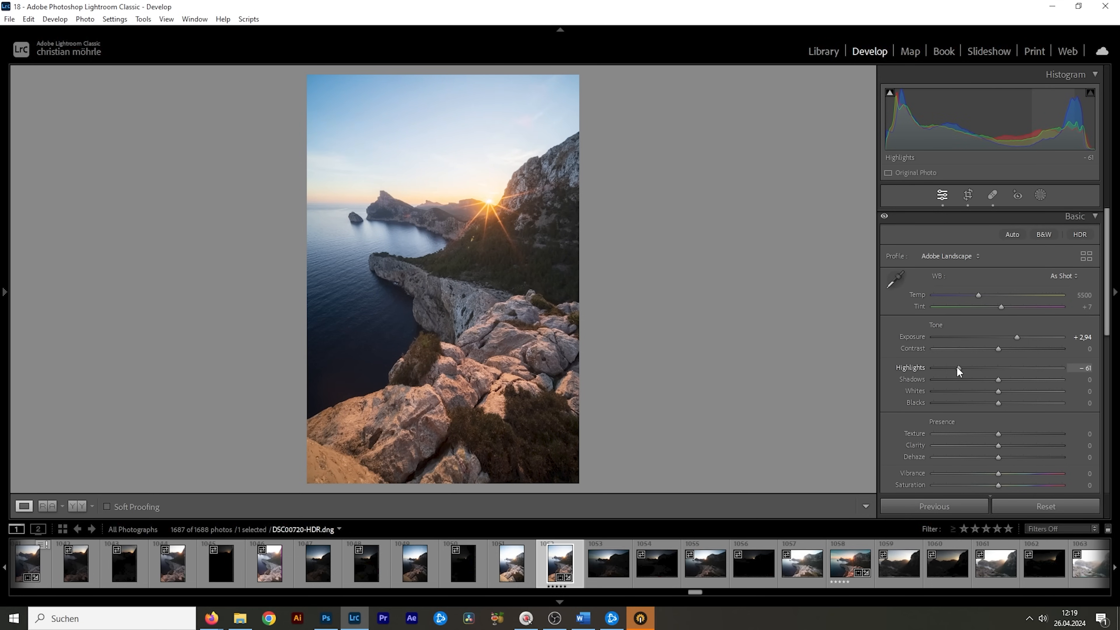
{"action": "left_click_drag", "start_coordinate": [958, 367], "coordinate": [969, 366]}
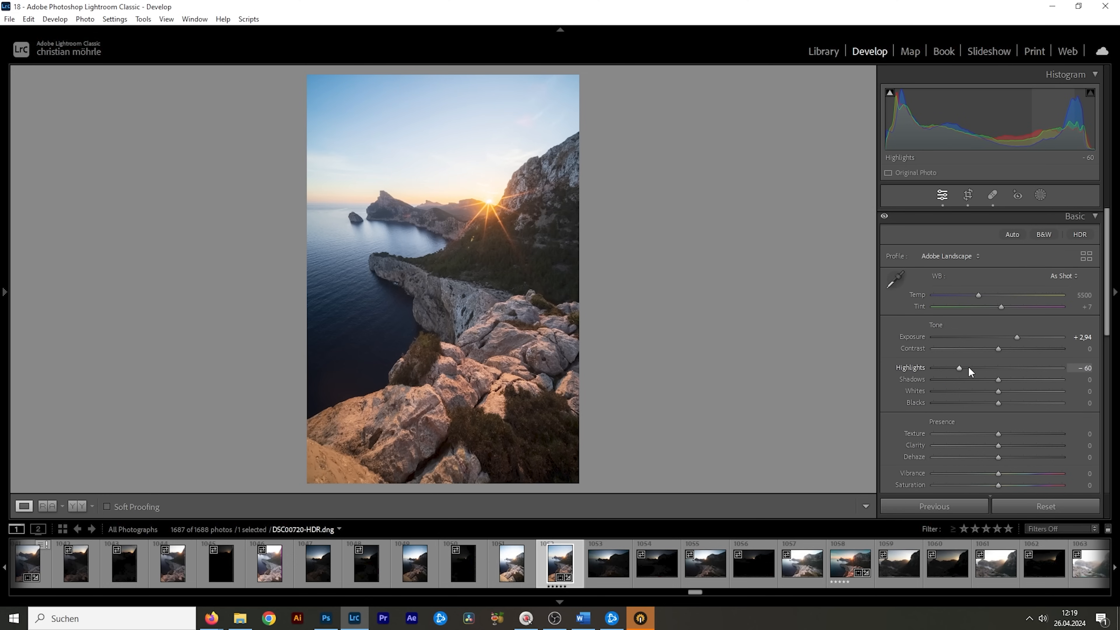
{"action": "mouse_move", "coordinate": [998, 384]}
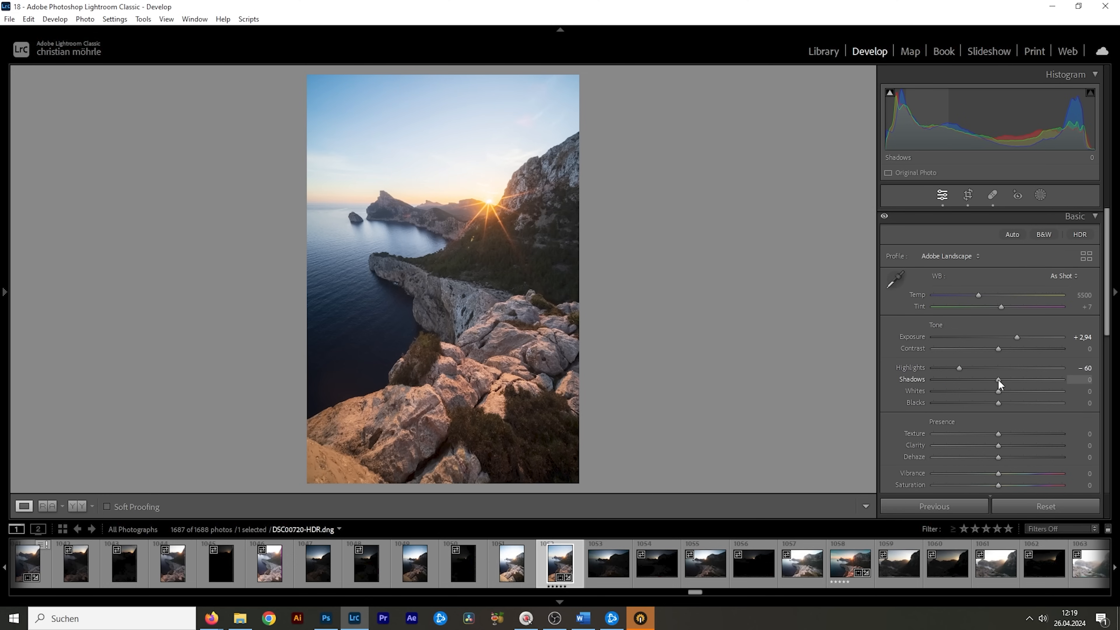
Step: Lift shadows to +12 and add contrast +10
{"action": "left_click_drag", "start_coordinate": [998, 379], "coordinate": [1001, 379]}
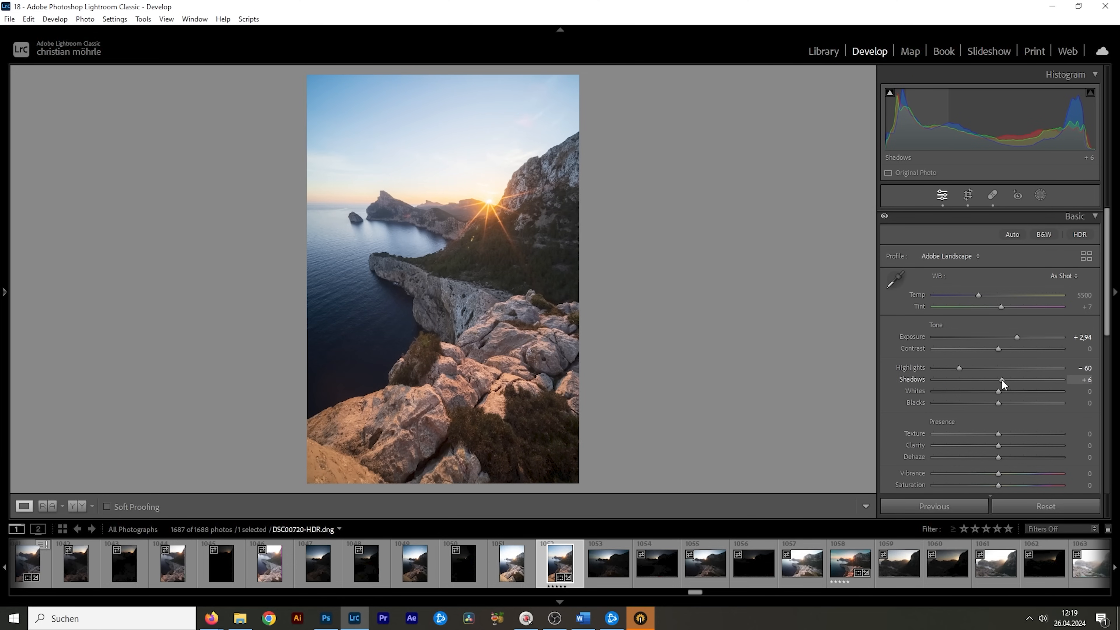
{"action": "left_click_drag", "start_coordinate": [1001, 379], "coordinate": [1005, 379]}
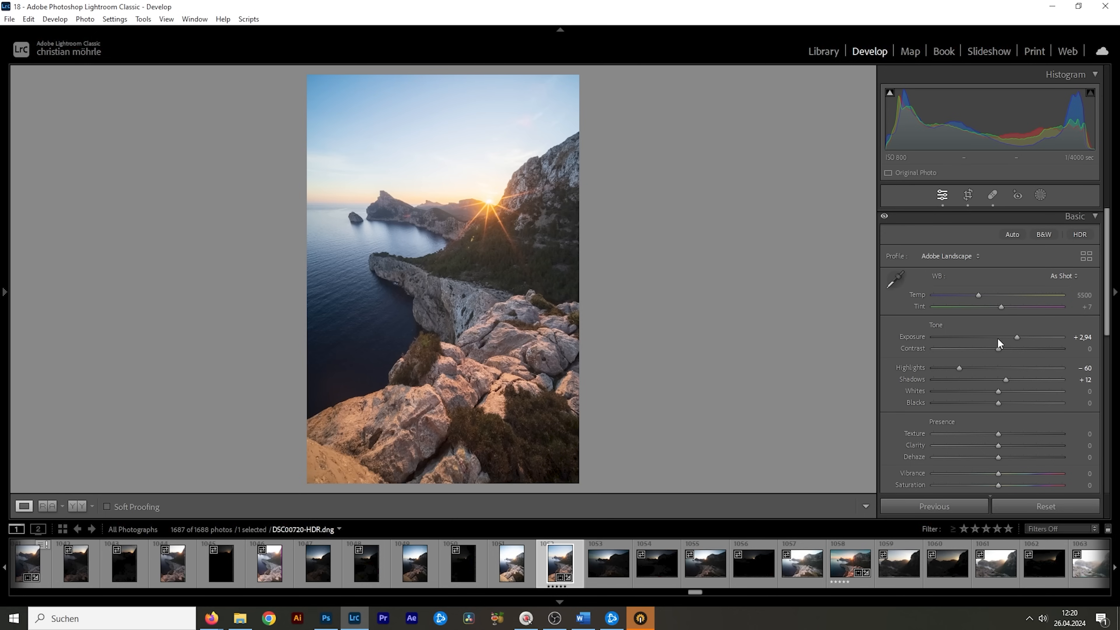
{"action": "left_click_drag", "start_coordinate": [998, 349], "coordinate": [1003, 349]}
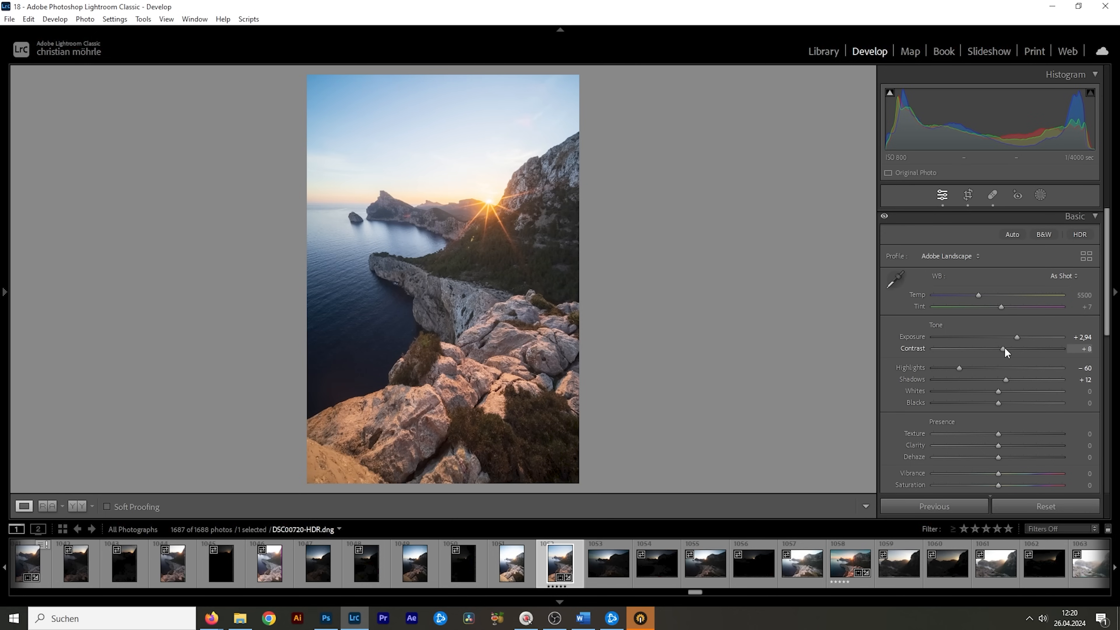
{"action": "left_click_drag", "start_coordinate": [1002, 349], "coordinate": [1003, 349]}
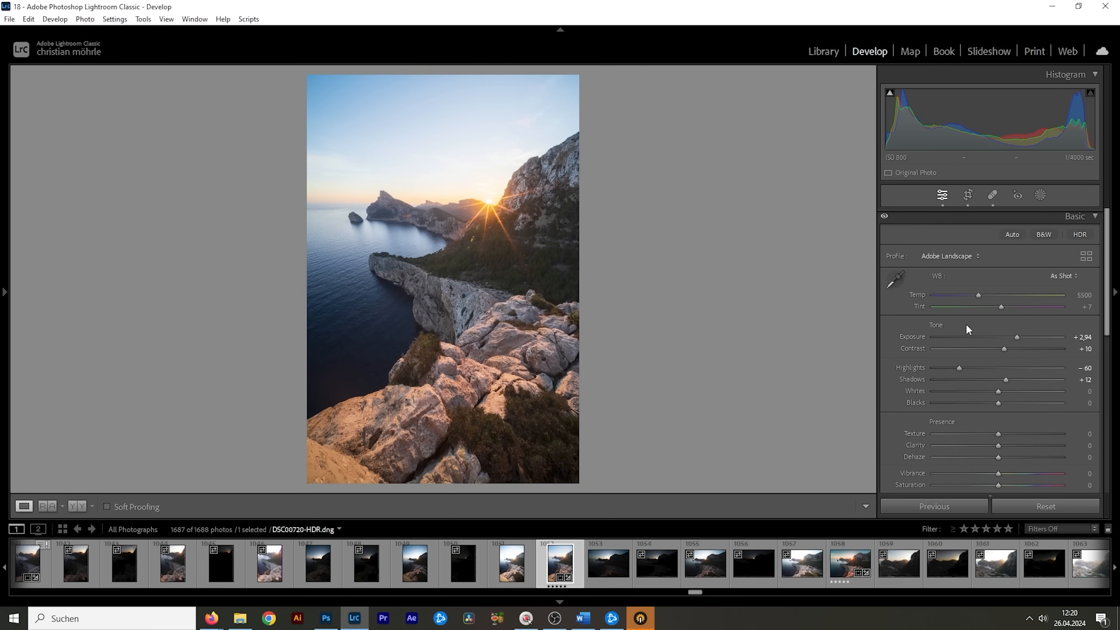
{"action": "mouse_move", "coordinate": [748, 277]}
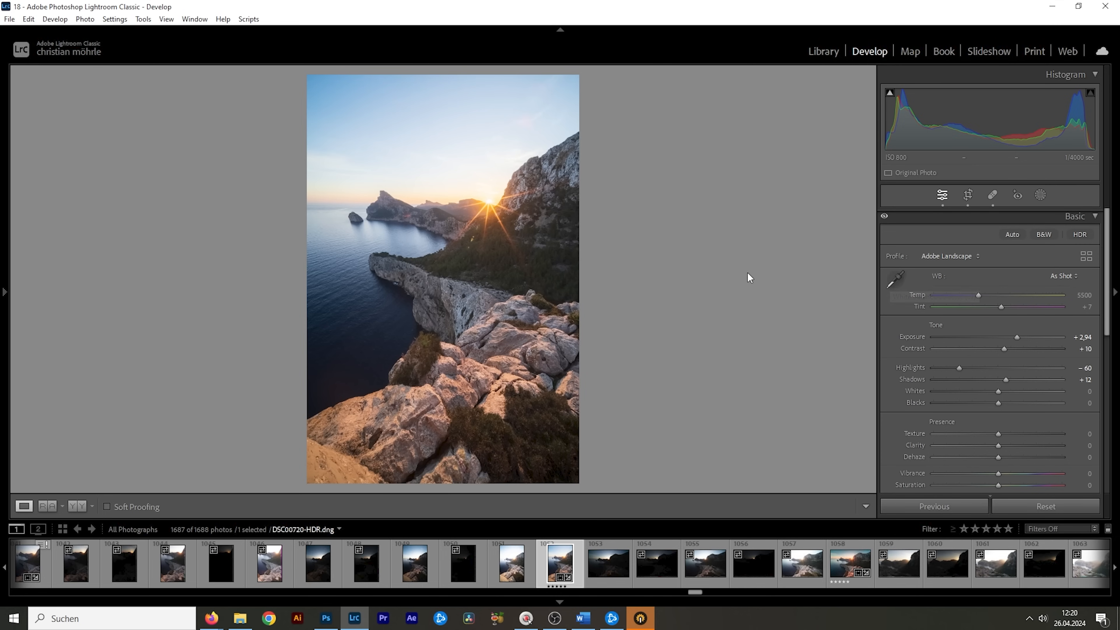
{"action": "mouse_move", "coordinate": [1043, 327]}
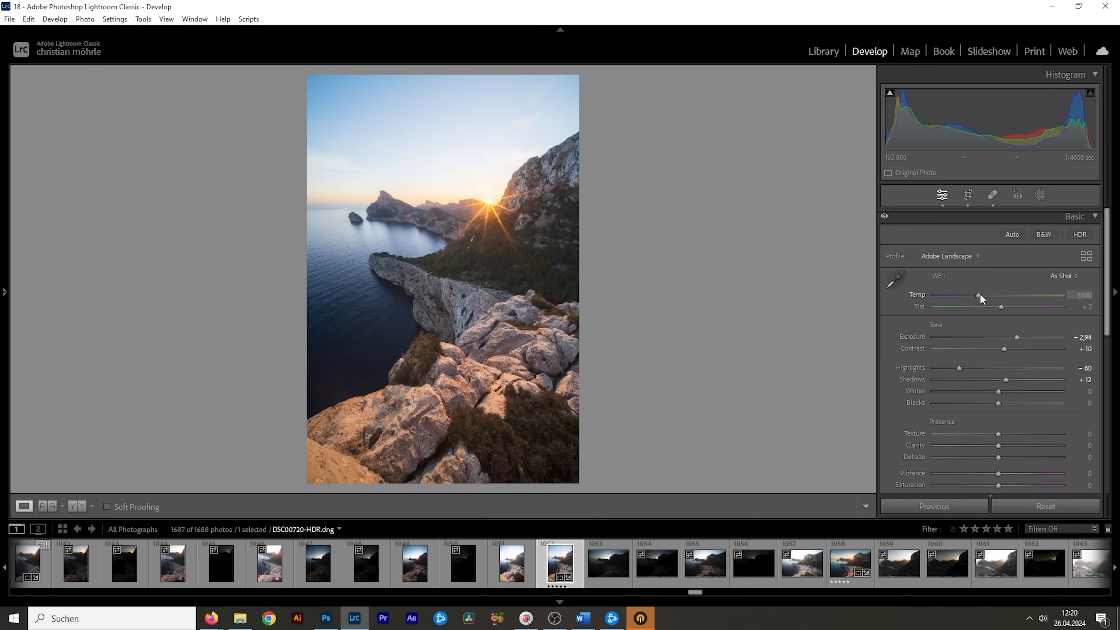
Step: Warm the white balance temperature from 5500 to 5710
{"action": "left_click_drag", "start_coordinate": [977, 295], "coordinate": [983, 295]}
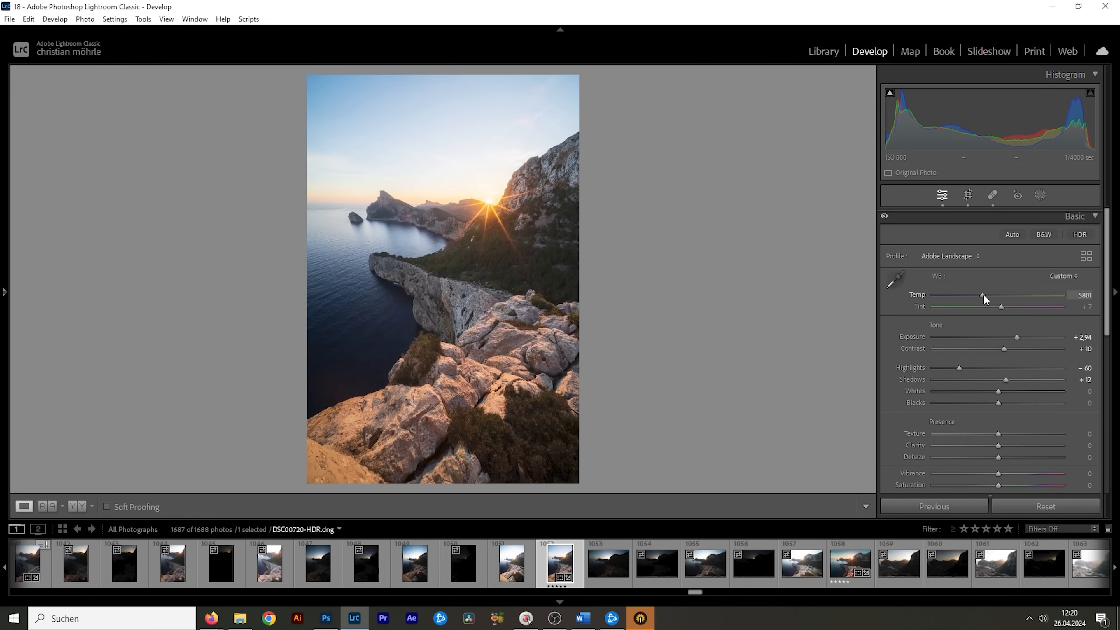
{"action": "left_click_drag", "start_coordinate": [983, 294], "coordinate": [980, 294]}
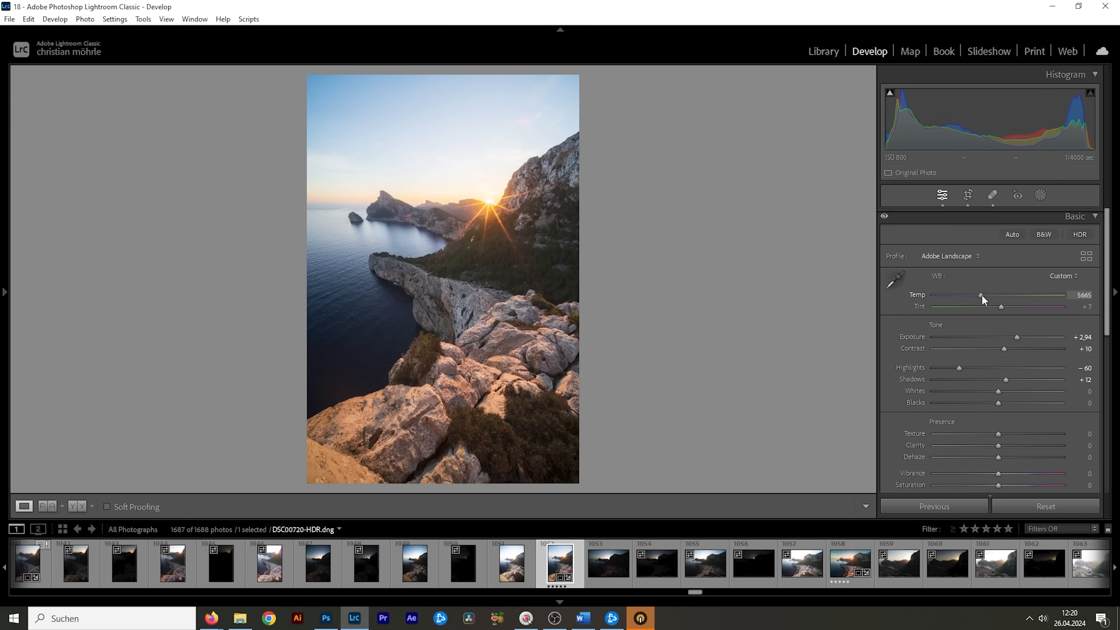
{"action": "left_click_drag", "start_coordinate": [980, 295], "coordinate": [991, 295]}
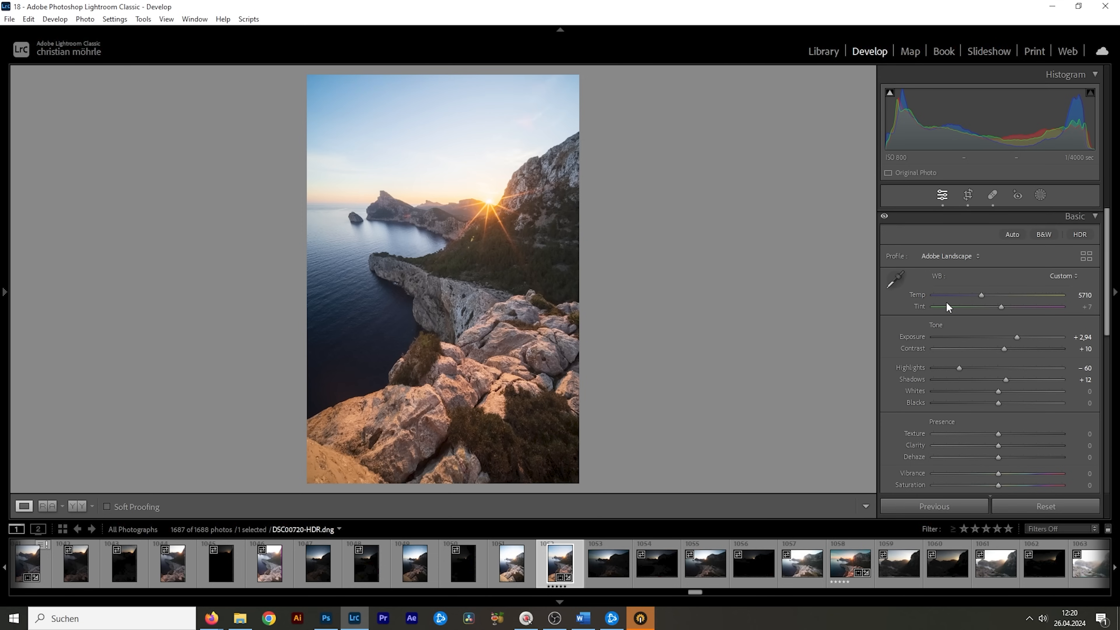
{"action": "mouse_move", "coordinate": [843, 337]}
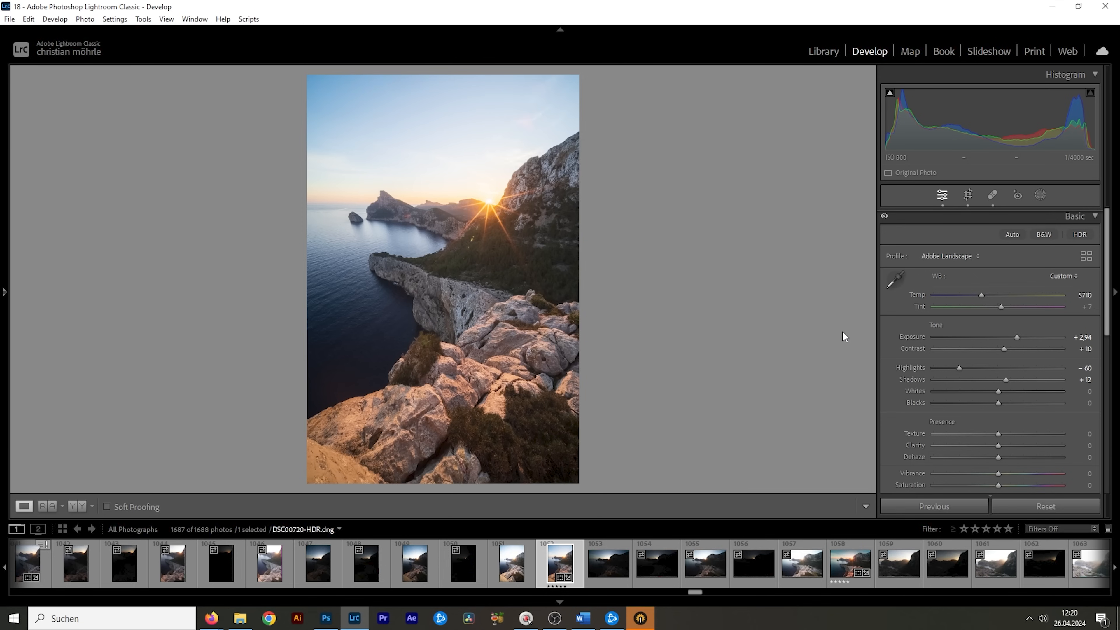
{"action": "left_click_drag", "start_coordinate": [998, 433], "coordinate": [1000, 433]}
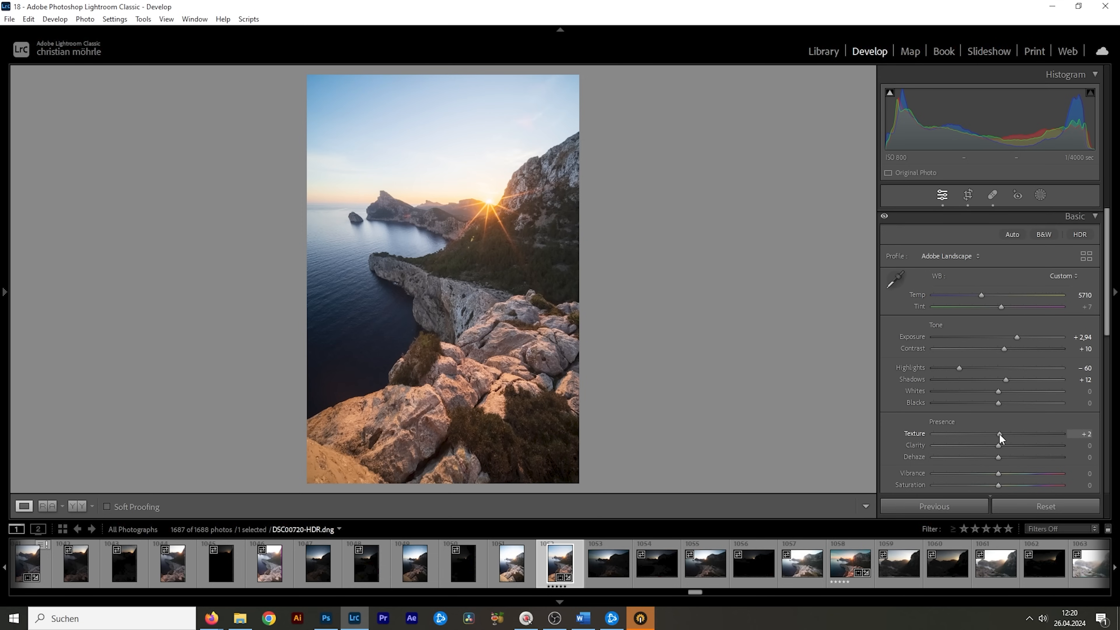
{"action": "left_click_drag", "start_coordinate": [999, 433], "coordinate": [1001, 434]}
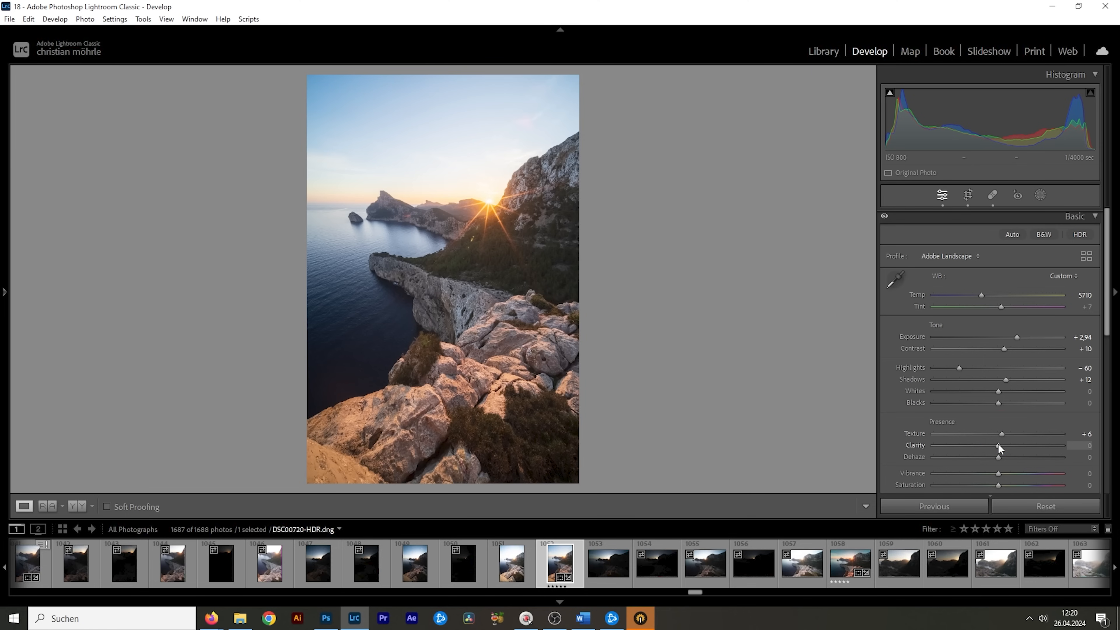
{"action": "left_click_drag", "start_coordinate": [998, 456], "coordinate": [1002, 456]}
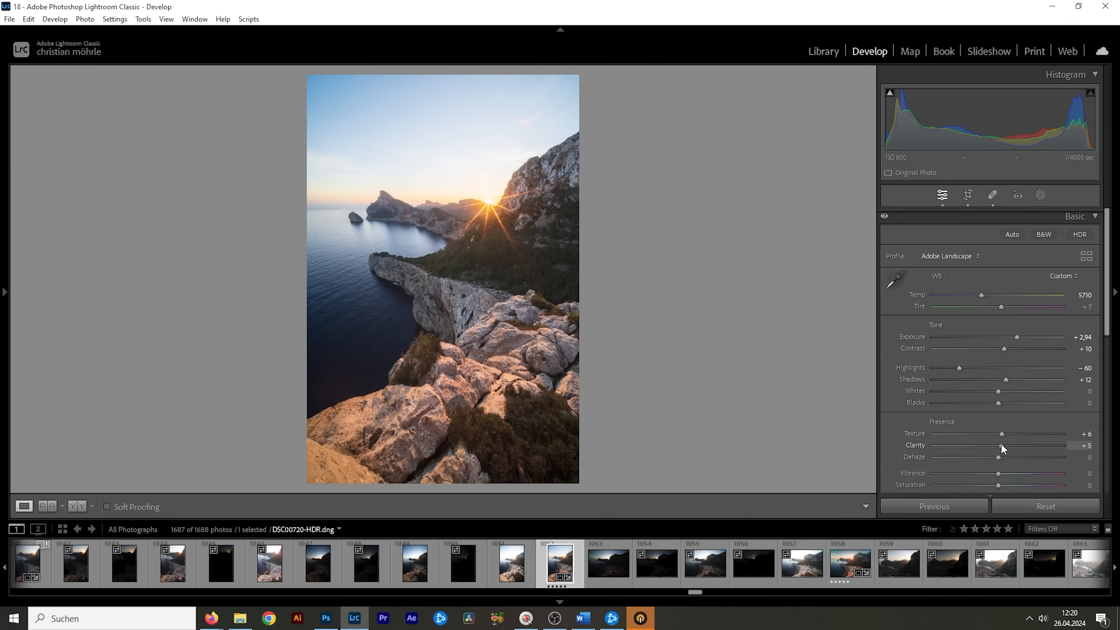
{"action": "left_click_drag", "start_coordinate": [999, 445], "coordinate": [998, 445]}
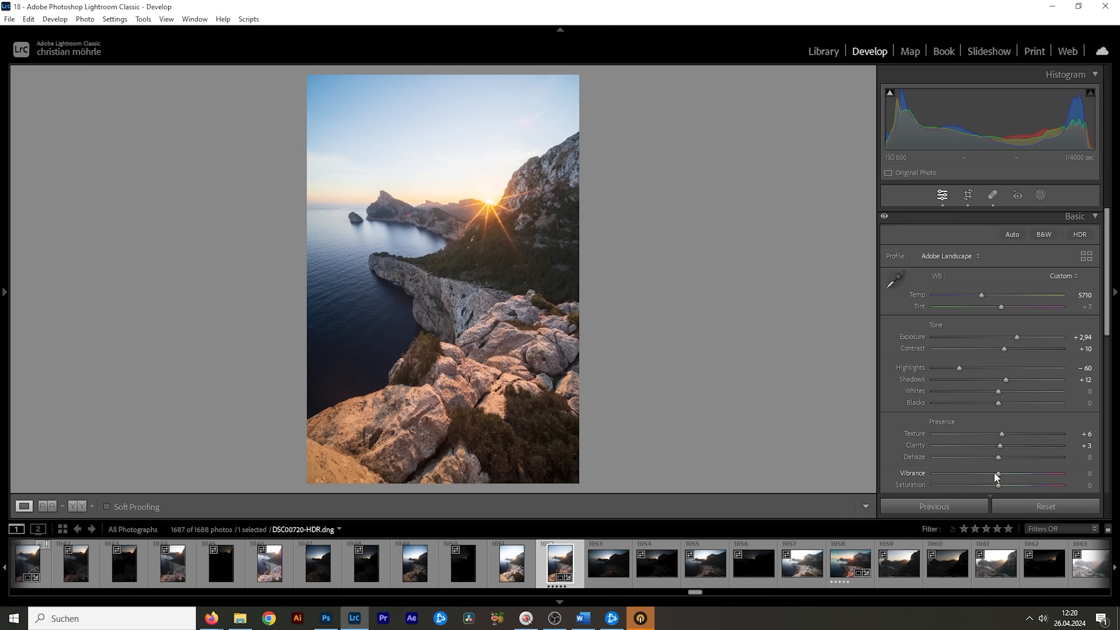
{"action": "left_click_drag", "start_coordinate": [998, 473], "coordinate": [1002, 473]}
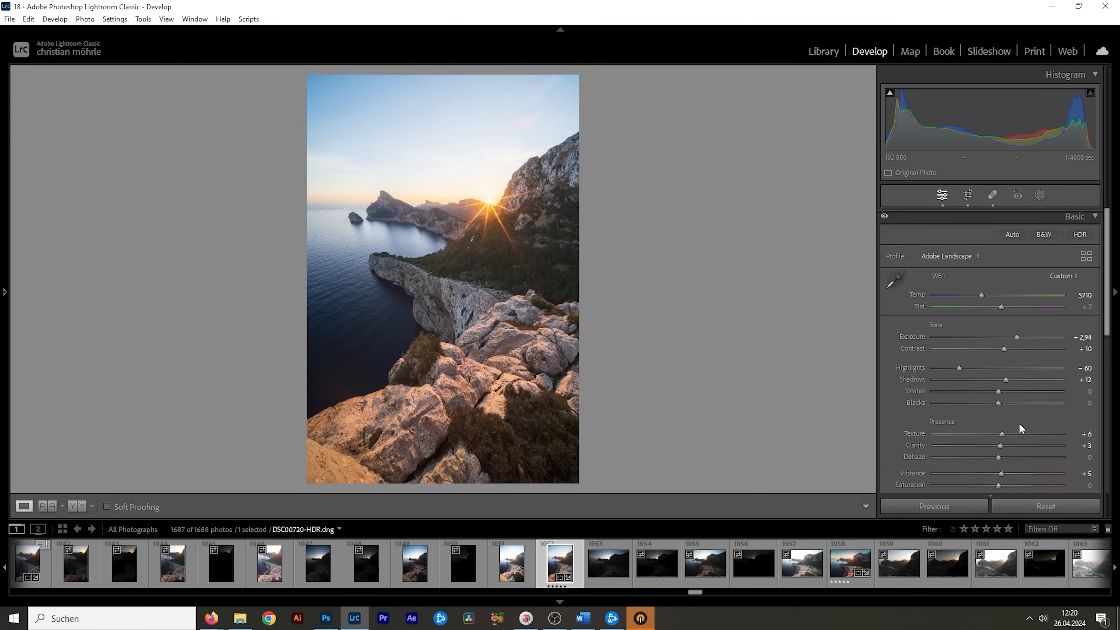
{"action": "mouse_move", "coordinate": [1072, 268]}
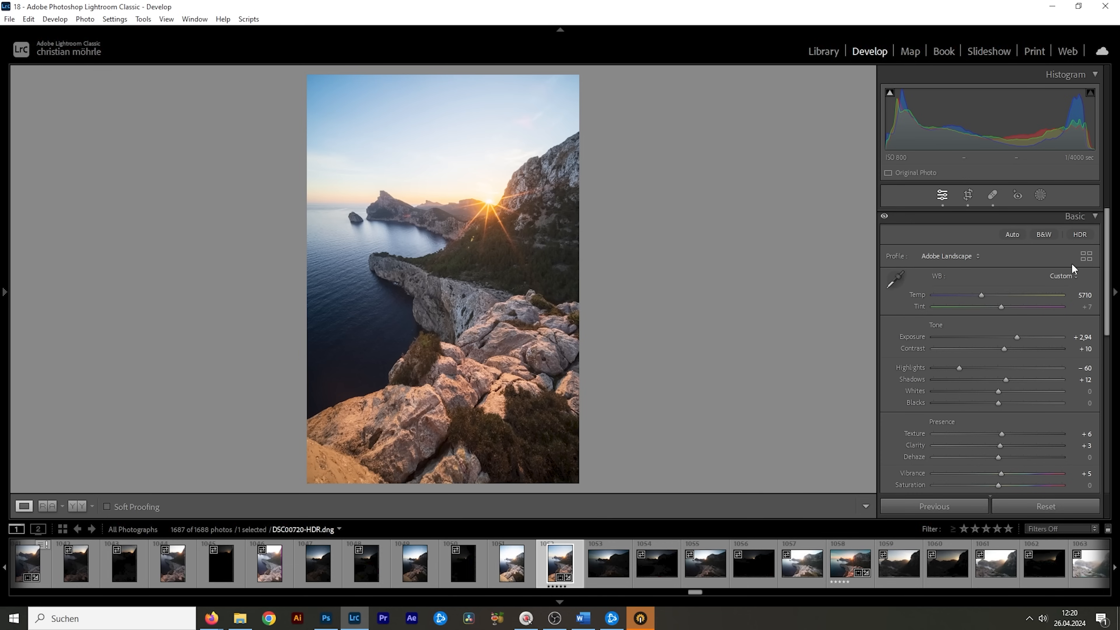
{"action": "mouse_move", "coordinate": [750, 147]}
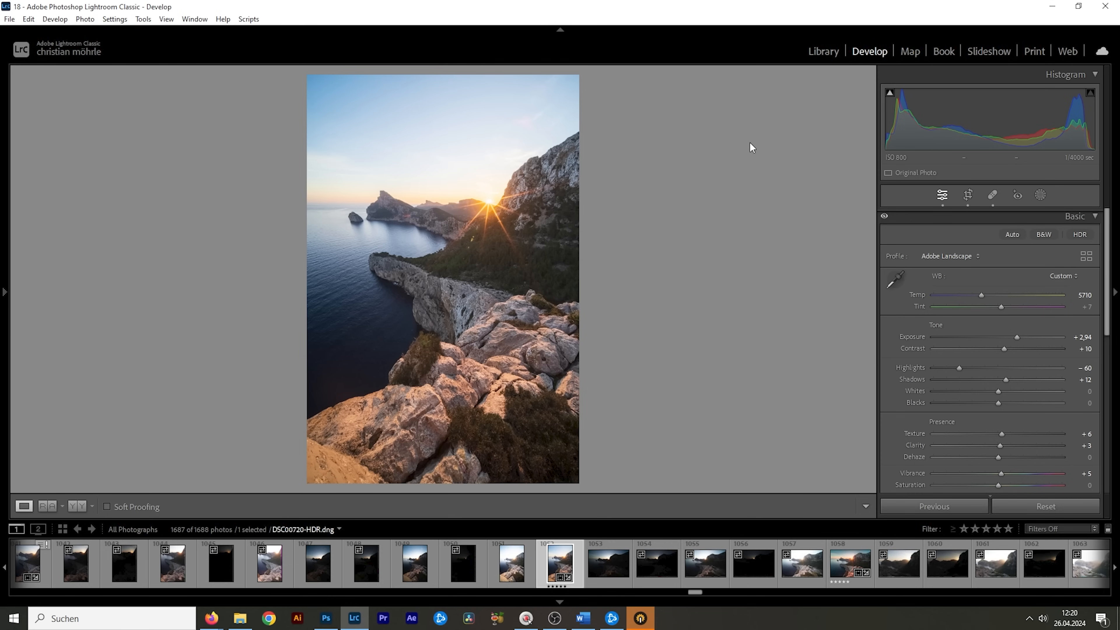
{"action": "mouse_move", "coordinate": [1040, 194]}
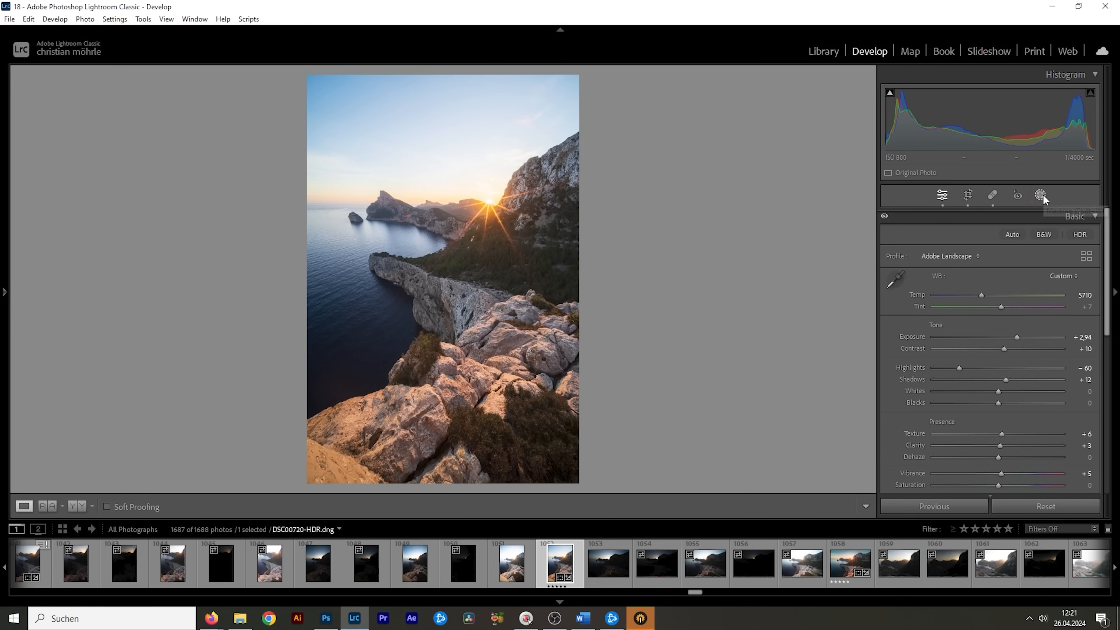
Step: Create an AI Sky mask over the sunset cliff photo
{"action": "left_click", "coordinate": [1040, 194]}
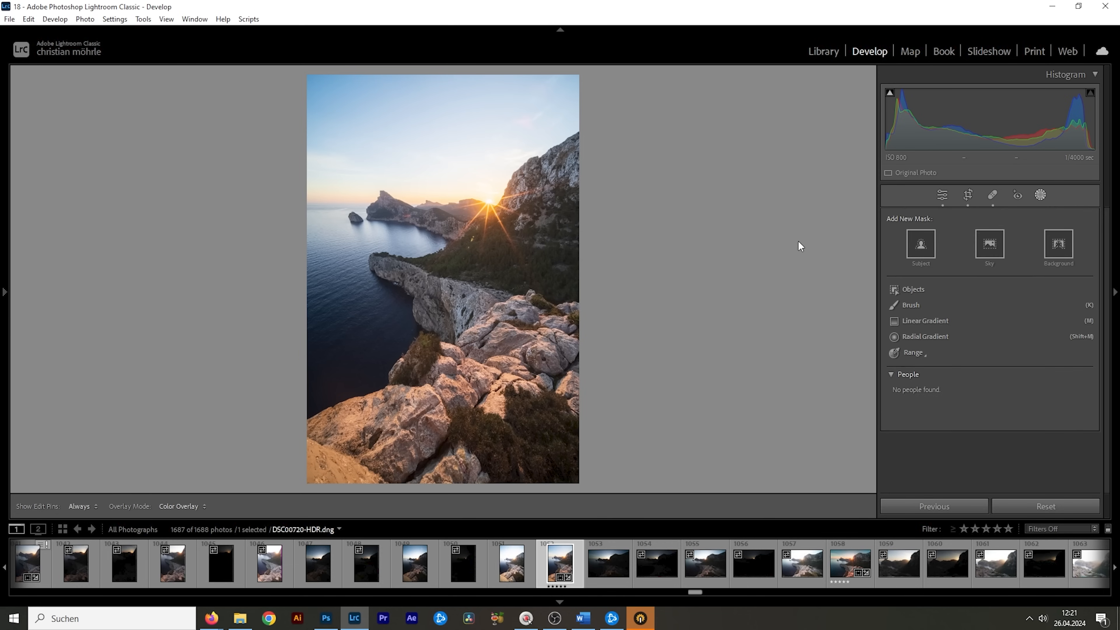
{"action": "left_click", "coordinate": [989, 244]}
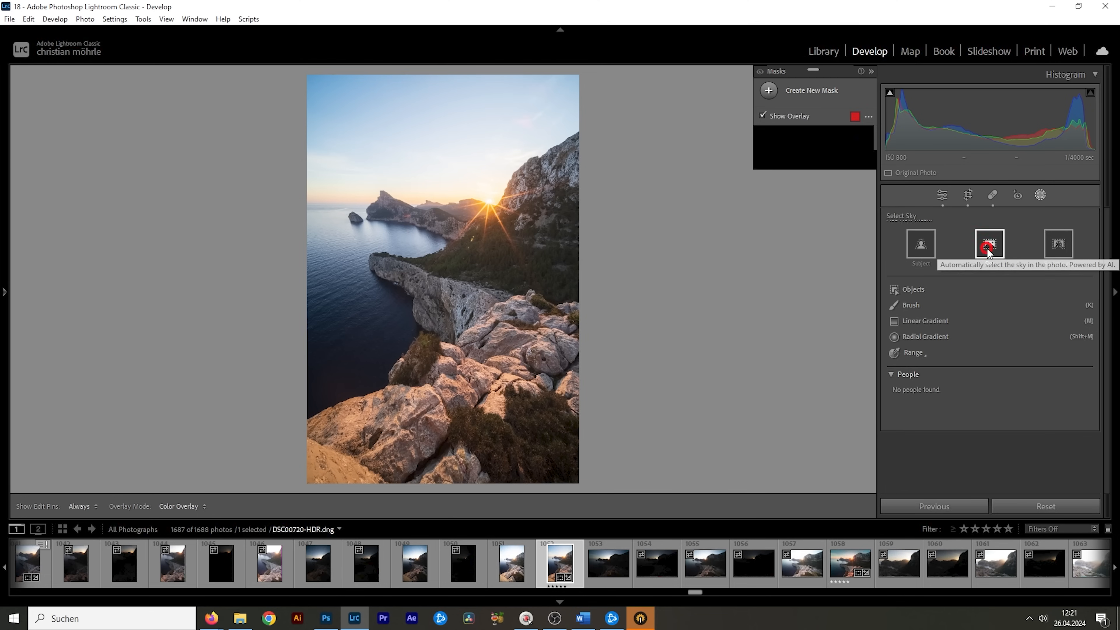
{"action": "left_click", "coordinate": [988, 244]}
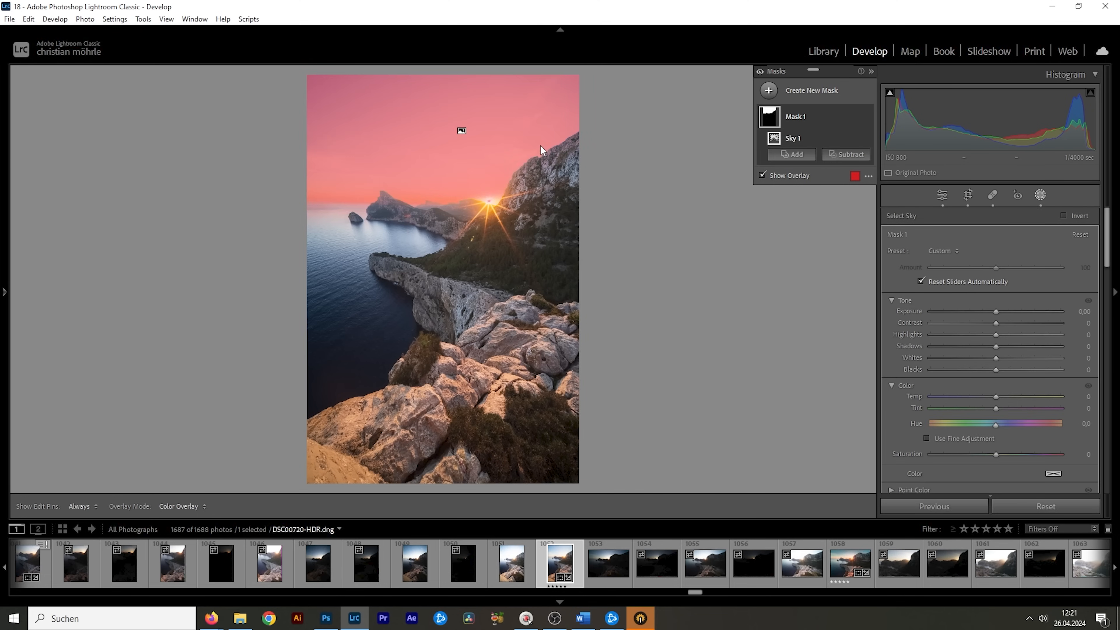
{"action": "mouse_move", "coordinate": [547, 238]}
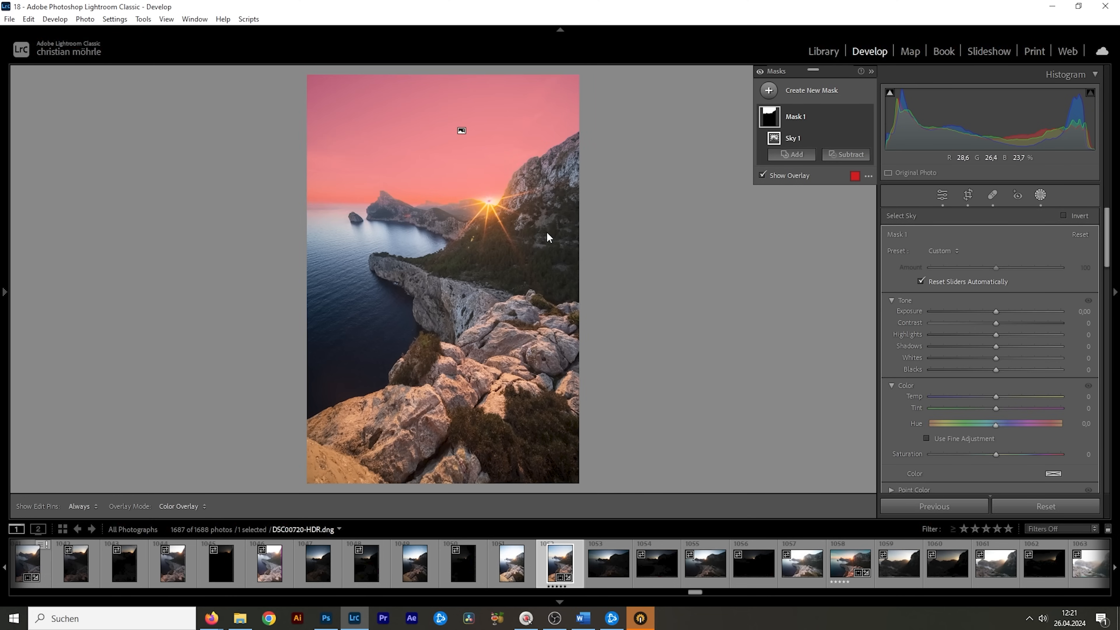
{"action": "mouse_move", "coordinate": [734, 185]}
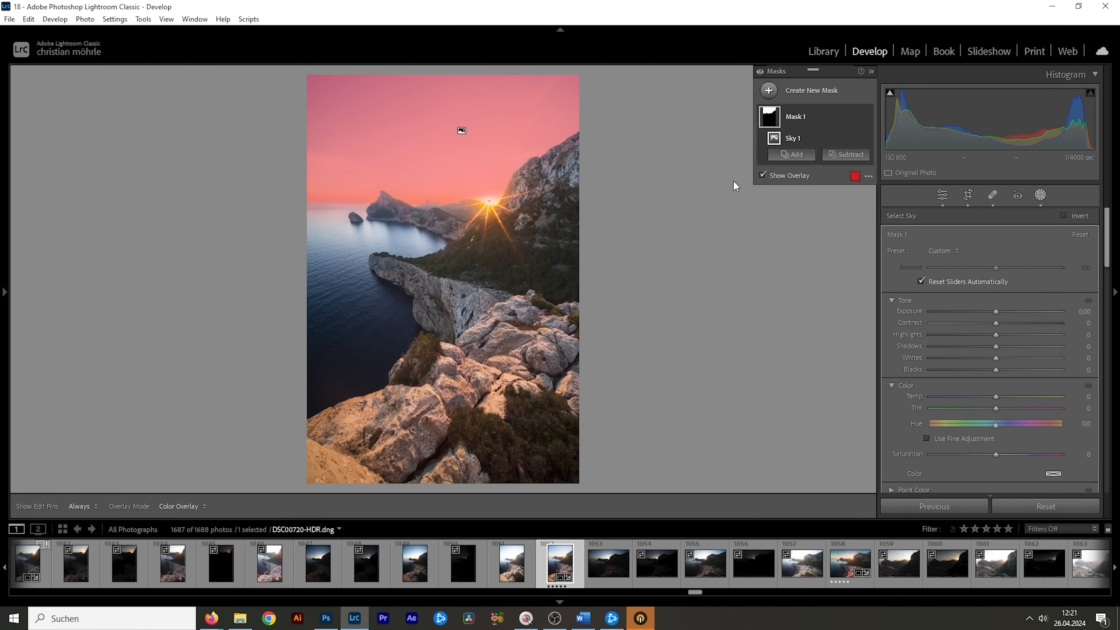
{"action": "mouse_move", "coordinate": [279, 122]}
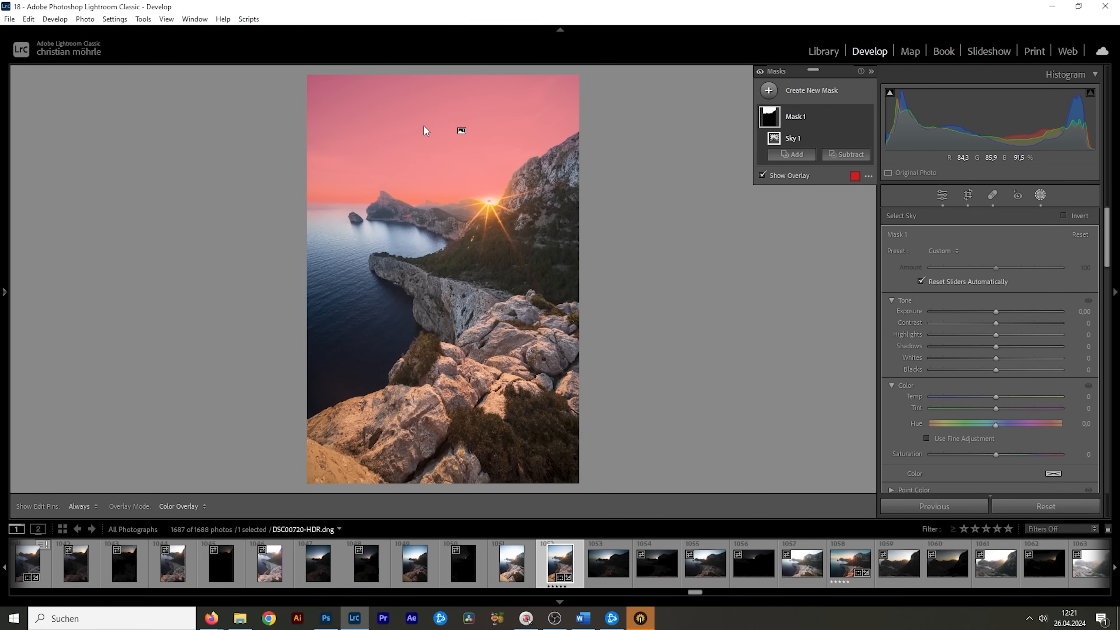
{"action": "mouse_move", "coordinate": [421, 232]}
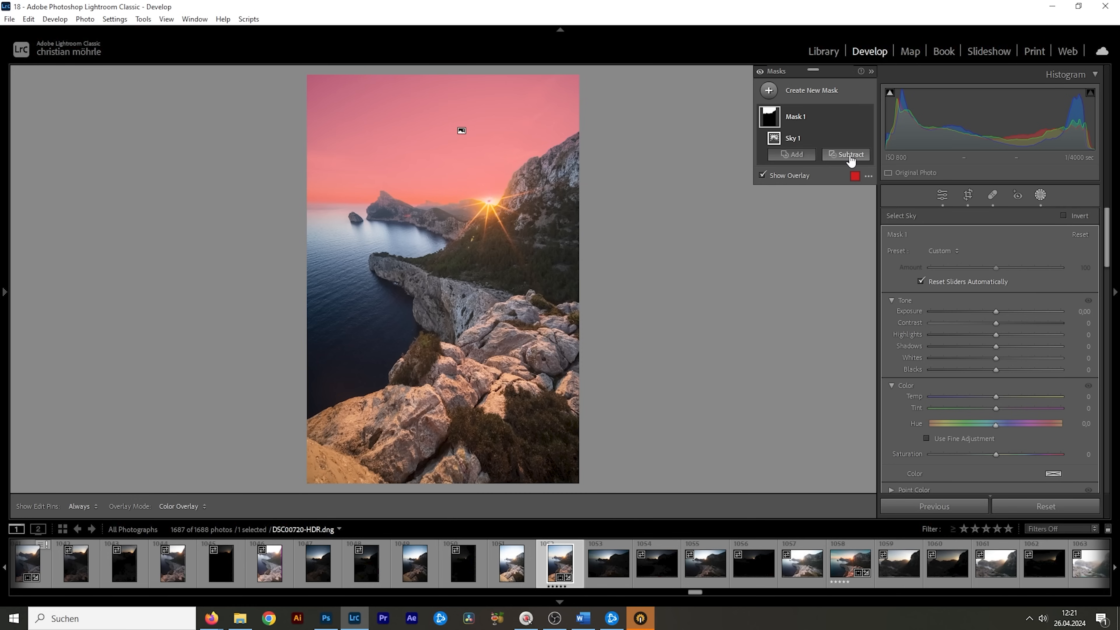
Step: Subtract a radial gradient around the sun from the sky mask
{"action": "left_click", "coordinate": [850, 154]}
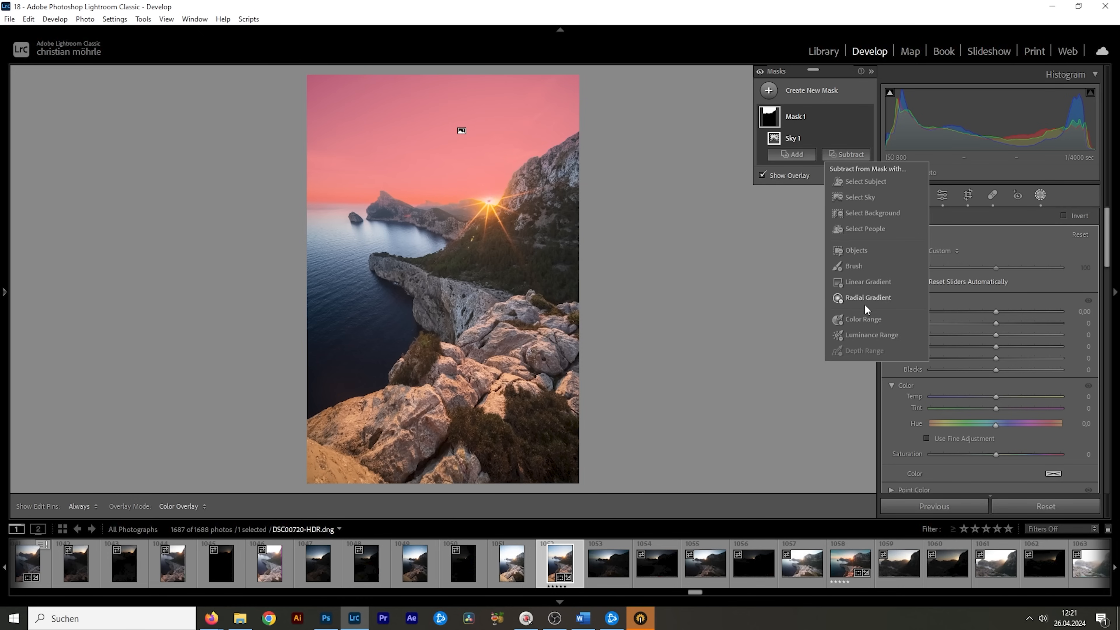
{"action": "left_click", "coordinate": [866, 296]}
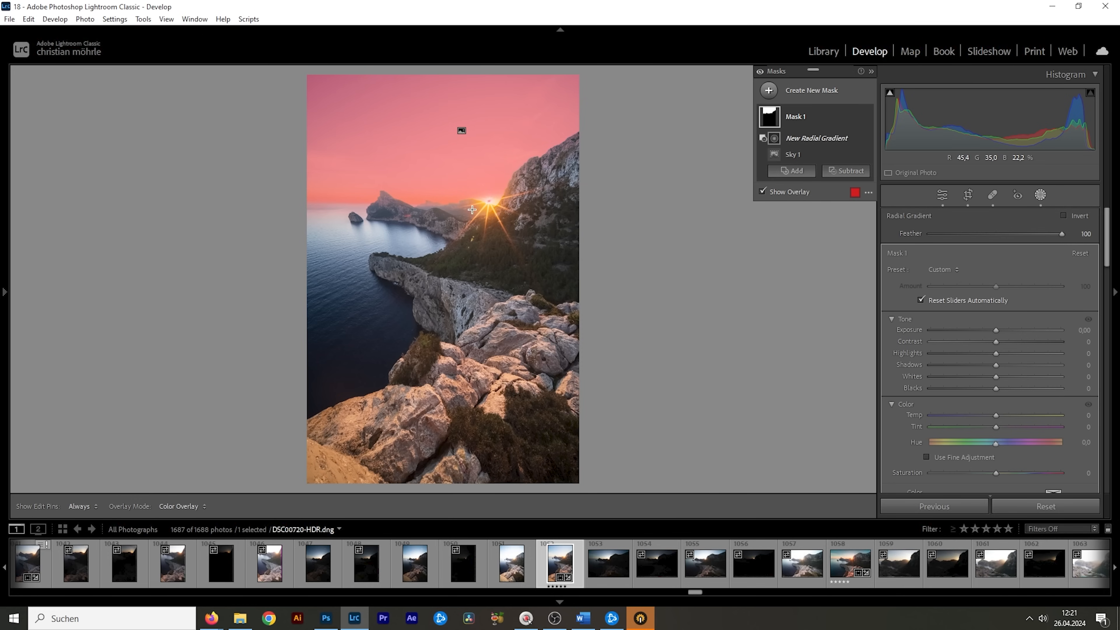
{"action": "left_click_drag", "start_coordinate": [471, 210], "coordinate": [651, 307]}
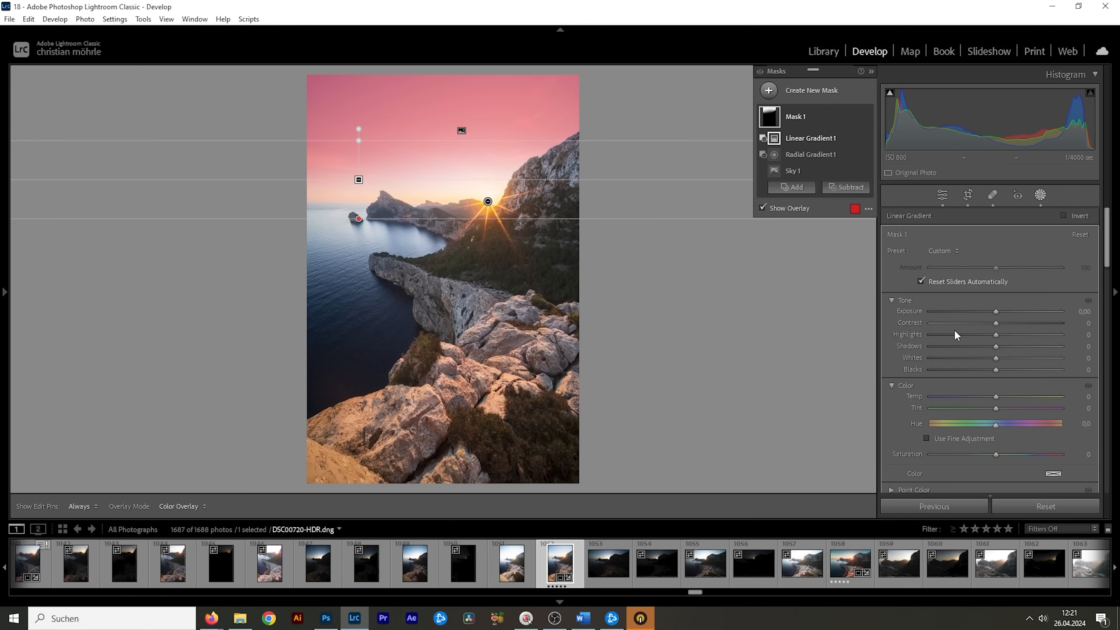
Step: Lower the masked sky's exposure to about −0.86
{"action": "left_click_drag", "start_coordinate": [996, 311], "coordinate": [989, 311]}
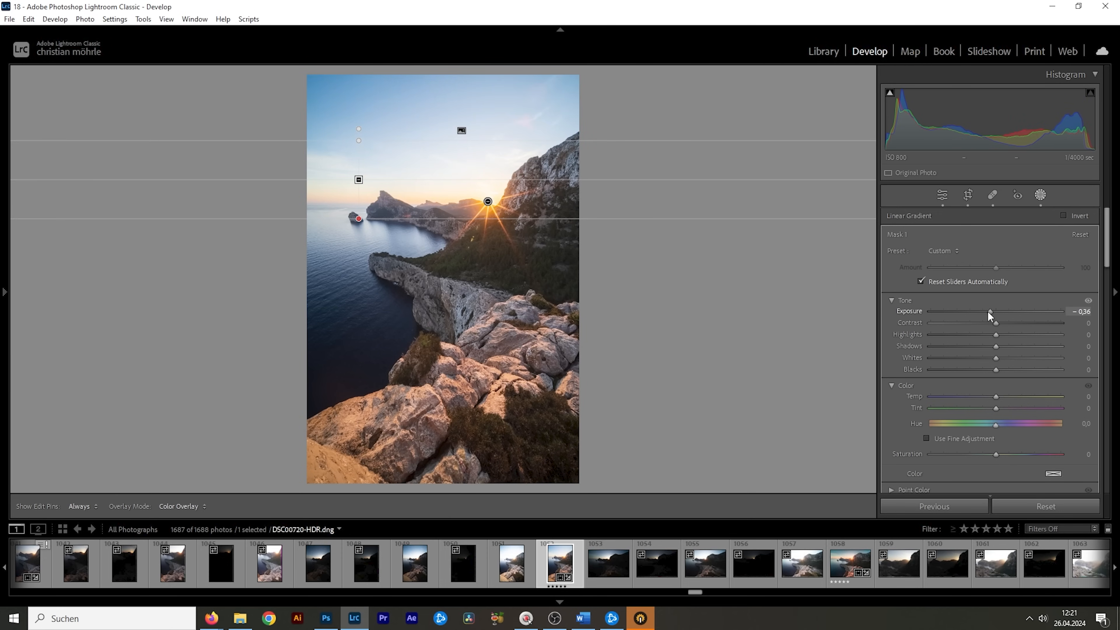
{"action": "left_click_drag", "start_coordinate": [992, 312], "coordinate": [988, 311]}
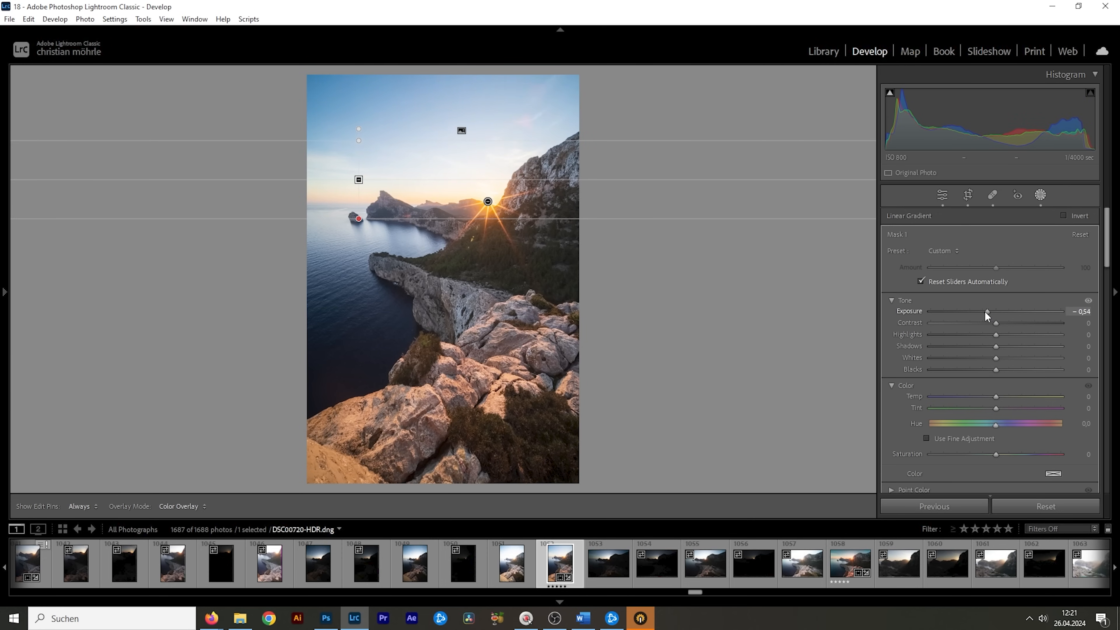
{"action": "left_click_drag", "start_coordinate": [995, 312], "coordinate": [984, 311]}
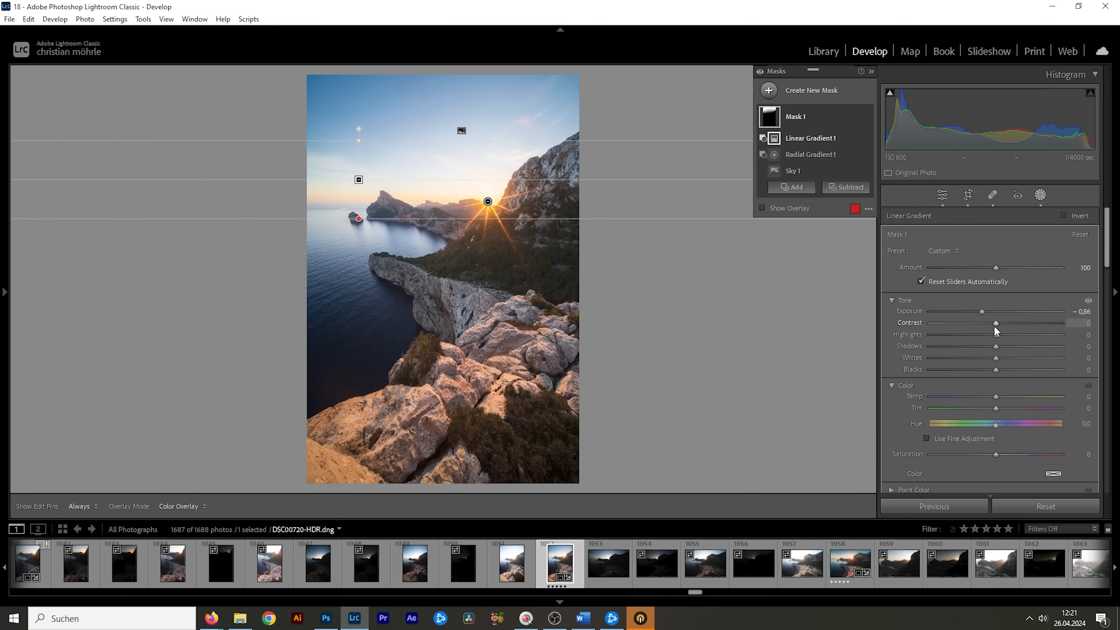
Step: Reduce the masked sky's highlights to around −54
{"action": "left_click_drag", "start_coordinate": [995, 334], "coordinate": [964, 334]}
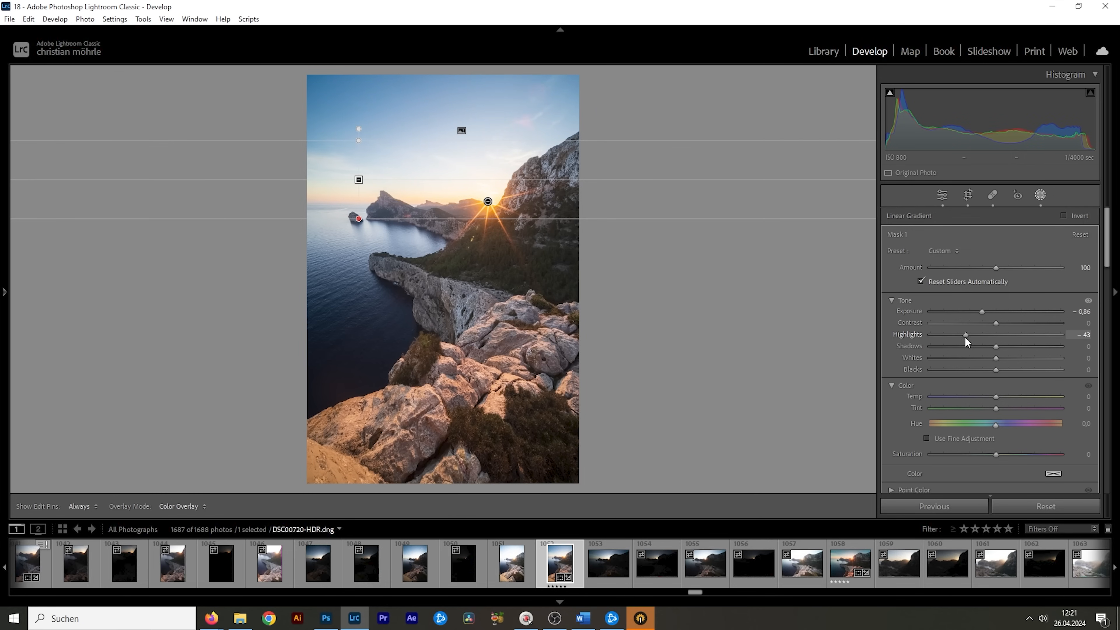
{"action": "left_click_drag", "start_coordinate": [966, 334], "coordinate": [971, 334]}
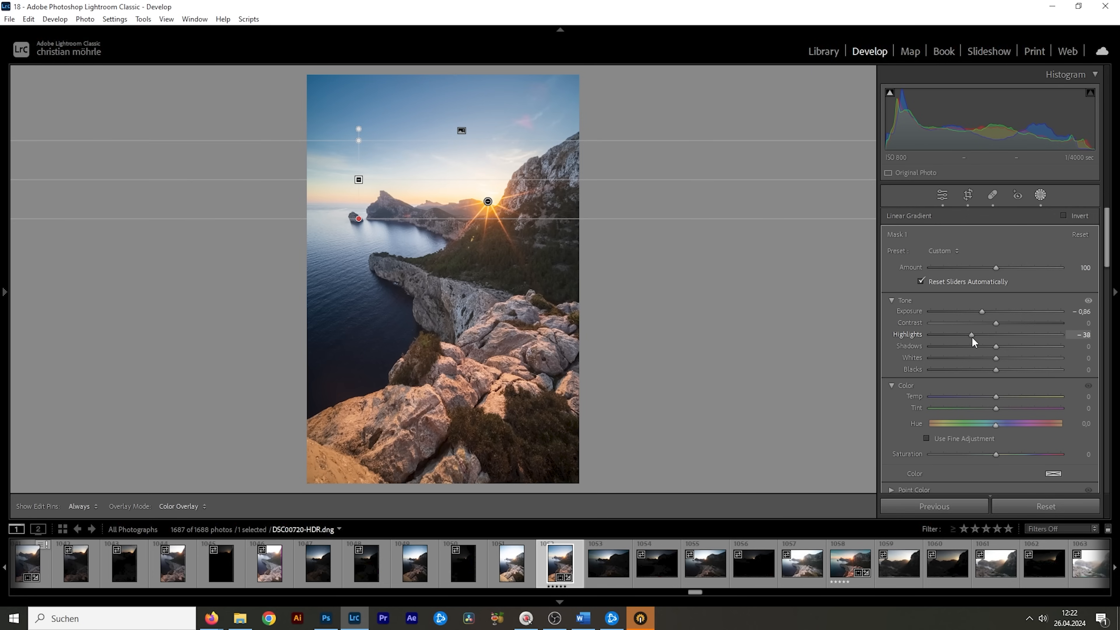
{"action": "left_click_drag", "start_coordinate": [971, 334], "coordinate": [968, 334]}
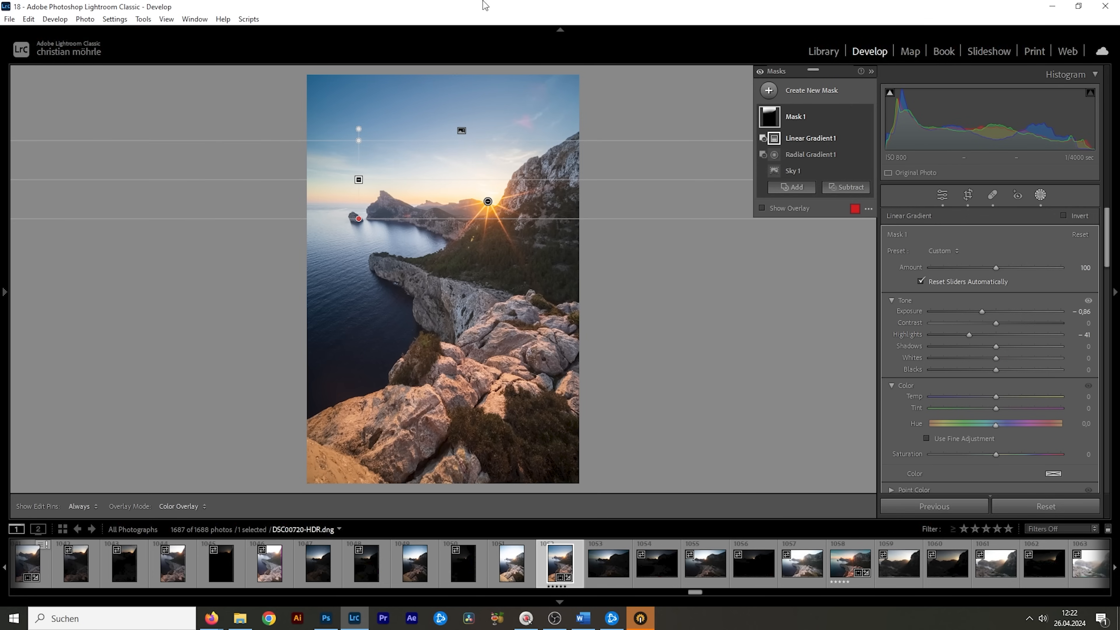
{"action": "mouse_move", "coordinate": [968, 337]}
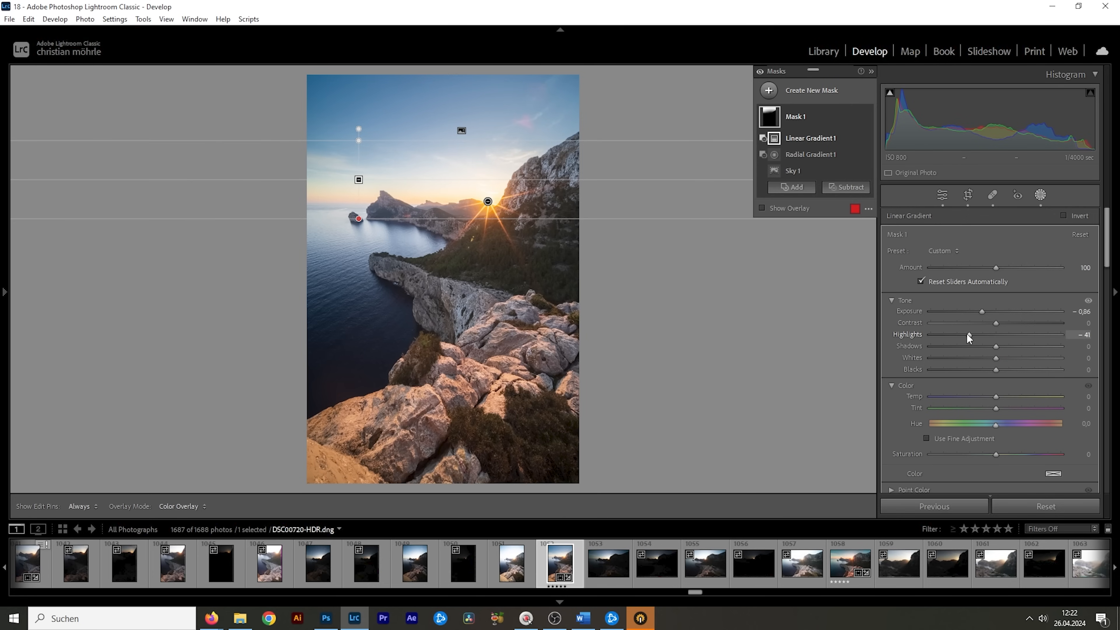
{"action": "left_click_drag", "start_coordinate": [970, 334], "coordinate": [957, 334]}
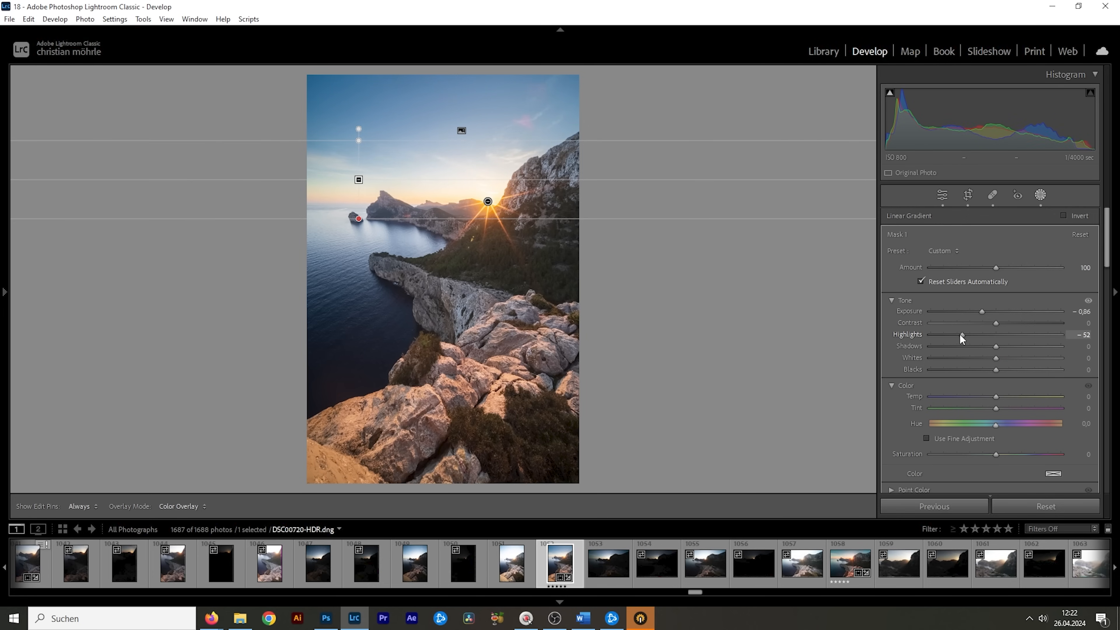
{"action": "left_click", "coordinate": [768, 89]}
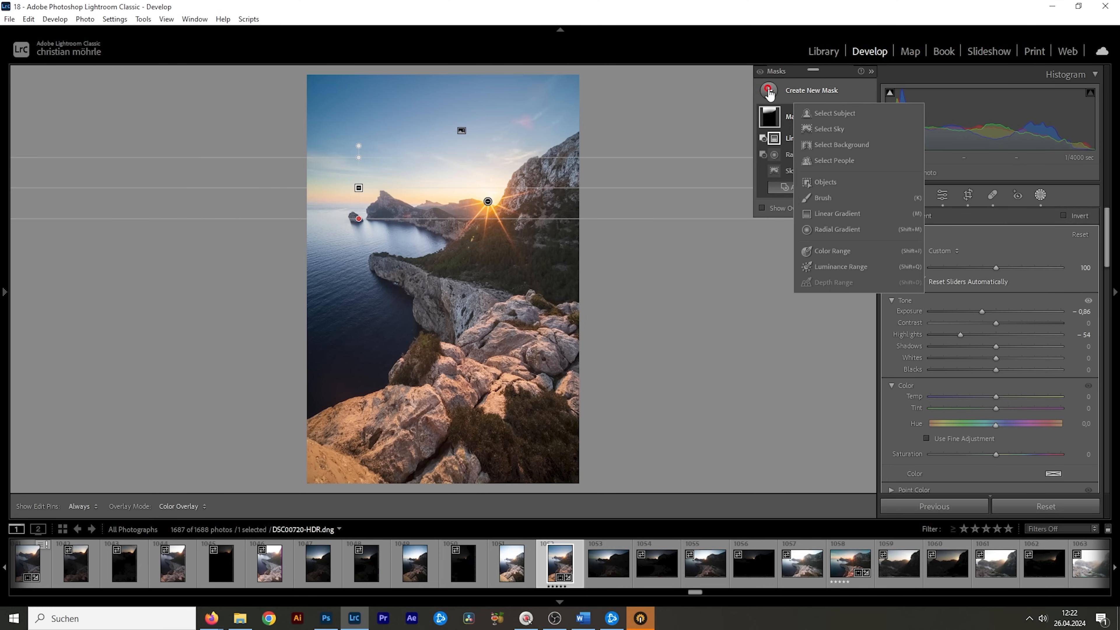
Step: Add a second linear gradient over the upper sky and lower its Exposure to -1.50
{"action": "left_click", "coordinate": [836, 213]}
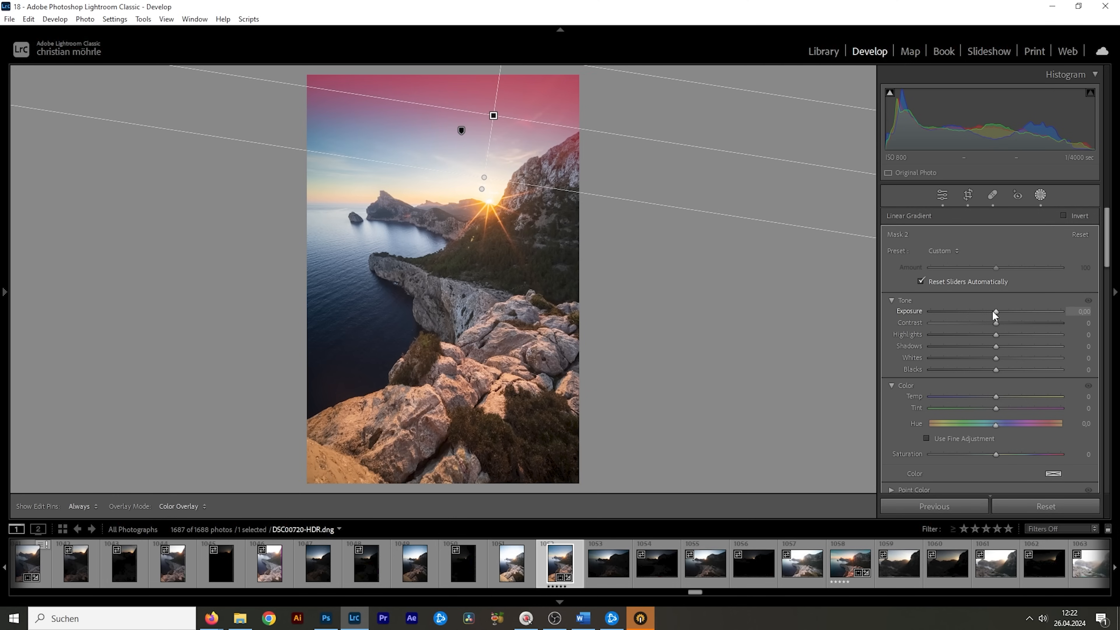
{"action": "left_click_drag", "start_coordinate": [995, 312], "coordinate": [982, 311]}
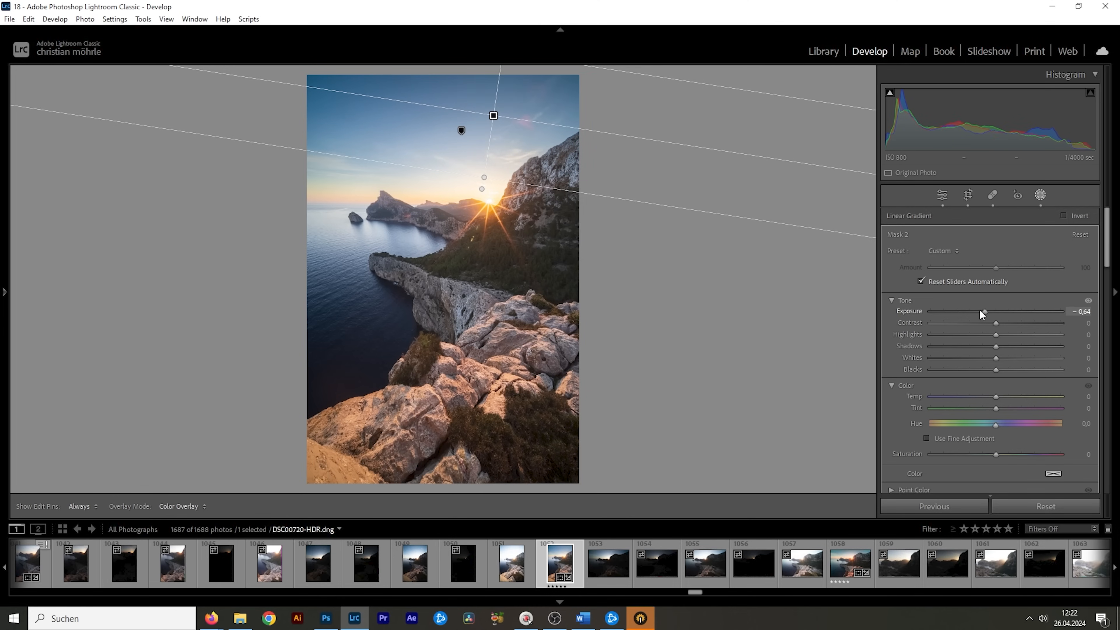
{"action": "left_click_drag", "start_coordinate": [995, 311], "coordinate": [985, 311]}
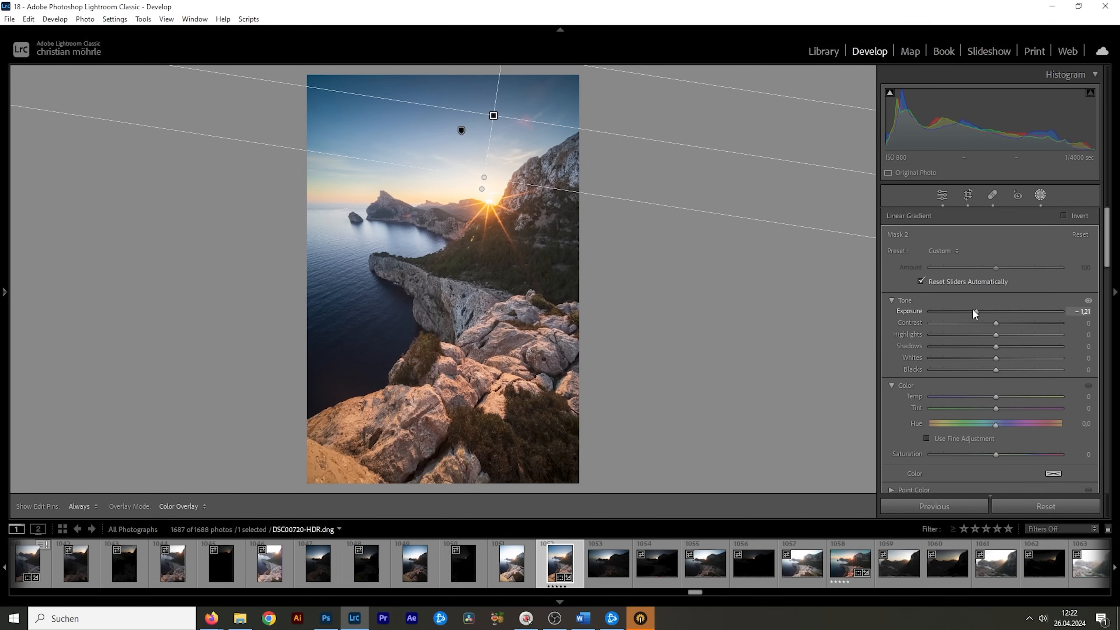
{"action": "left_click_drag", "start_coordinate": [1003, 311], "coordinate": [993, 311]}
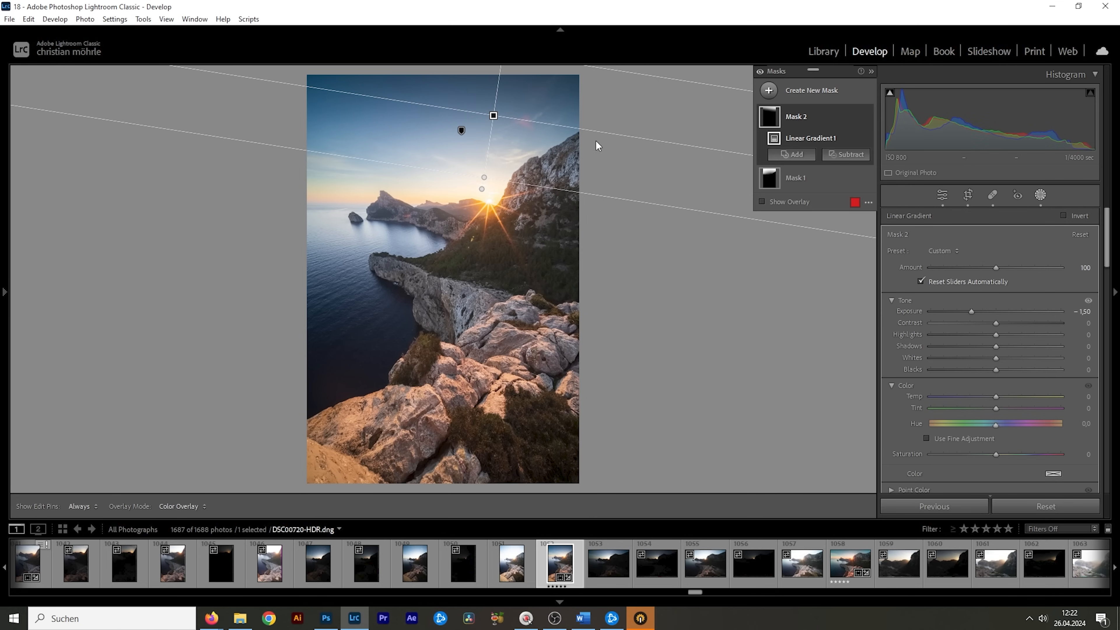
{"action": "mouse_move", "coordinate": [694, 306]}
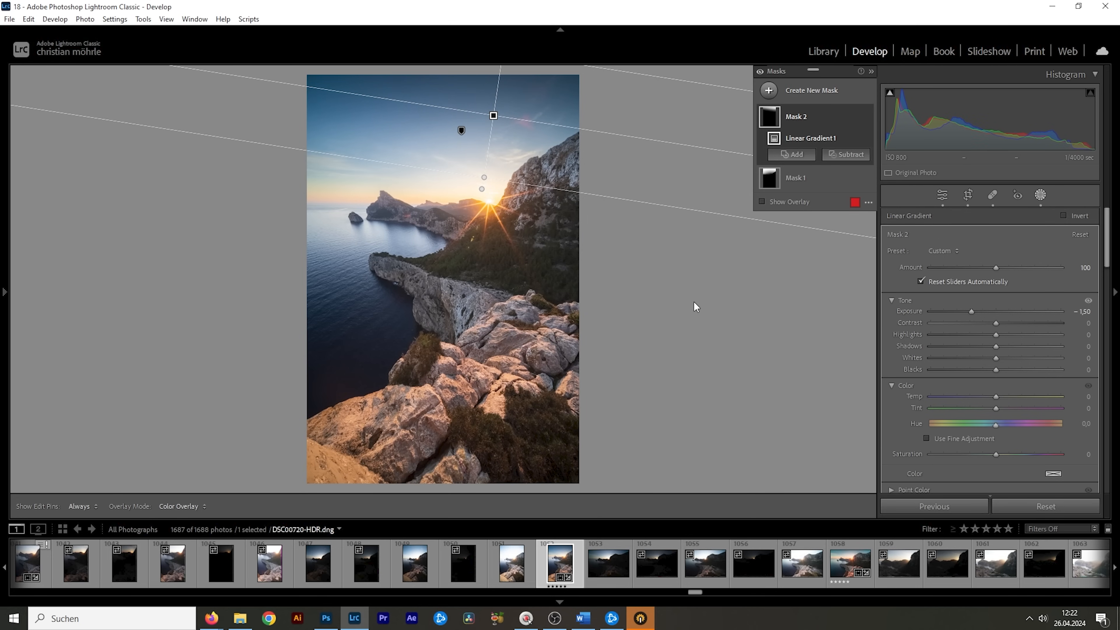
{"action": "mouse_move", "coordinate": [228, 155]}
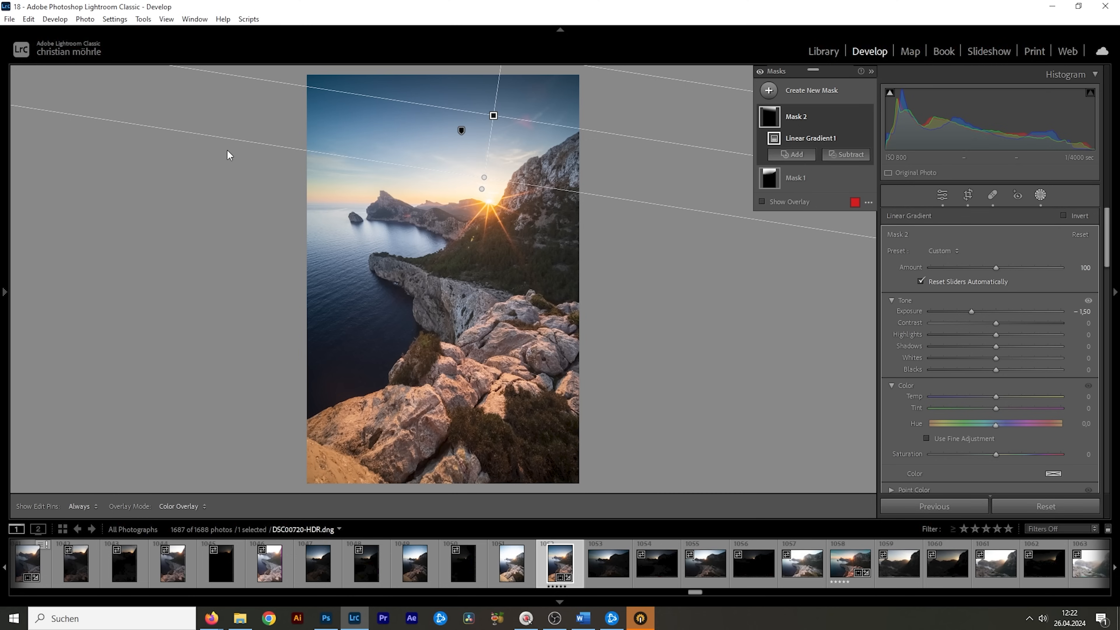
{"action": "mouse_move", "coordinate": [404, 417]}
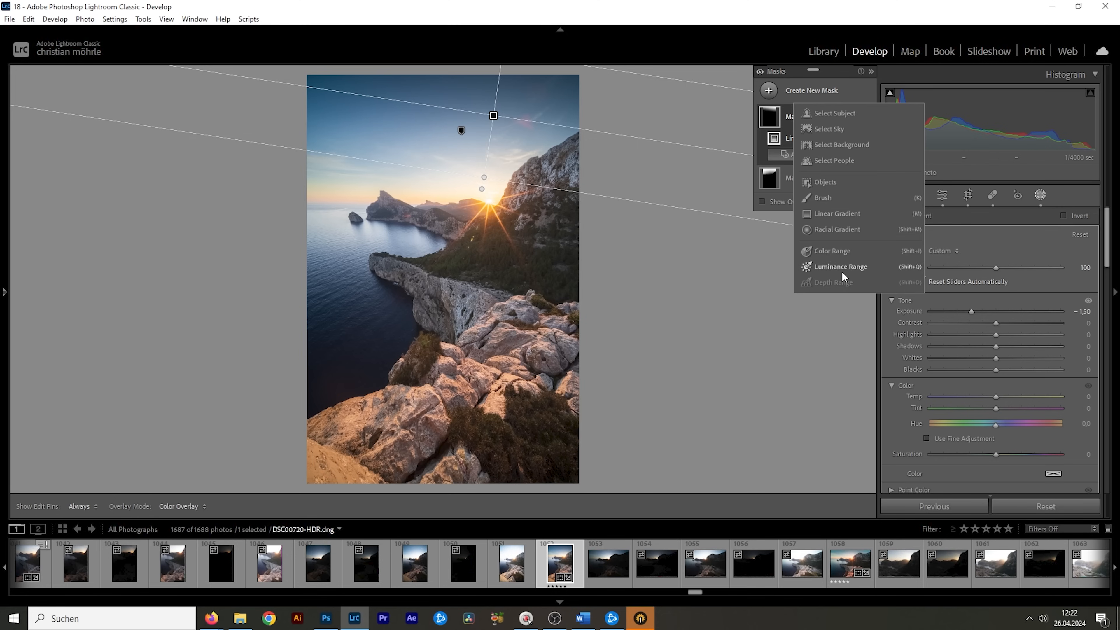
Step: Create a third mask as a Luminance Range selecting the photo's bright tones
{"action": "left_click", "coordinate": [842, 267]}
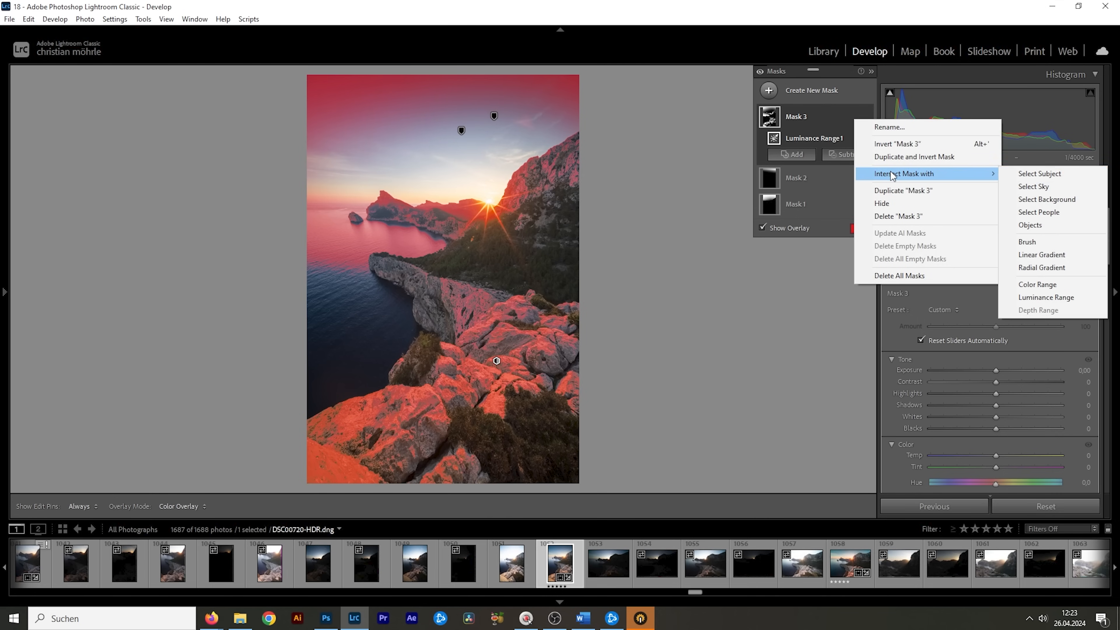
Step: Intersect the luminance mask with a brush painted over the foreground rocks
{"action": "left_click", "coordinate": [1026, 242]}
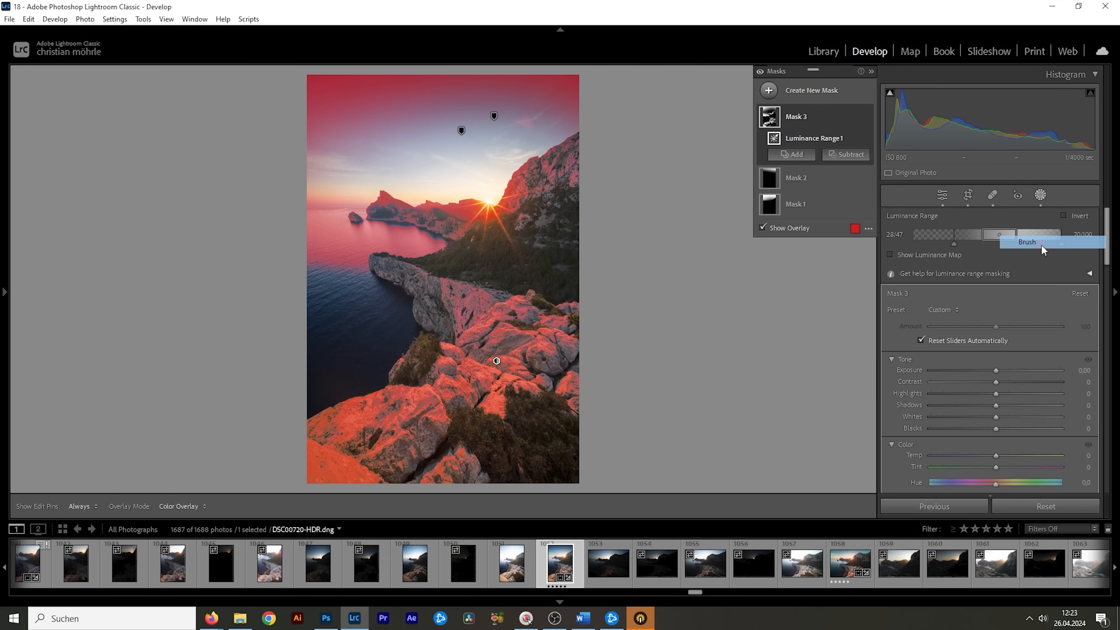
{"action": "left_click", "coordinate": [1026, 242]}
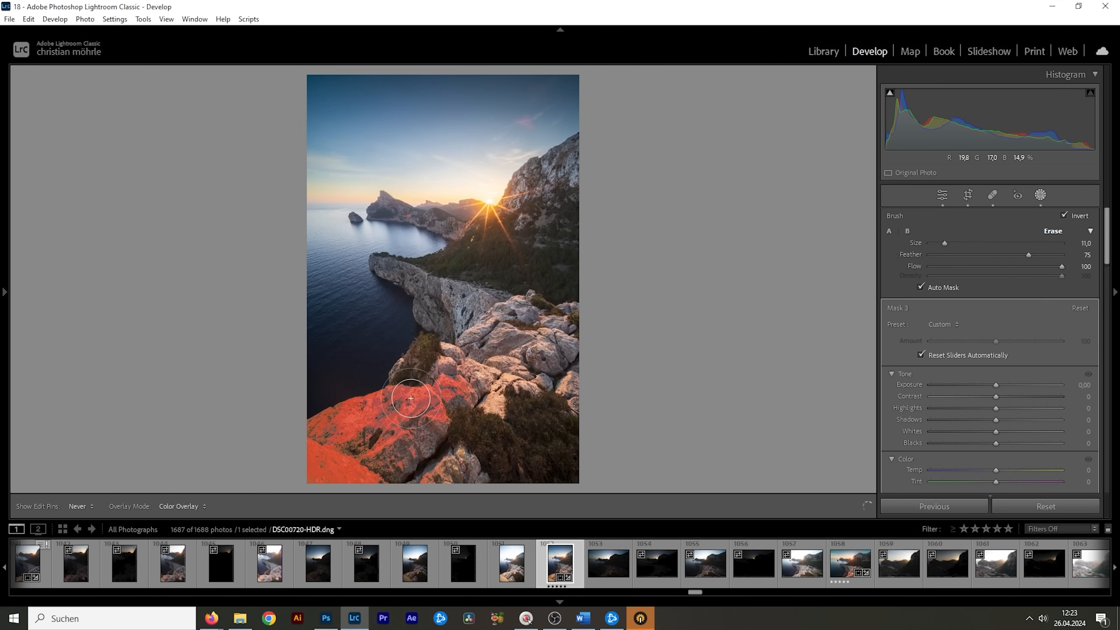
{"action": "left_click_drag", "start_coordinate": [410, 398], "coordinate": [526, 366]}
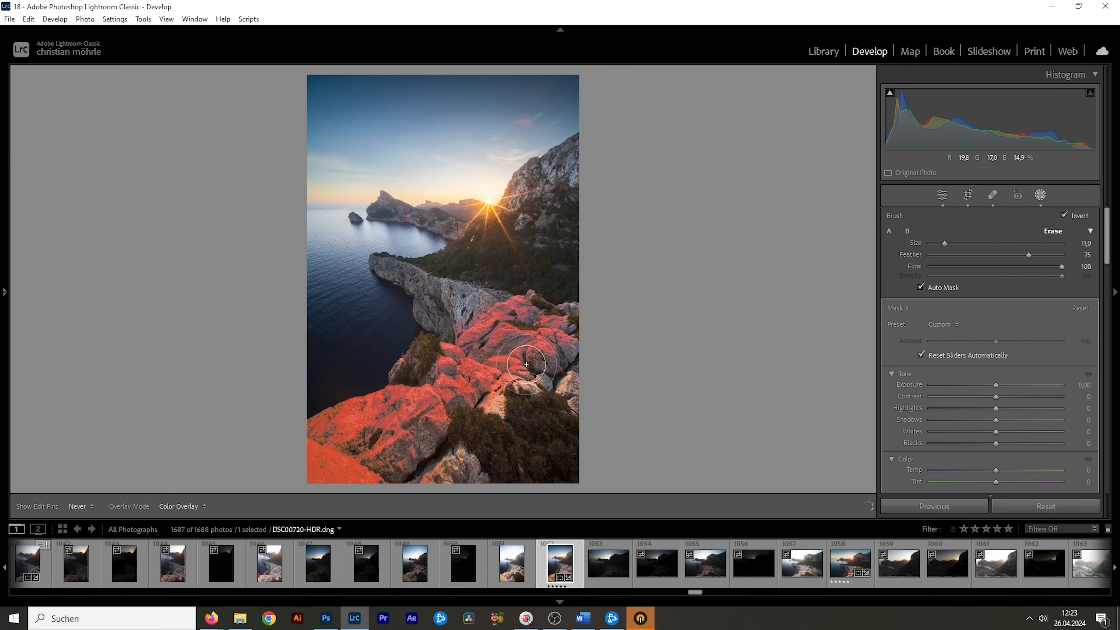
{"action": "left_click_drag", "start_coordinate": [527, 366], "coordinate": [552, 387]}
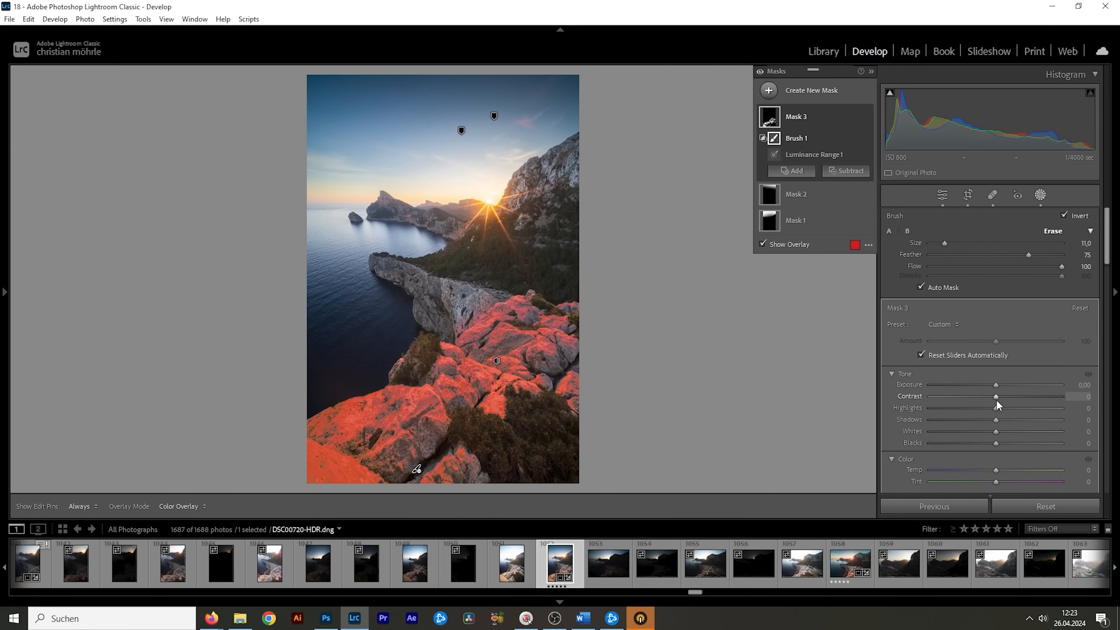
Step: Give the masked rocks Contrast +36 and Temp +4
{"action": "left_click_drag", "start_coordinate": [995, 396], "coordinate": [1018, 395]}
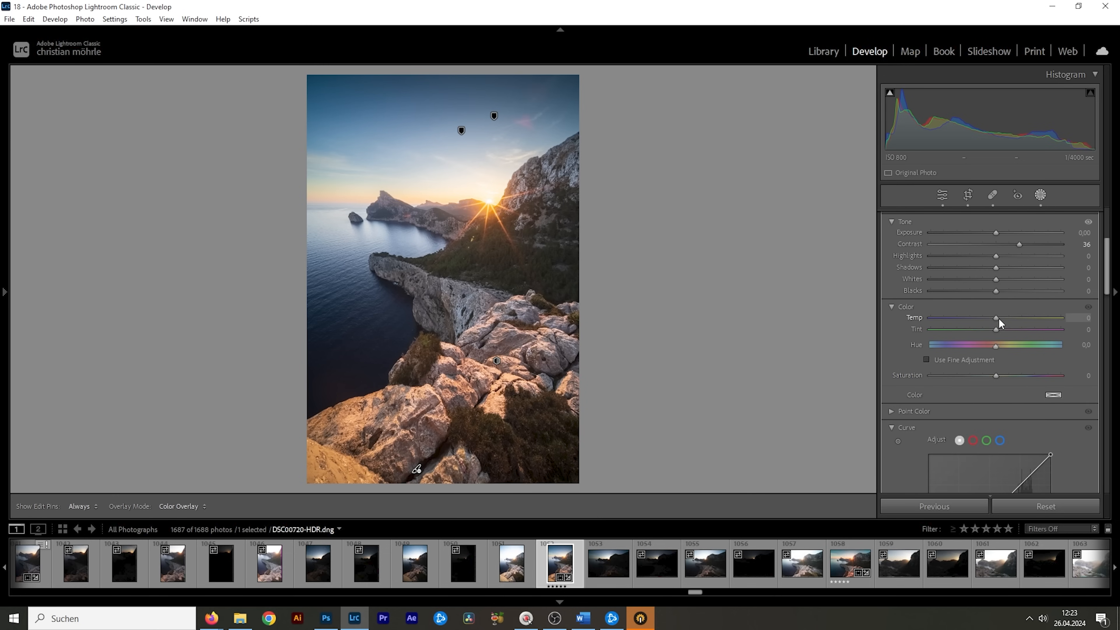
{"action": "left_click_drag", "start_coordinate": [995, 317], "coordinate": [998, 317]}
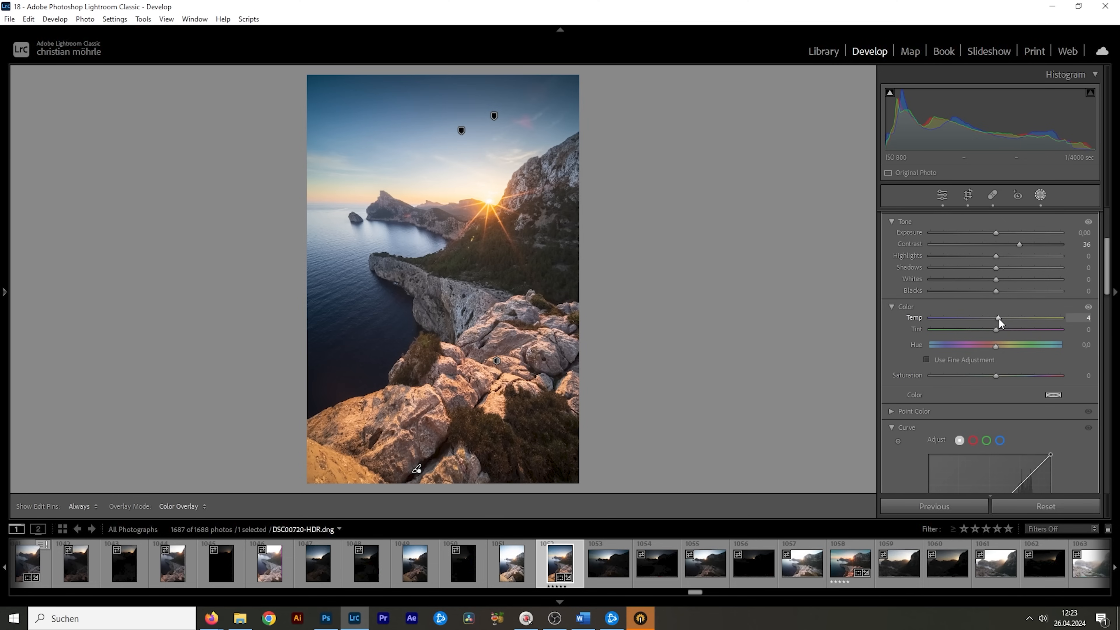
Step: Create a fourth Color Range mask sampled on the slope with Refine narrowed to its minimum
{"action": "left_click", "coordinate": [1017, 195]}
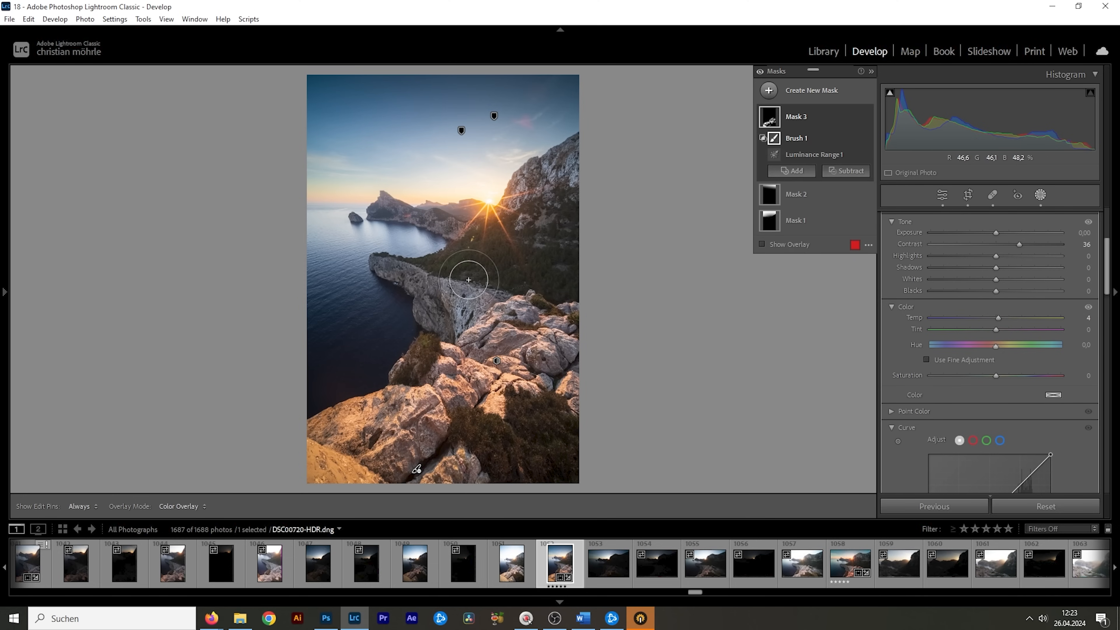
{"action": "mouse_move", "coordinate": [570, 263]}
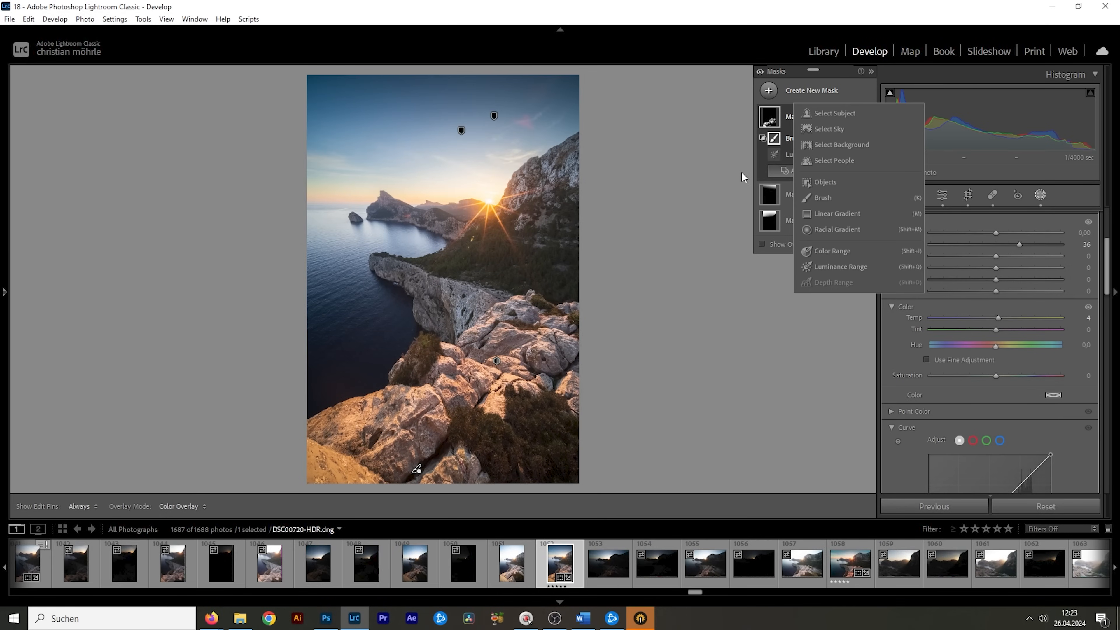
{"action": "left_click", "coordinate": [831, 250]}
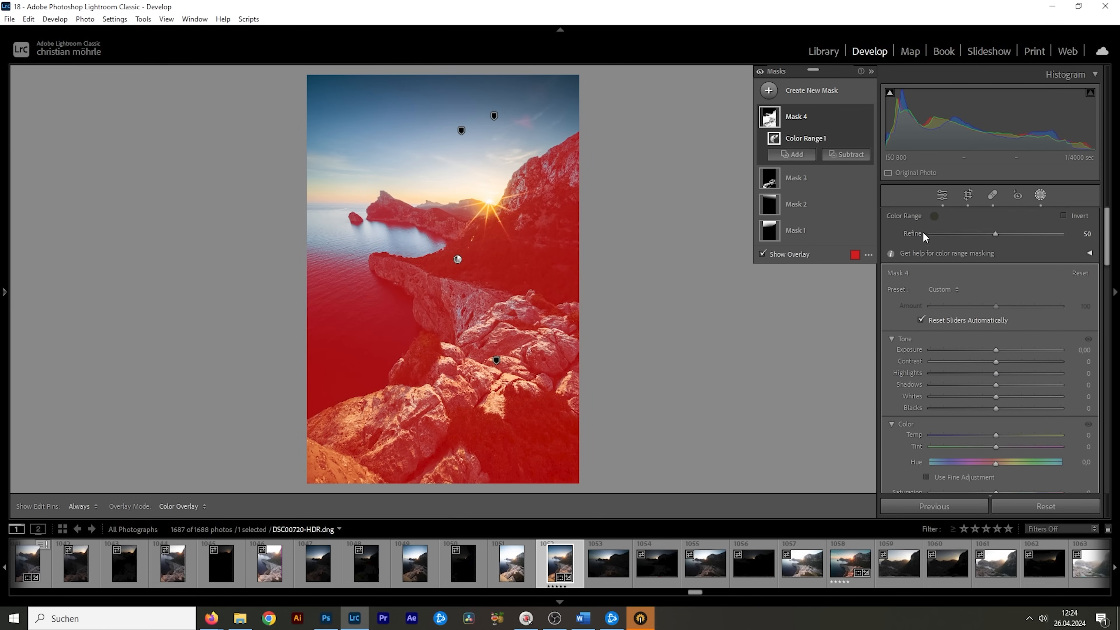
{"action": "left_click_drag", "start_coordinate": [994, 234], "coordinate": [982, 233]}
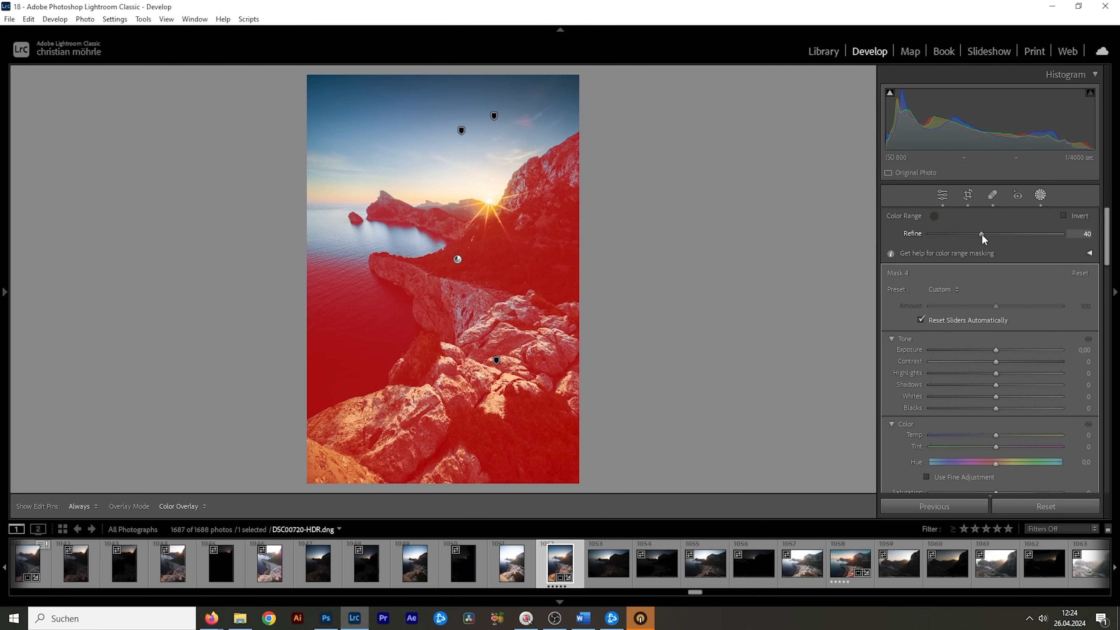
{"action": "left_click_drag", "start_coordinate": [980, 234], "coordinate": [931, 235]}
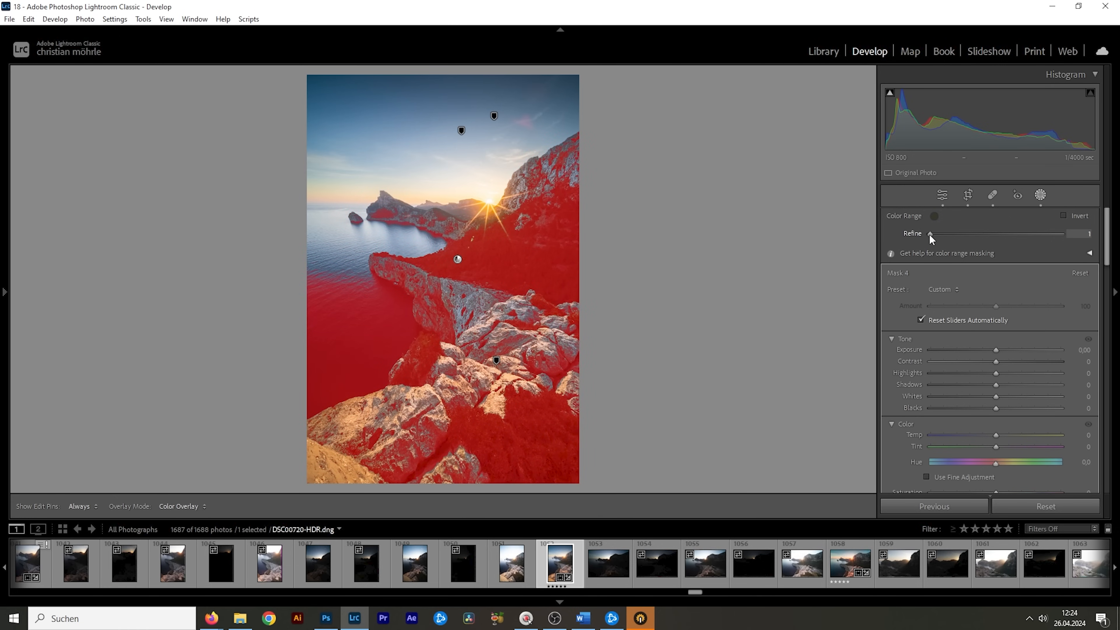
{"action": "left_click_drag", "start_coordinate": [930, 234], "coordinate": [935, 234]}
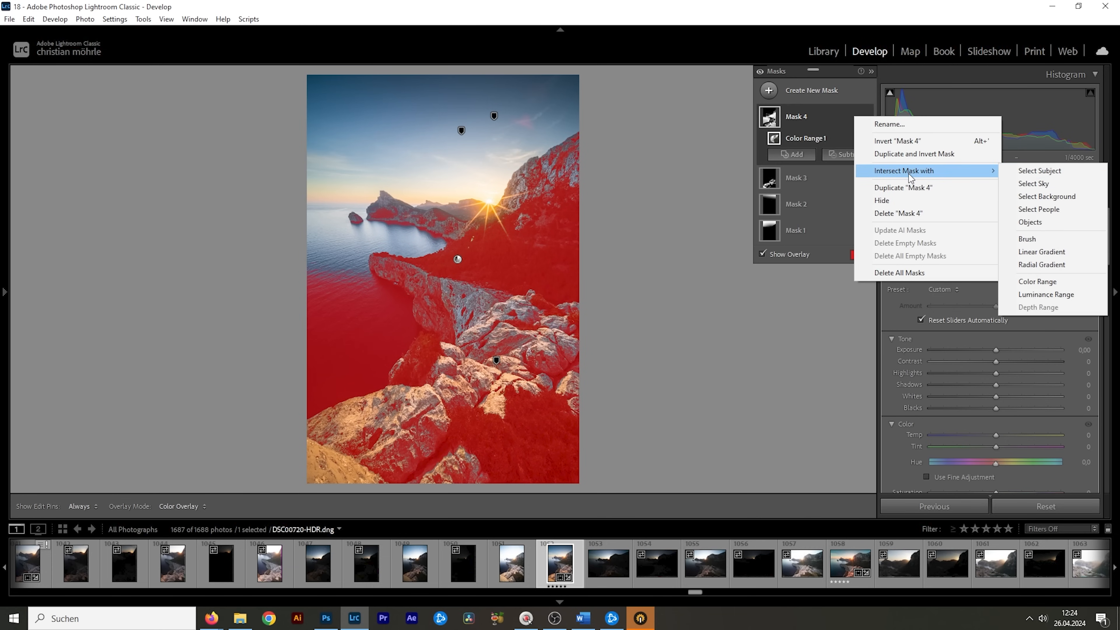
Step: Intersect it with a brush over the green slope beside the sun and set Clarity +10
{"action": "left_click", "coordinate": [515, 273]}
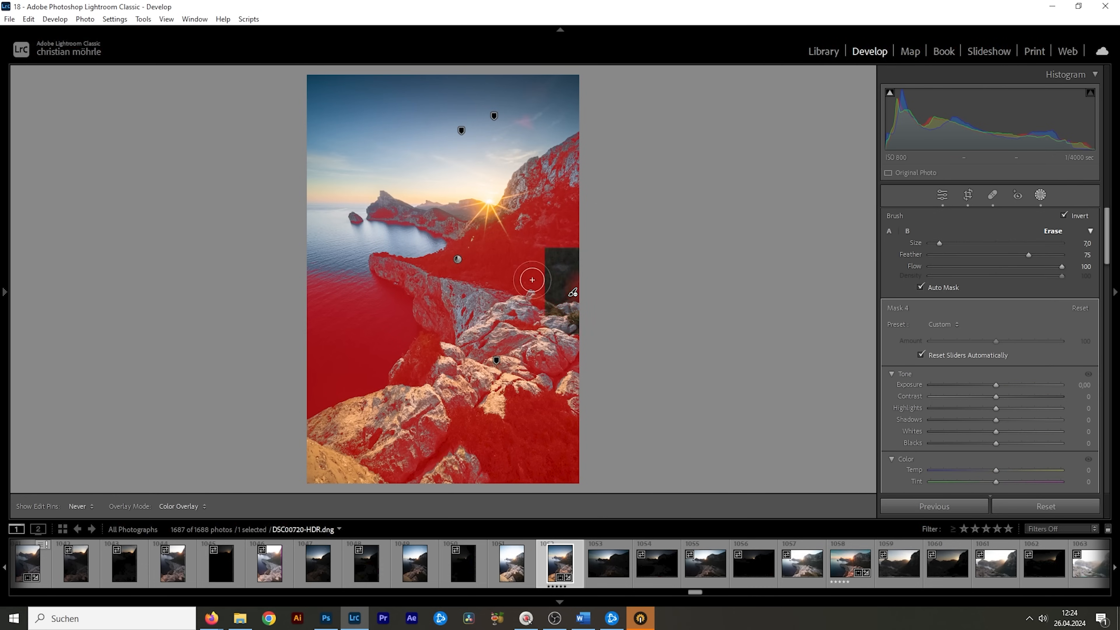
{"action": "left_click_drag", "start_coordinate": [531, 280], "coordinate": [516, 232]}
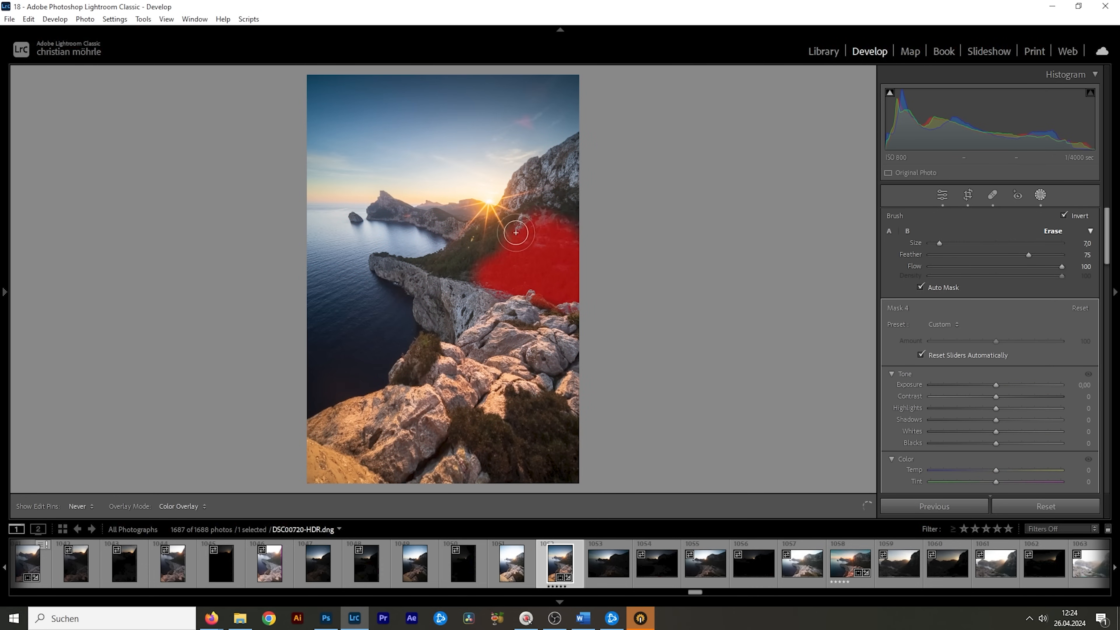
{"action": "left_click_drag", "start_coordinate": [516, 232], "coordinate": [495, 235]}
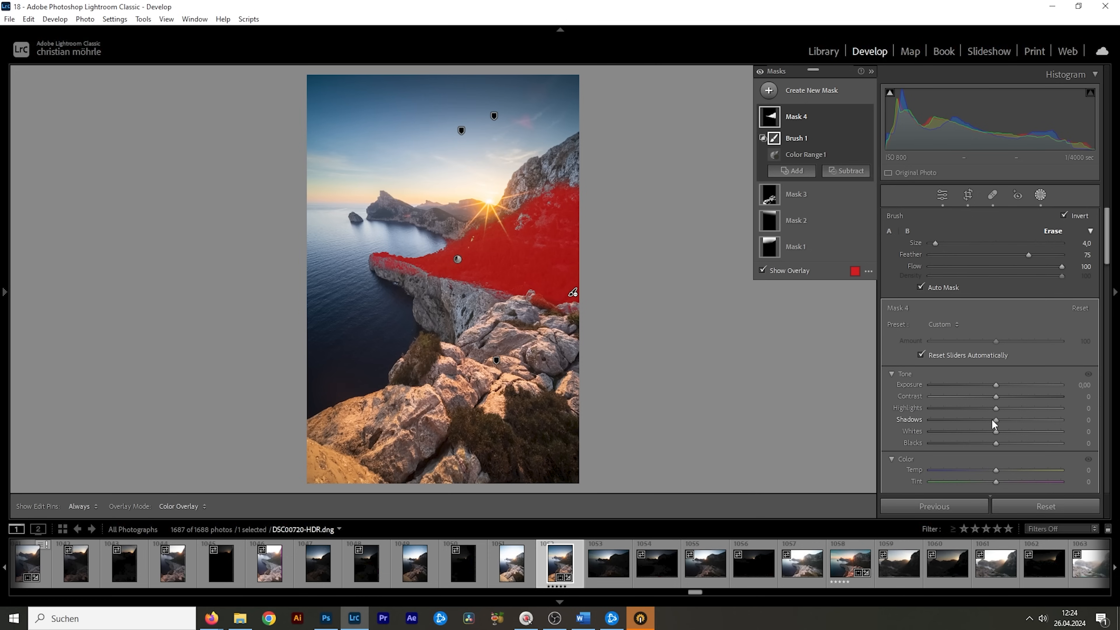
{"action": "left_click_drag", "start_coordinate": [996, 419], "coordinate": [978, 419]}
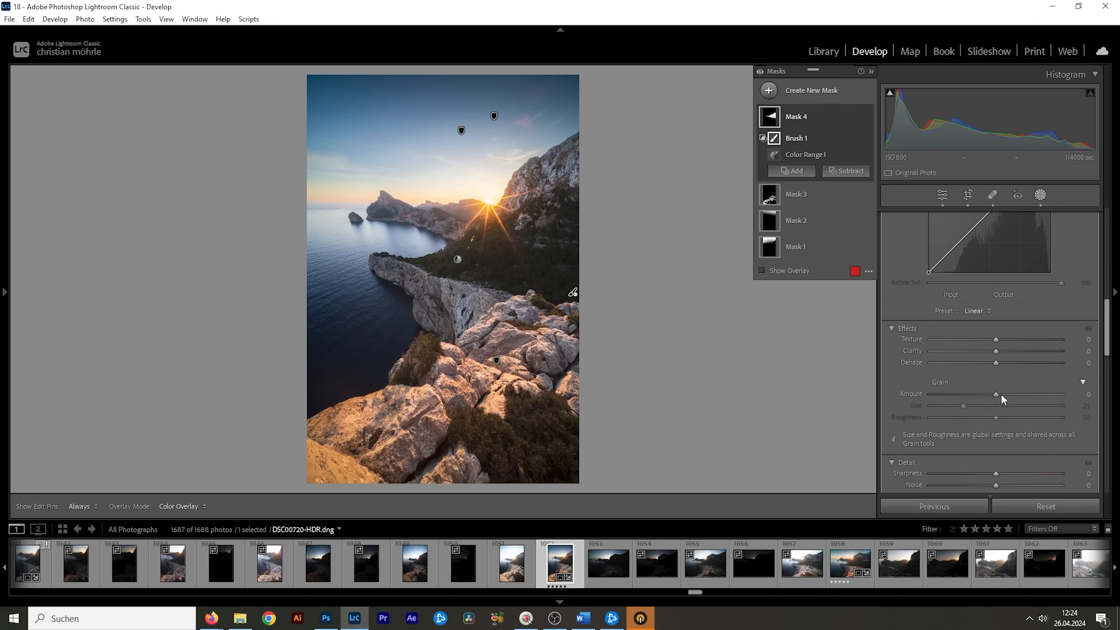
{"action": "left_click_drag", "start_coordinate": [995, 350], "coordinate": [1001, 351]}
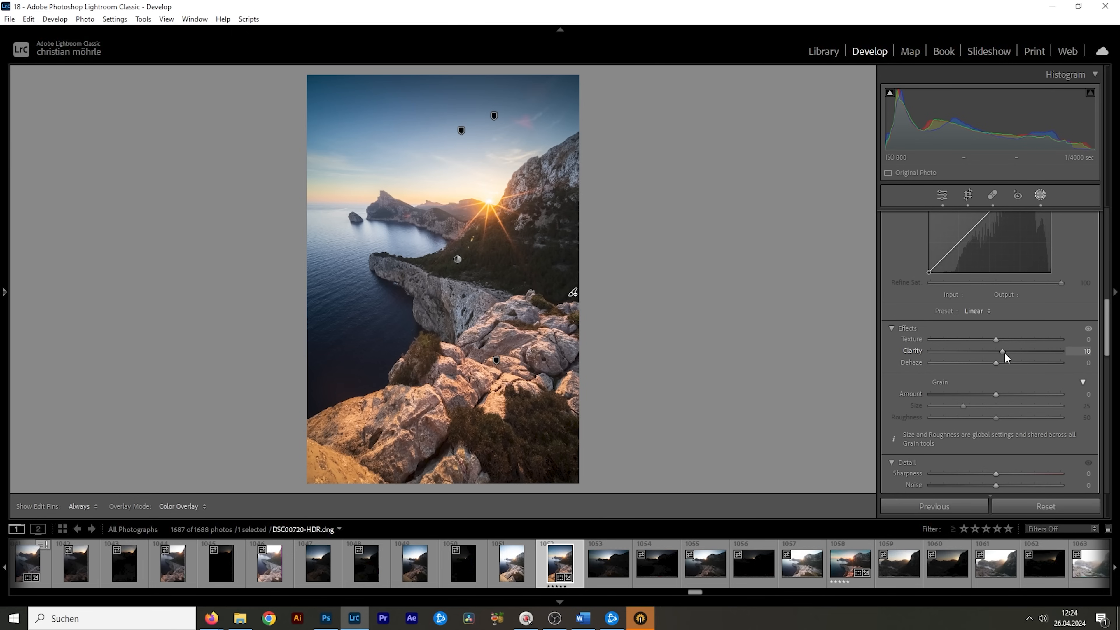
Step: Exit Masking, compare Before/After side by side, then return to the single Loupe view
{"action": "left_click", "coordinate": [941, 195]}
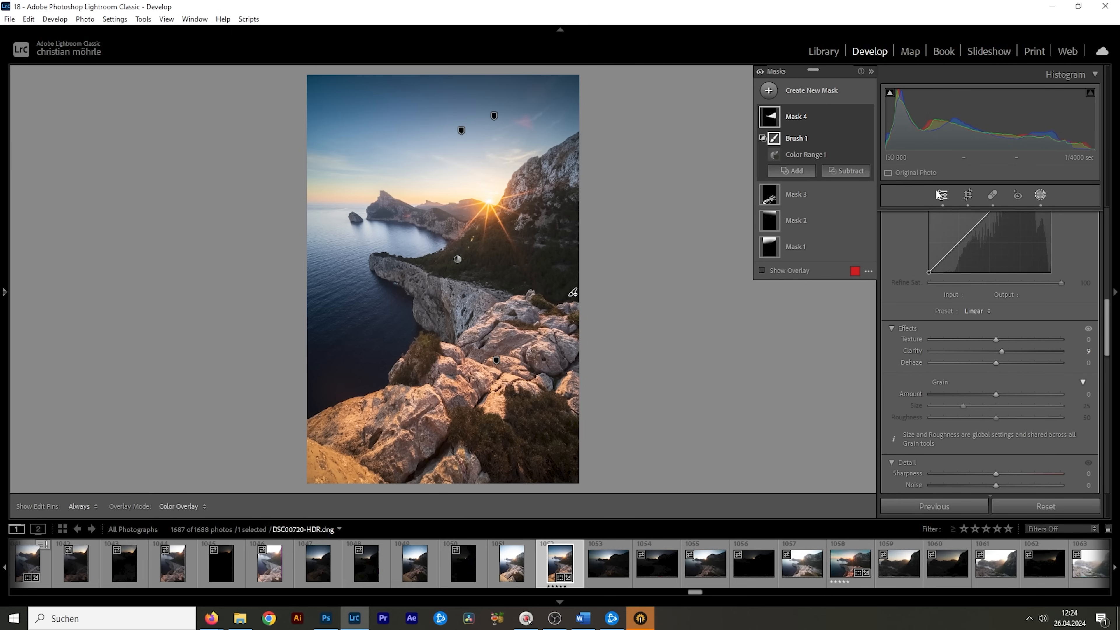
{"action": "mouse_move", "coordinate": [941, 194]}
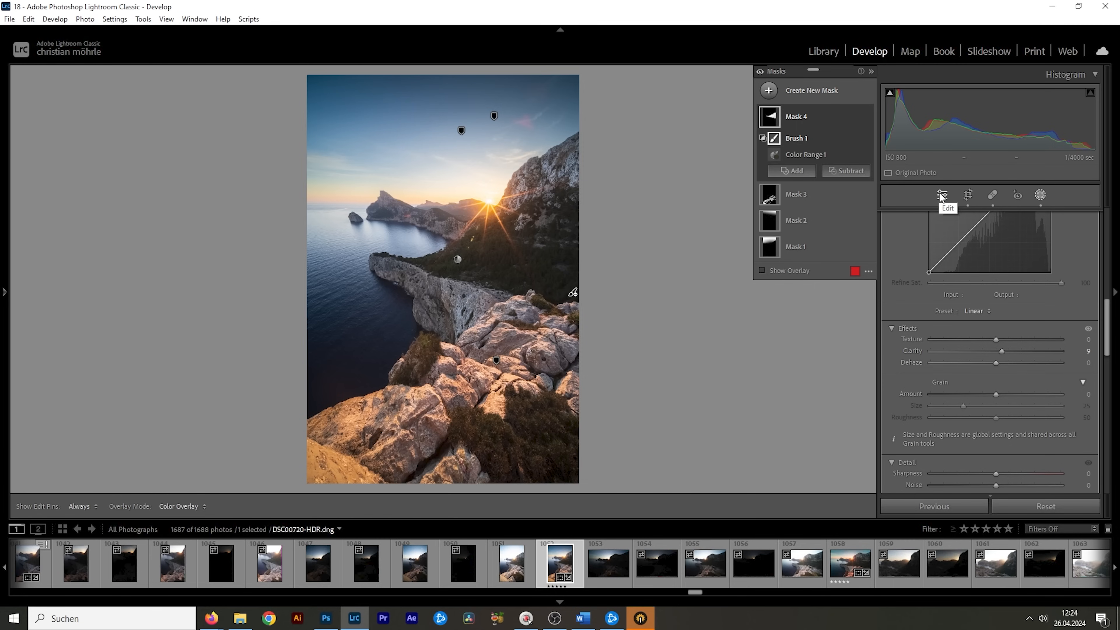
{"action": "mouse_move", "coordinate": [955, 150]}
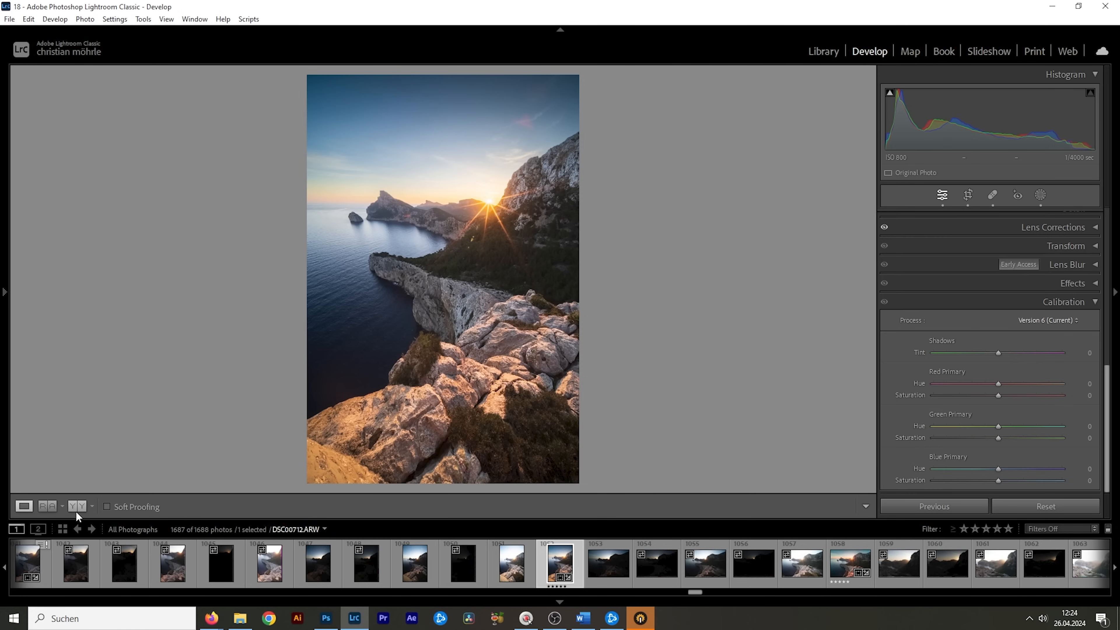
{"action": "left_click", "coordinate": [48, 506]}
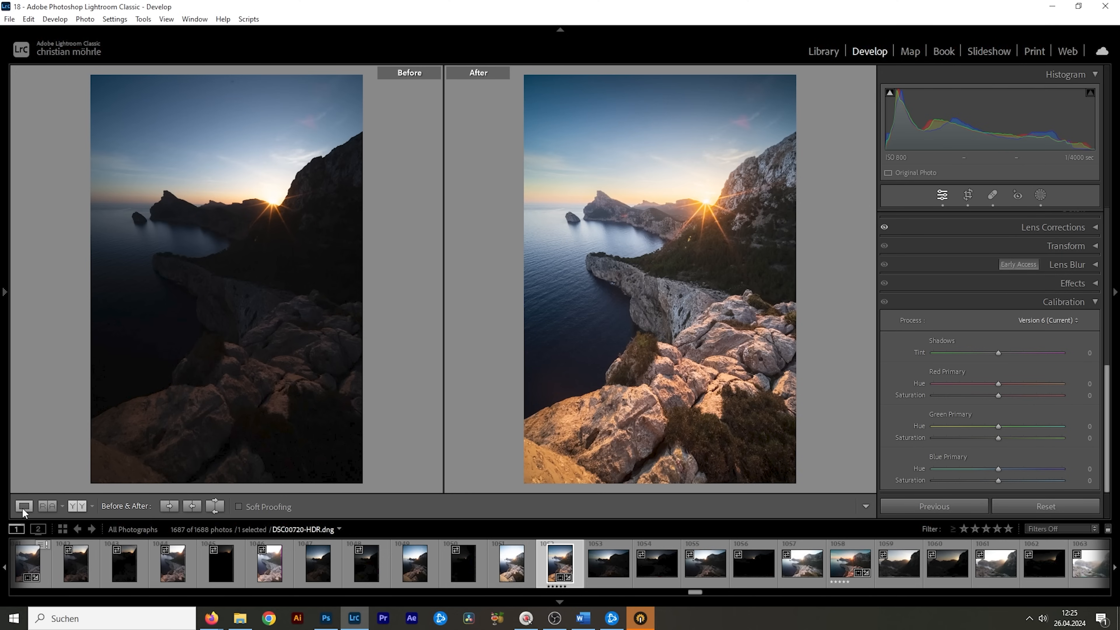
{"action": "left_click", "coordinate": [23, 506]}
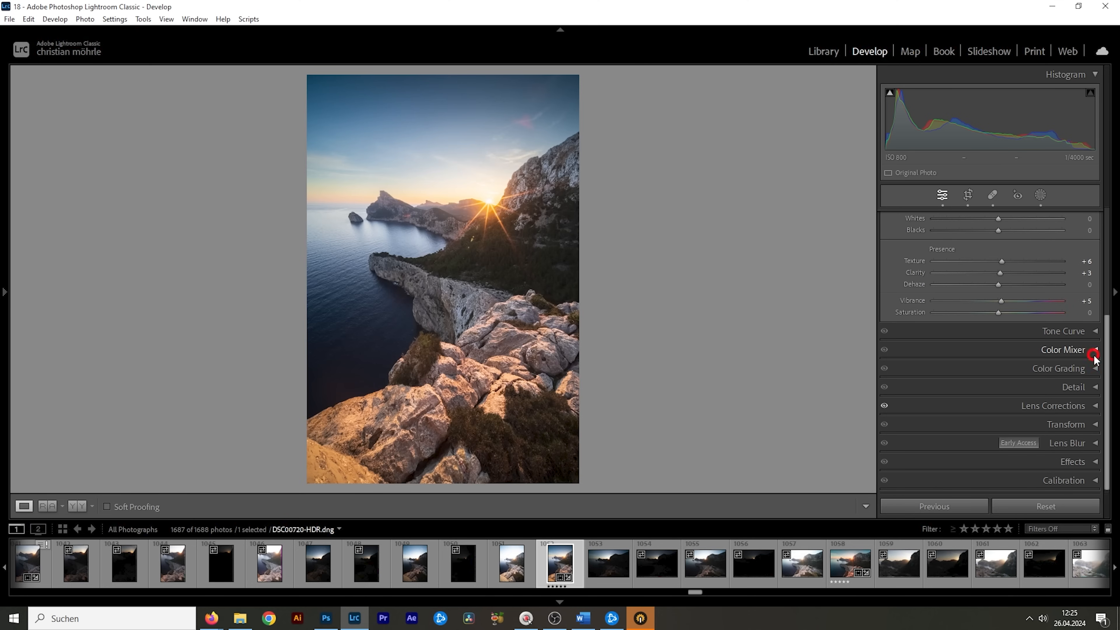
Step: In the Color Mixer, shift the Yellow hue toward orange to about -26
{"action": "left_click", "coordinate": [1092, 349]}
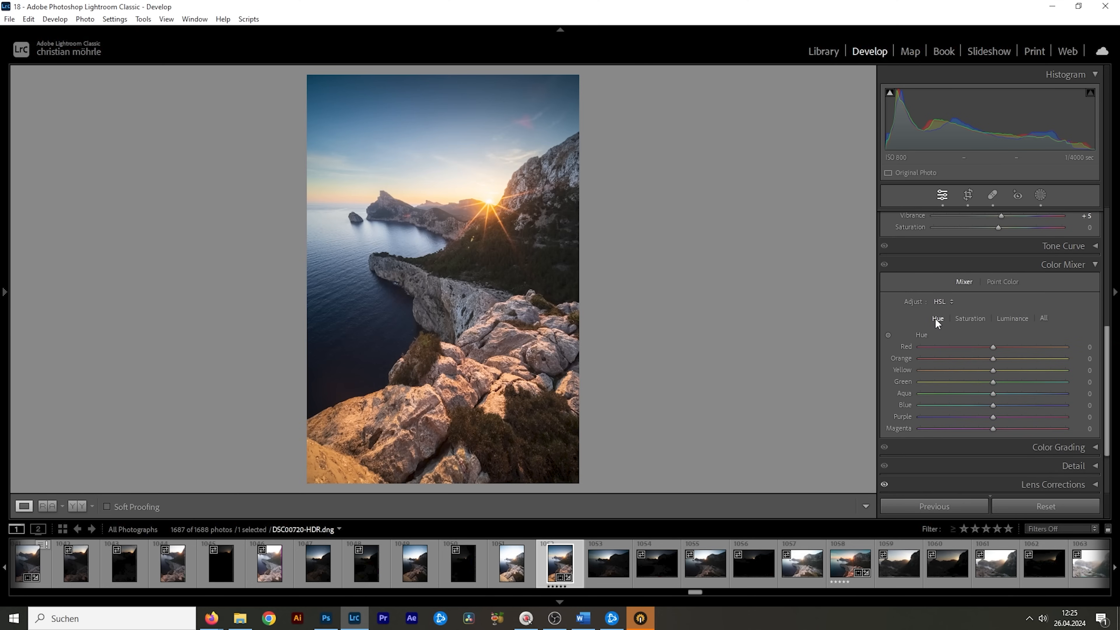
{"action": "mouse_move", "coordinate": [935, 317]}
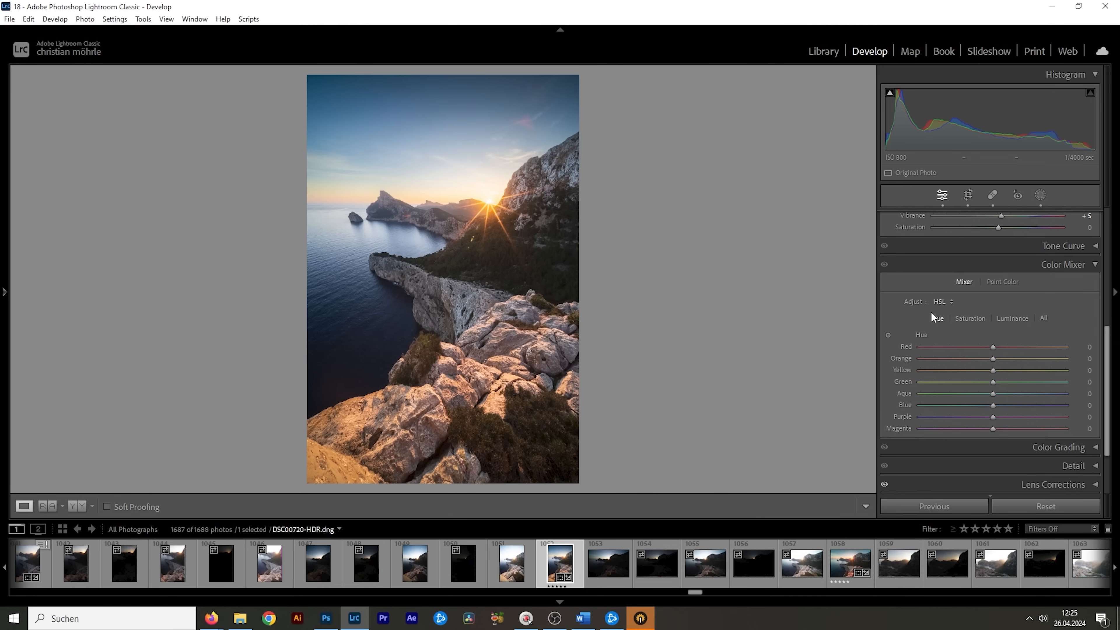
{"action": "mouse_move", "coordinate": [992, 370]}
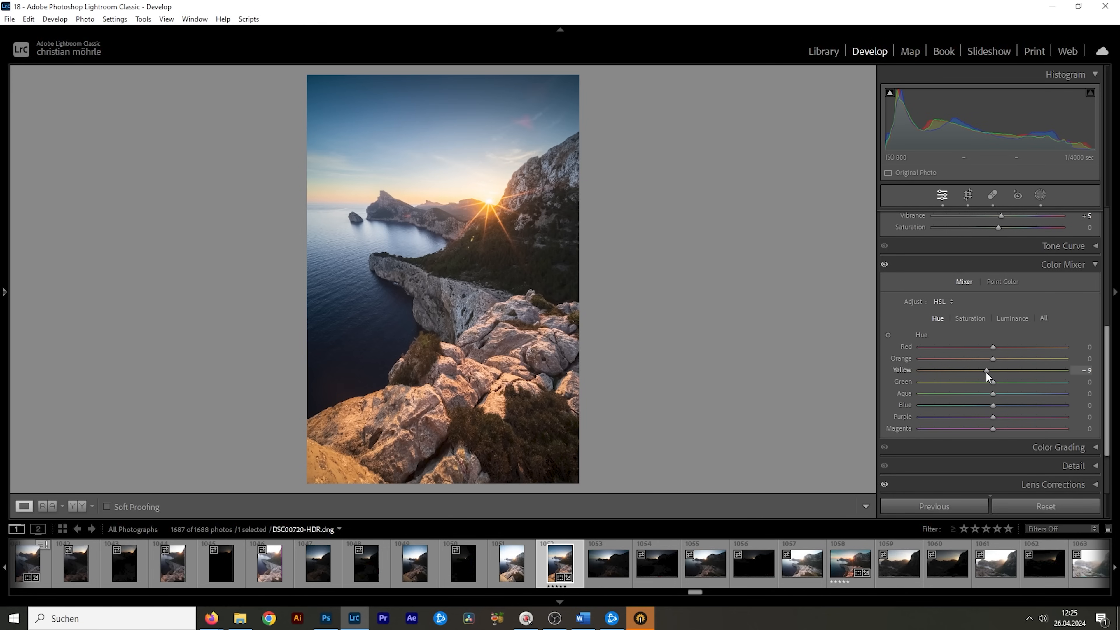
{"action": "left_click_drag", "start_coordinate": [987, 370], "coordinate": [992, 369]}
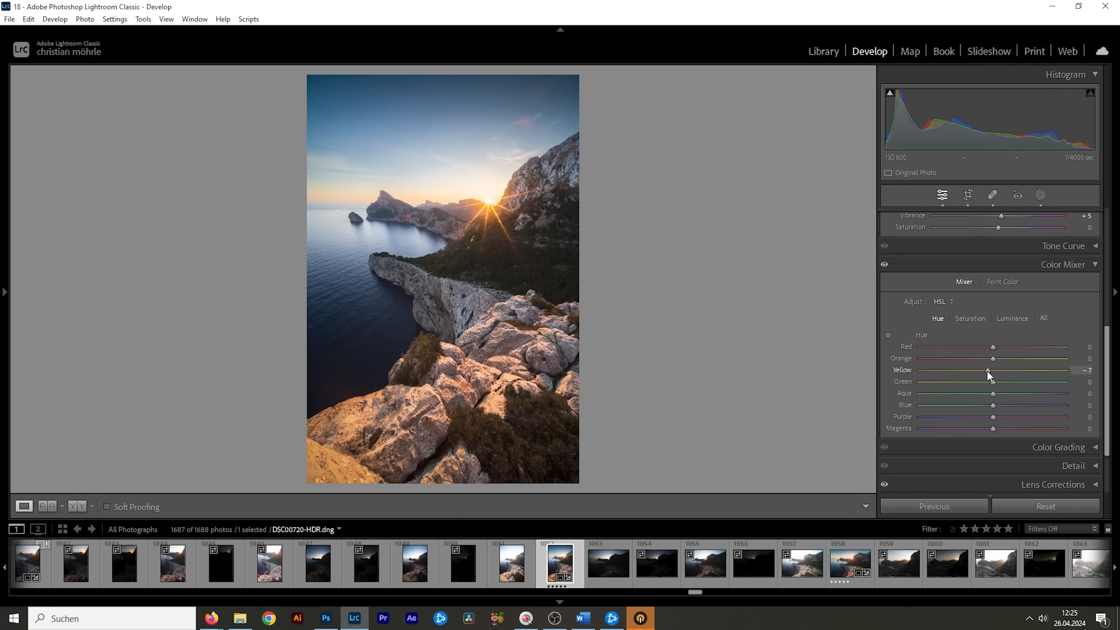
{"action": "left_click_drag", "start_coordinate": [987, 370], "coordinate": [980, 370]}
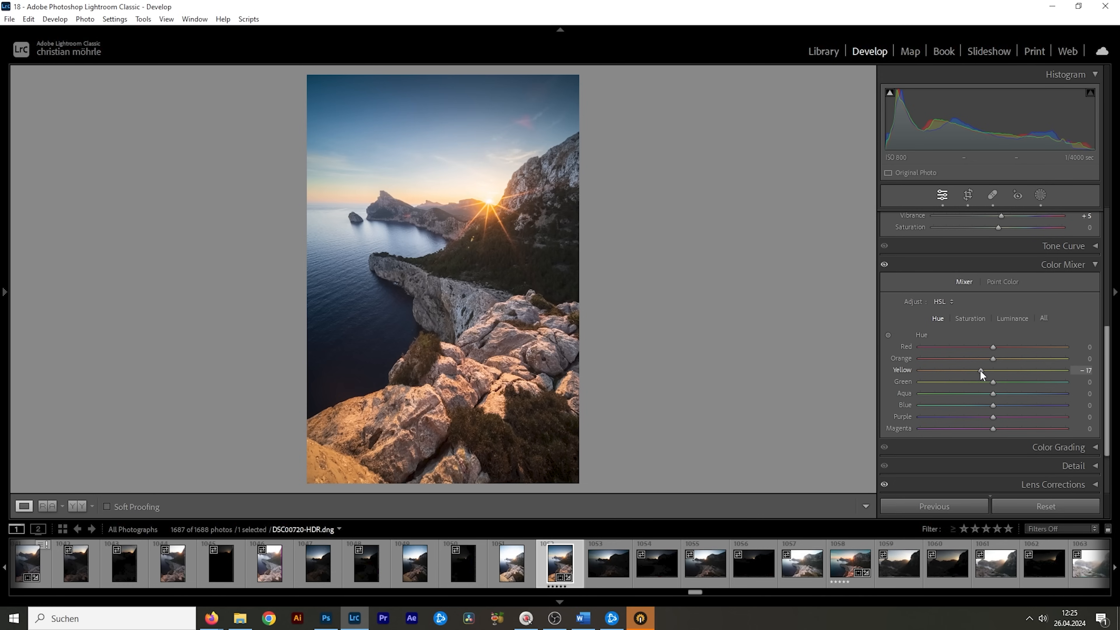
{"action": "left_click_drag", "start_coordinate": [979, 370], "coordinate": [977, 369]}
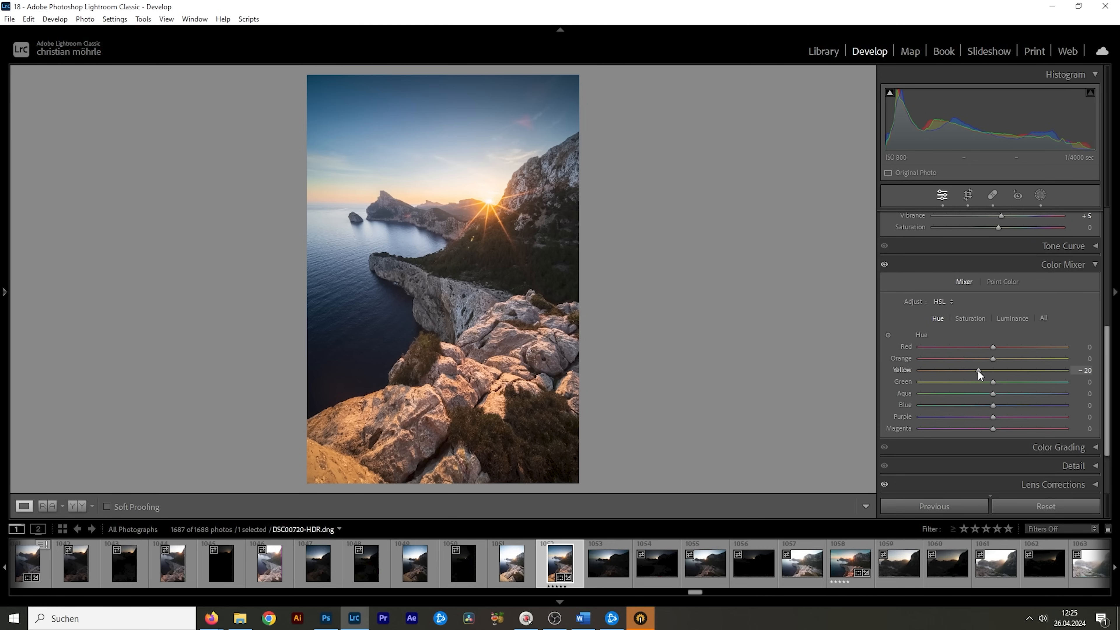
{"action": "left_click_drag", "start_coordinate": [980, 370], "coordinate": [974, 370]}
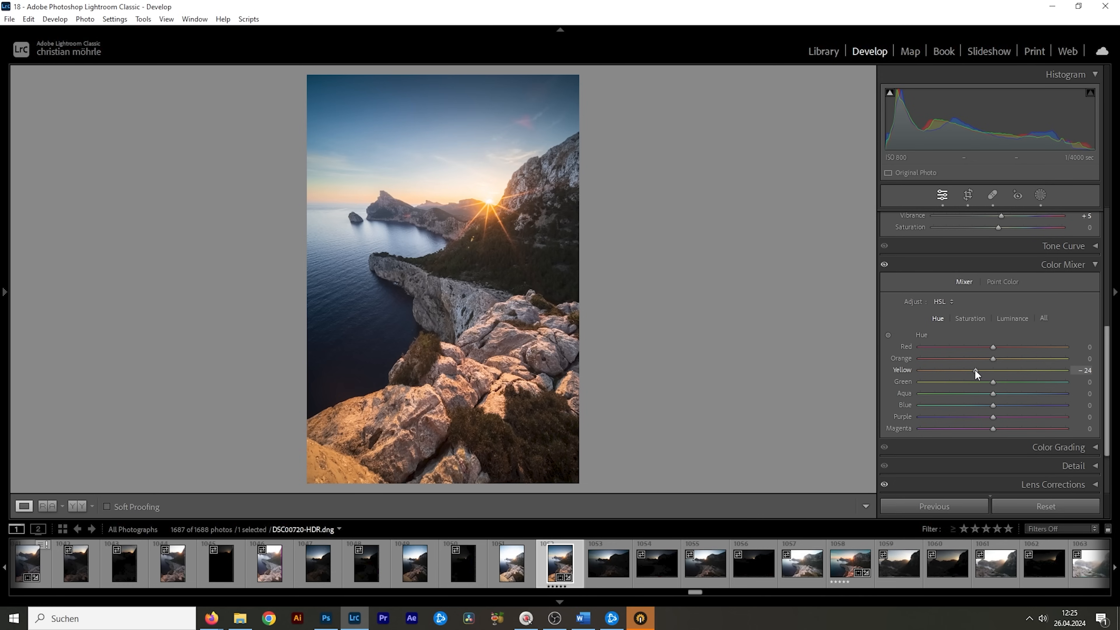
{"action": "left_click_drag", "start_coordinate": [992, 370], "coordinate": [991, 369]}
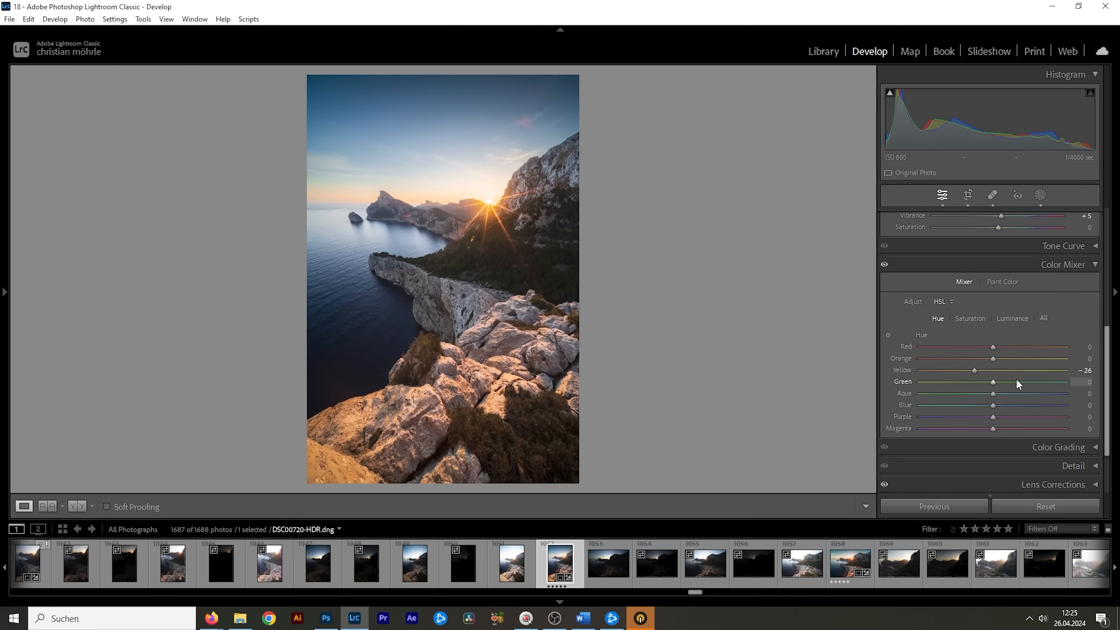
{"action": "mouse_move", "coordinate": [967, 321]}
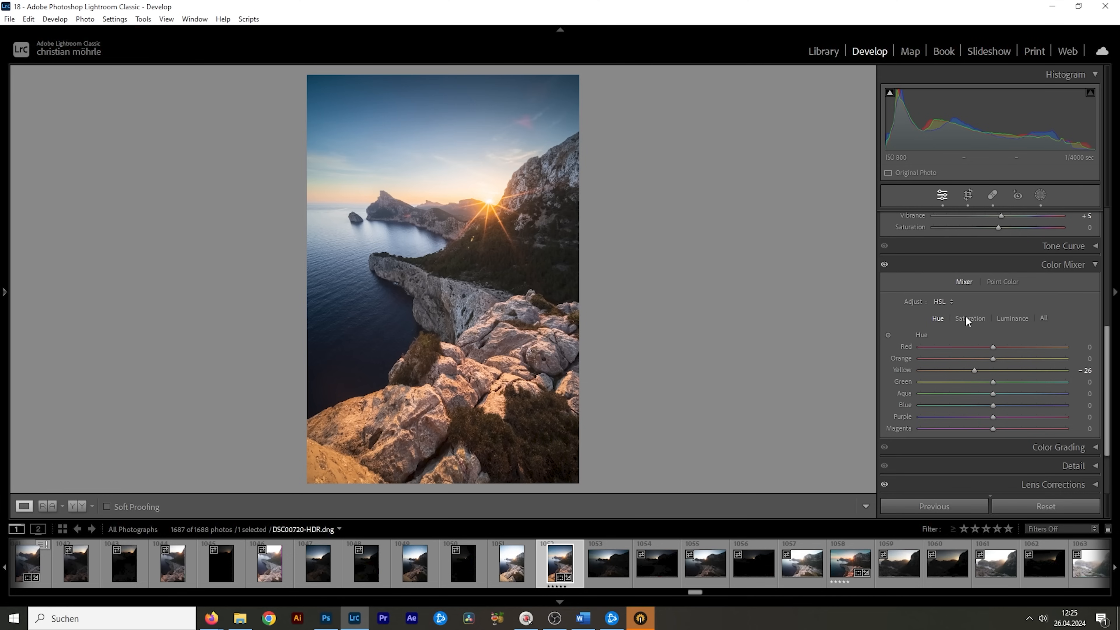
Step: Set HSL Saturation: Orange +11, Aqua -25, Blue -4
{"action": "left_click", "coordinate": [970, 318]}
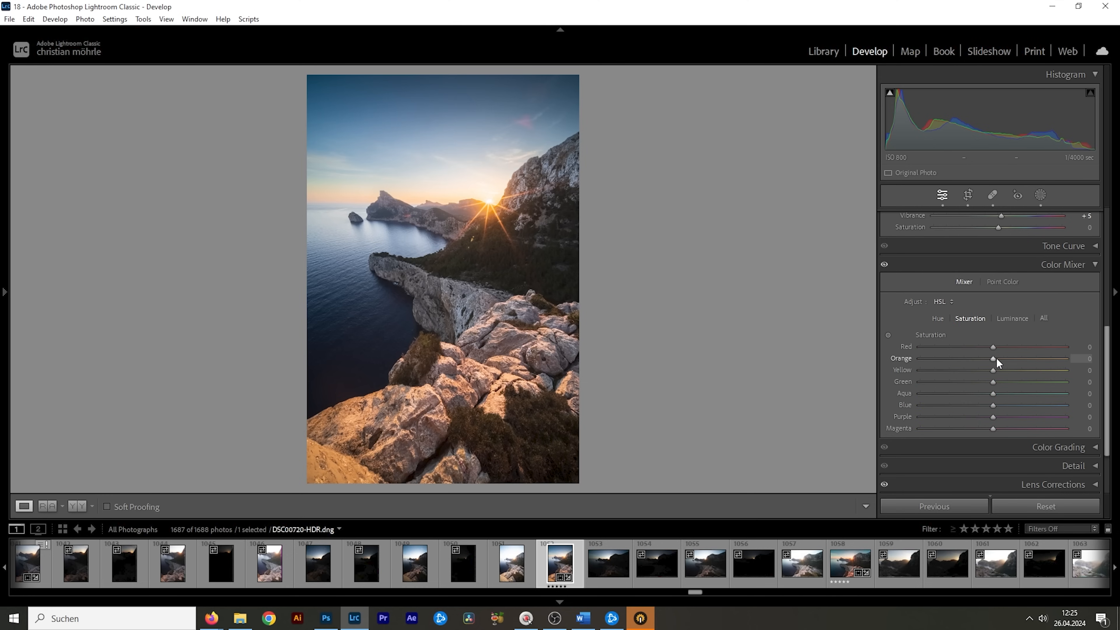
{"action": "left_click_drag", "start_coordinate": [992, 358], "coordinate": [999, 357]}
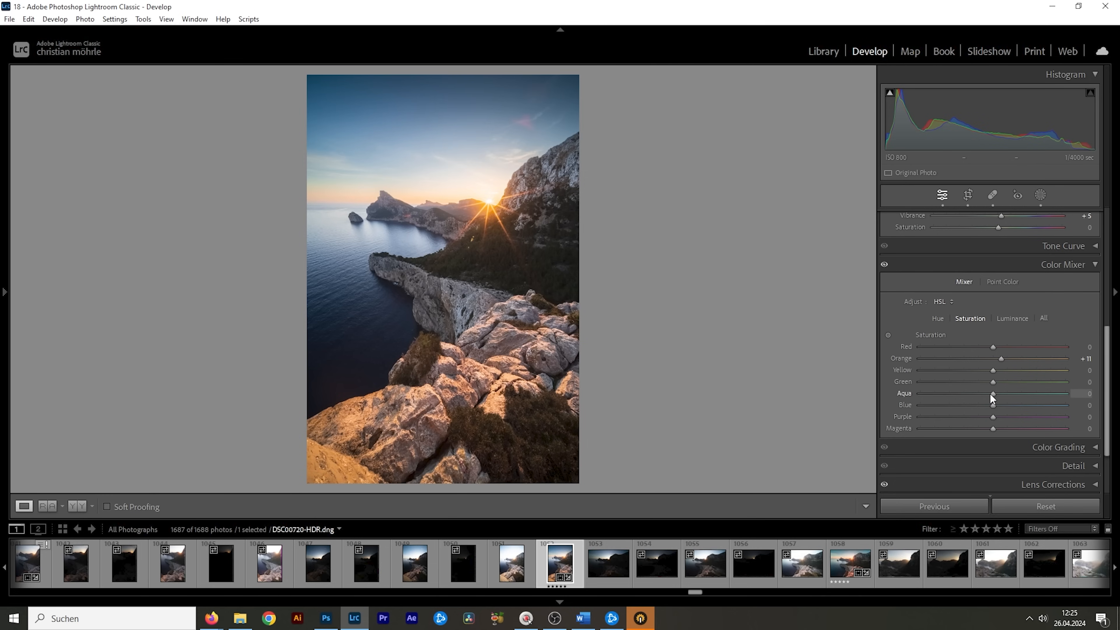
{"action": "left_click_drag", "start_coordinate": [993, 392], "coordinate": [982, 392]}
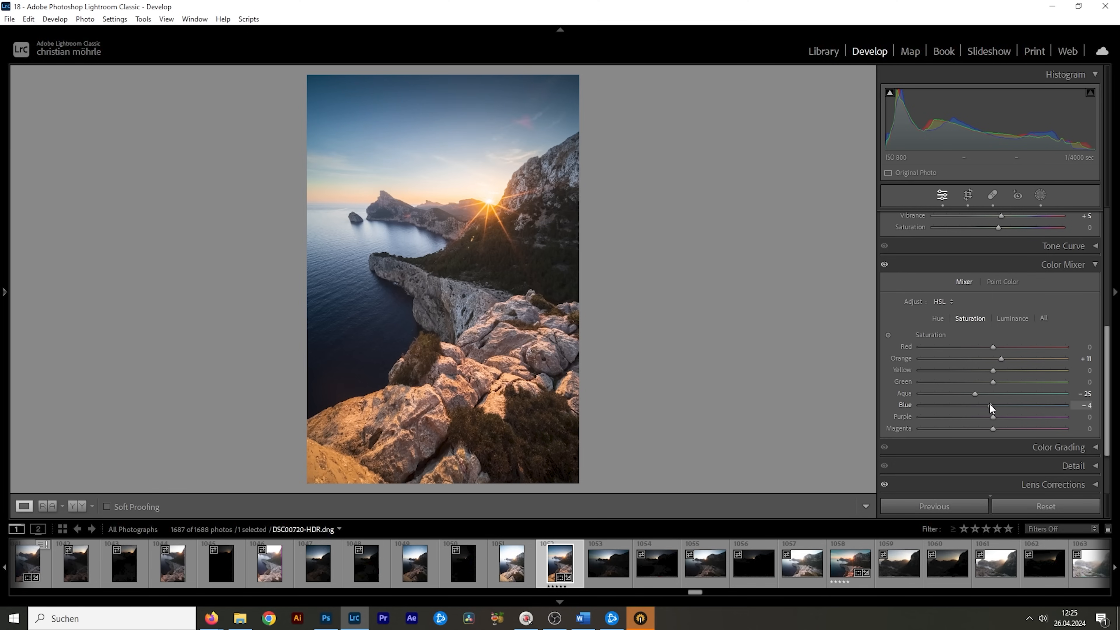
{"action": "left_click_drag", "start_coordinate": [991, 404], "coordinate": [987, 404]}
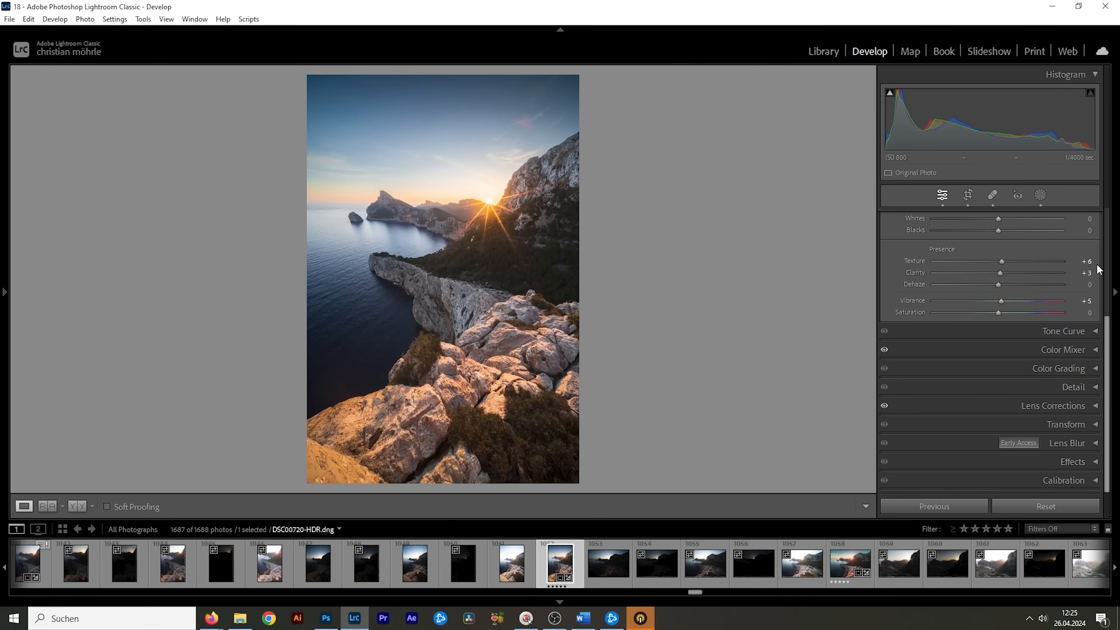
Step: Color grade the Highlights warm: hue 32, saturation 43
{"action": "left_click", "coordinate": [1059, 368]}
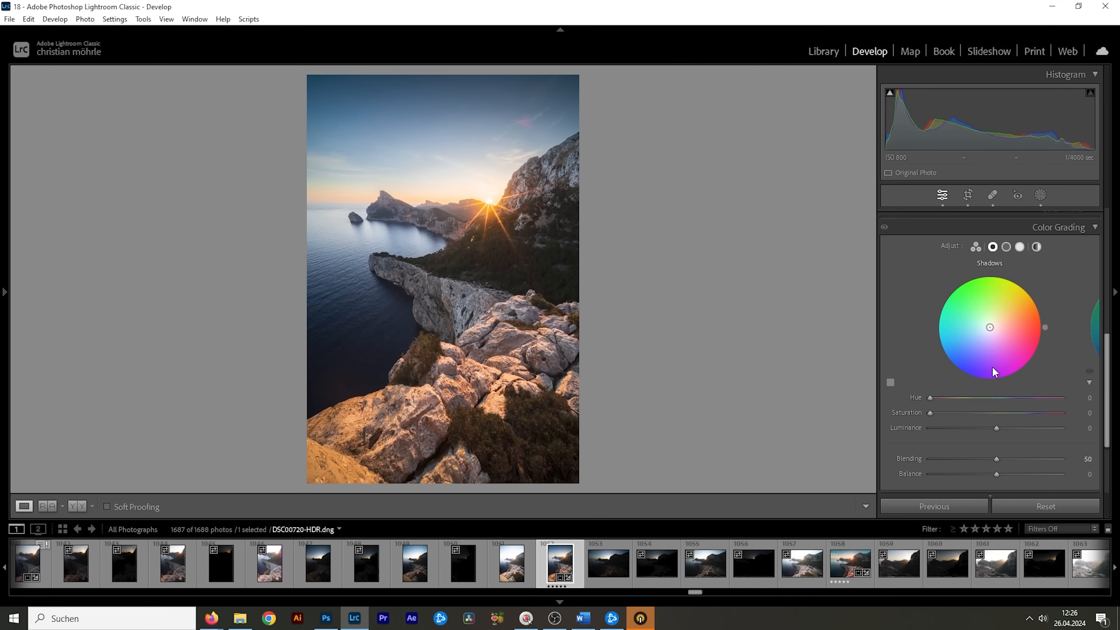
{"action": "left_click", "coordinate": [1020, 246]}
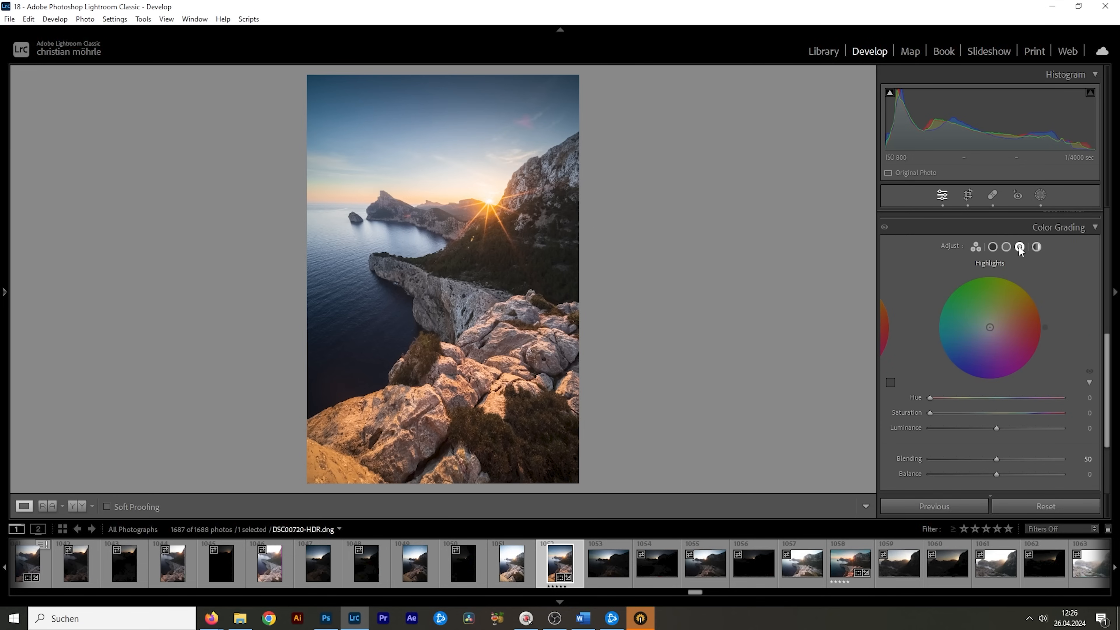
{"action": "mouse_move", "coordinate": [381, 175]}
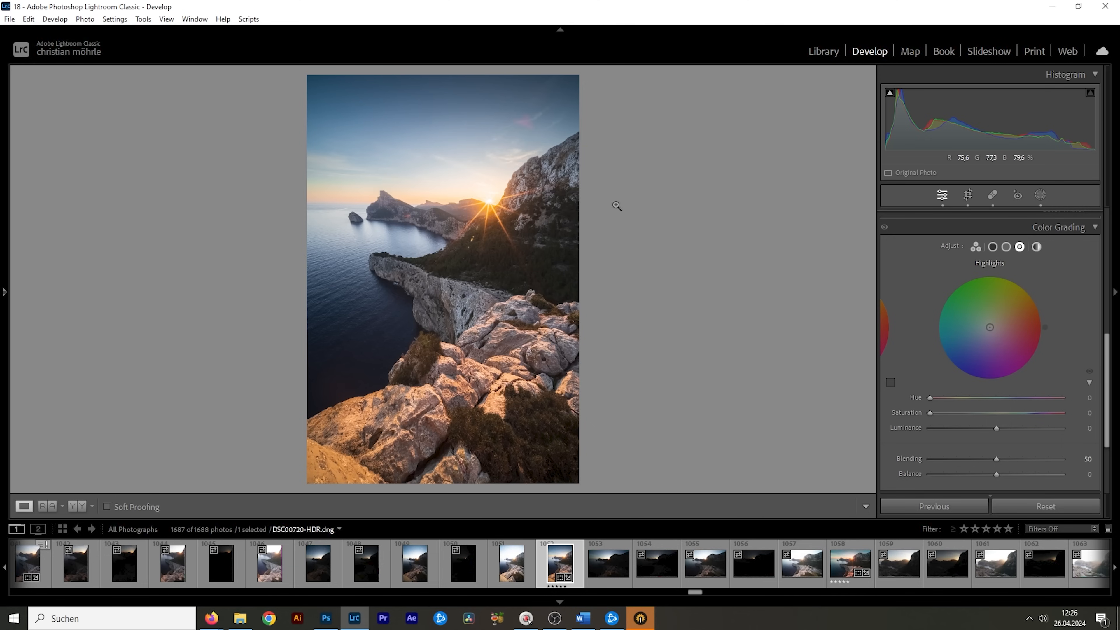
{"action": "left_click_drag", "start_coordinate": [930, 397], "coordinate": [938, 397]}
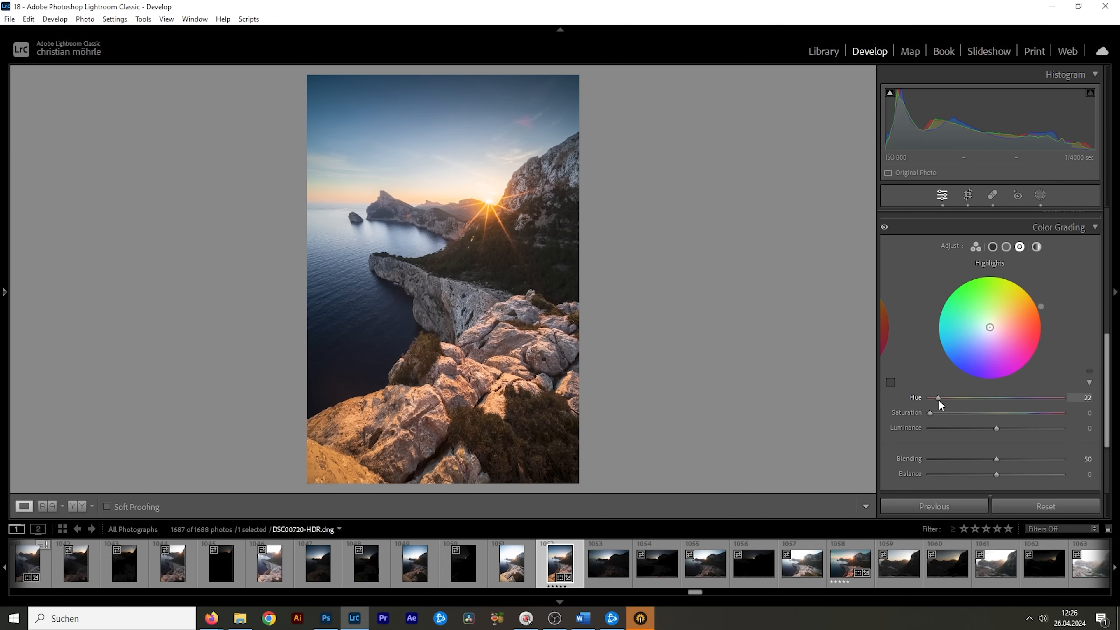
{"action": "left_click_drag", "start_coordinate": [937, 397], "coordinate": [941, 397]}
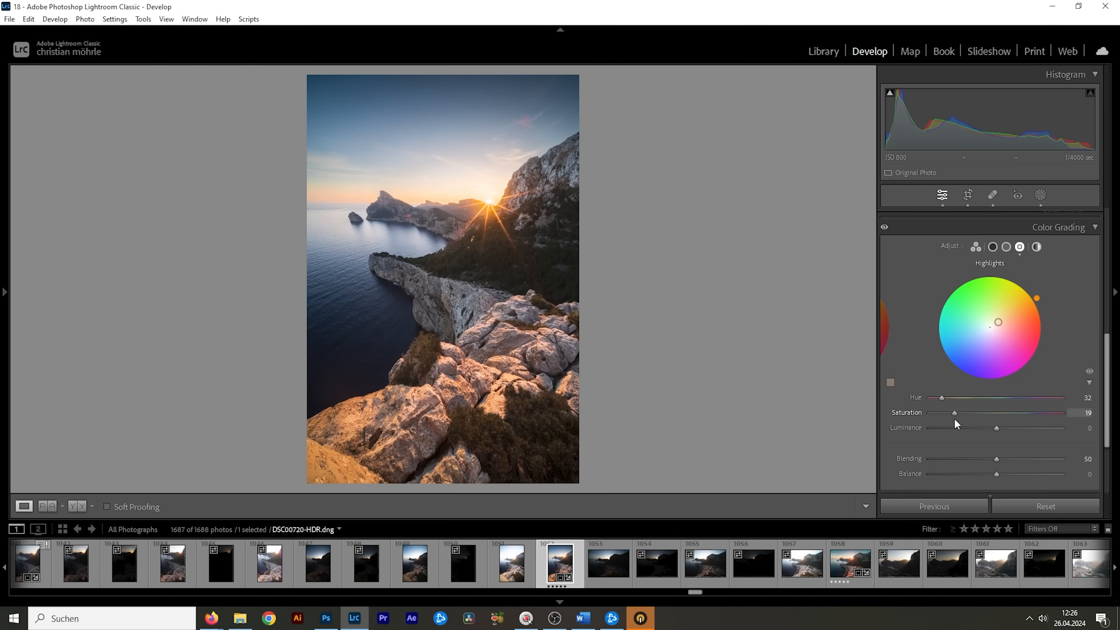
{"action": "left_click_drag", "start_coordinate": [954, 412], "coordinate": [987, 412]}
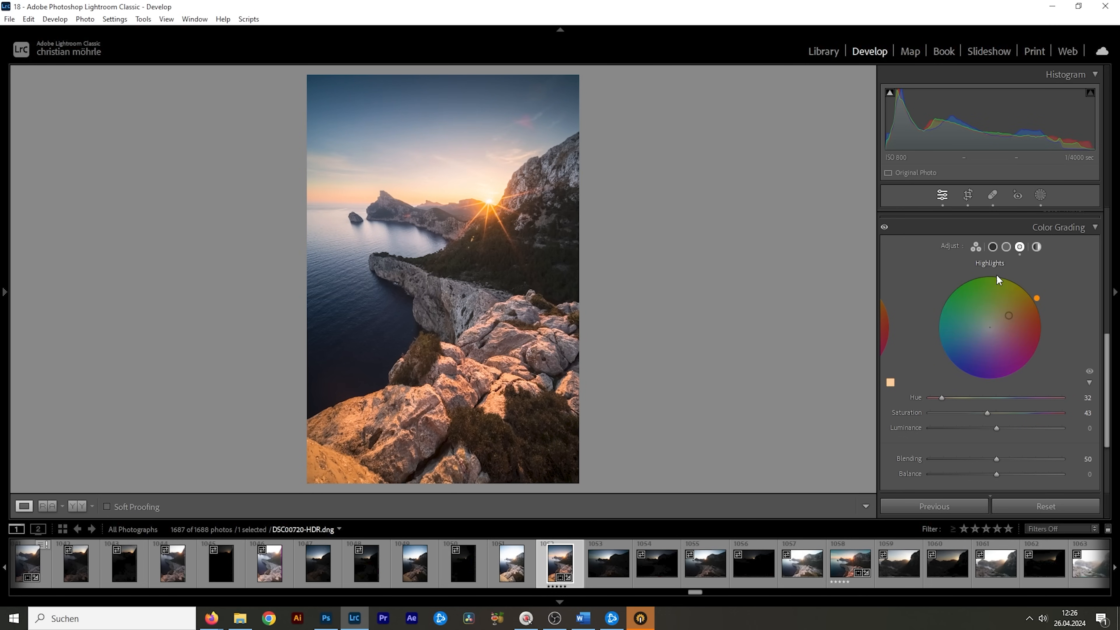
Step: Grade the Midtones to hue 32, saturation 4
{"action": "left_click", "coordinate": [1006, 247]}
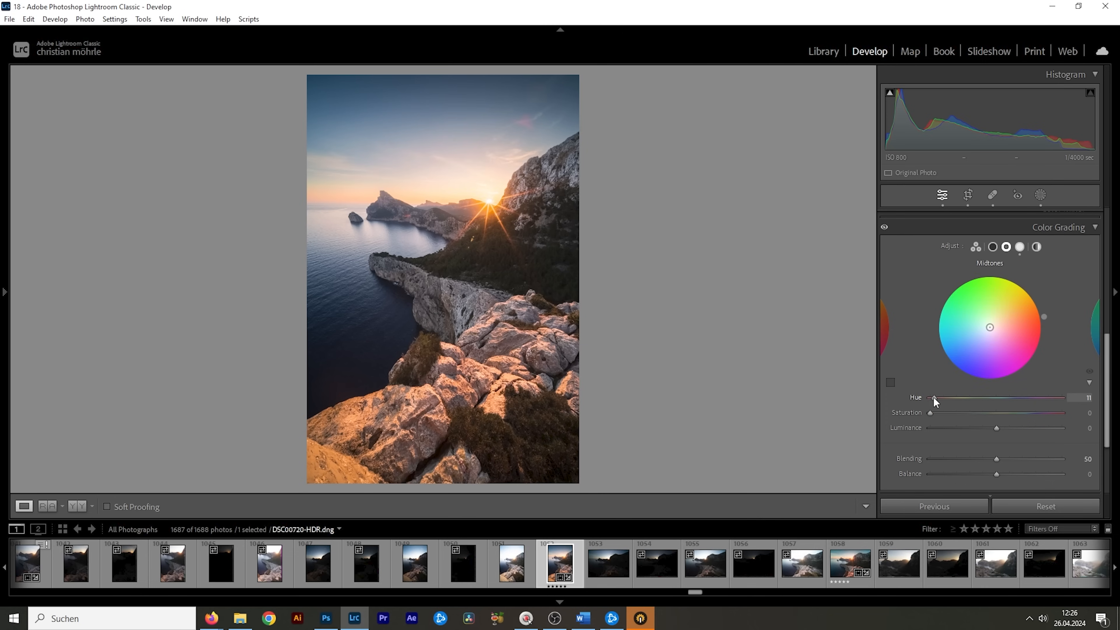
{"action": "left_click_drag", "start_coordinate": [931, 397], "coordinate": [941, 397]}
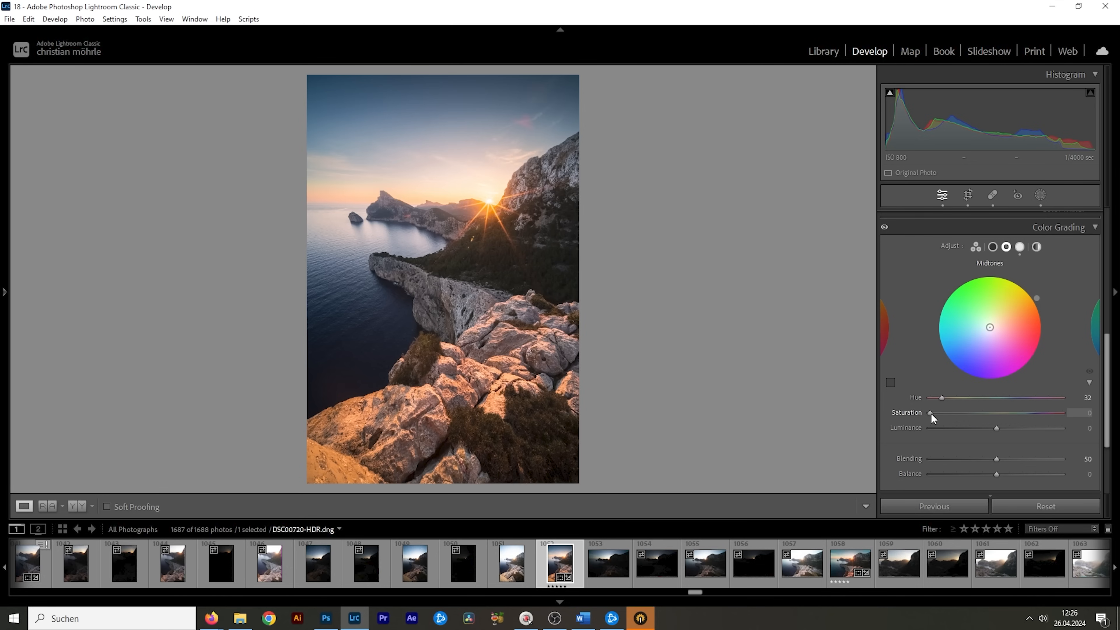
{"action": "left_click_drag", "start_coordinate": [932, 413], "coordinate": [935, 413]}
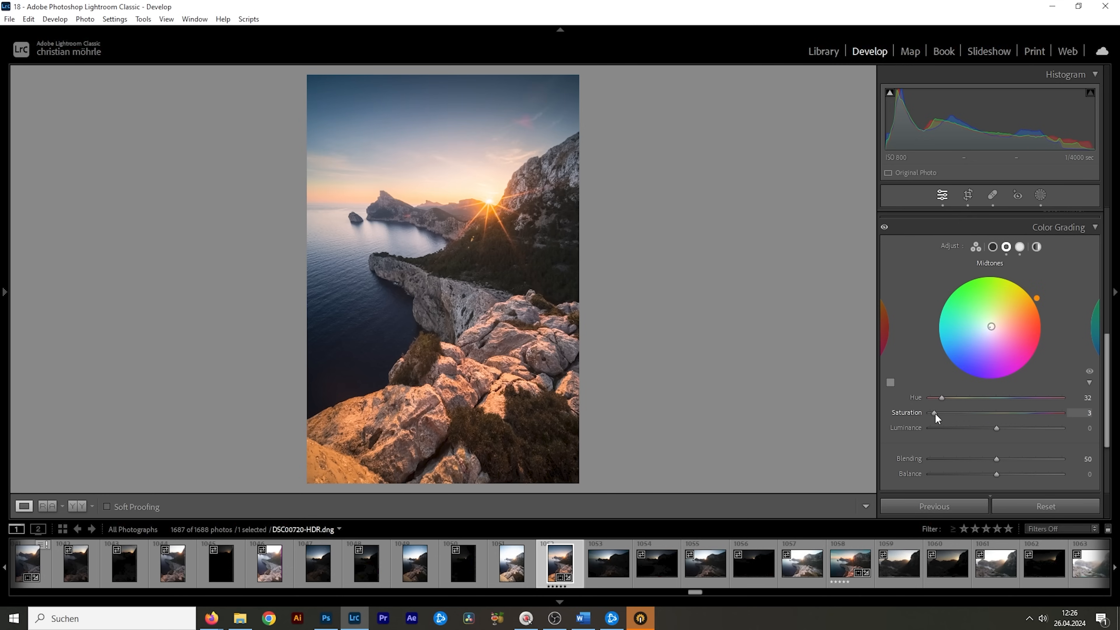
{"action": "left_click_drag", "start_coordinate": [933, 412], "coordinate": [935, 413]}
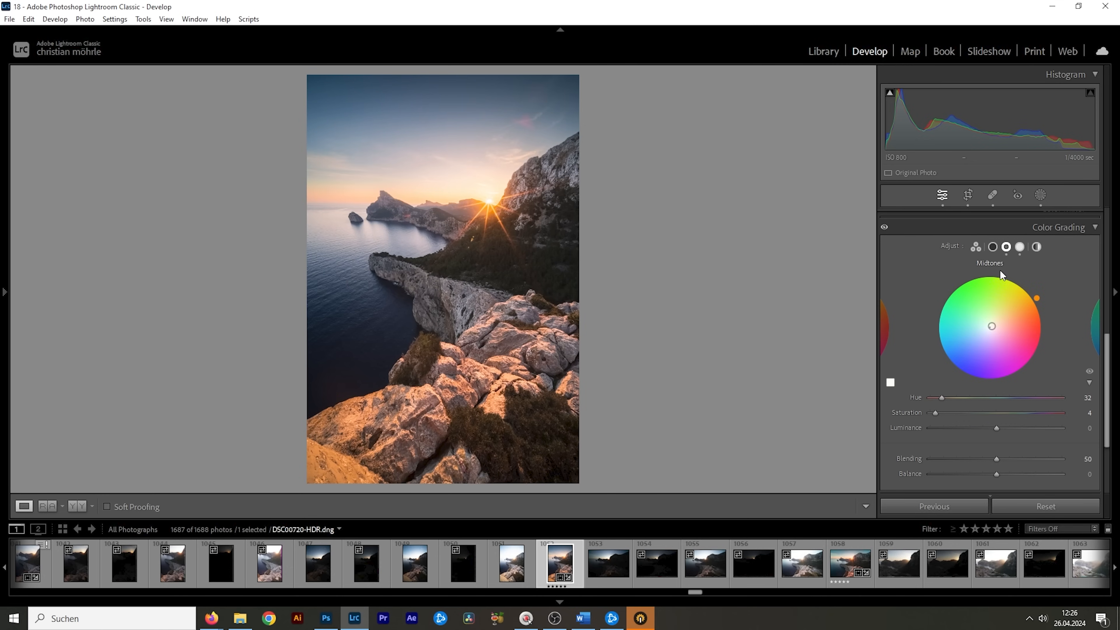
{"action": "mouse_move", "coordinate": [991, 246]}
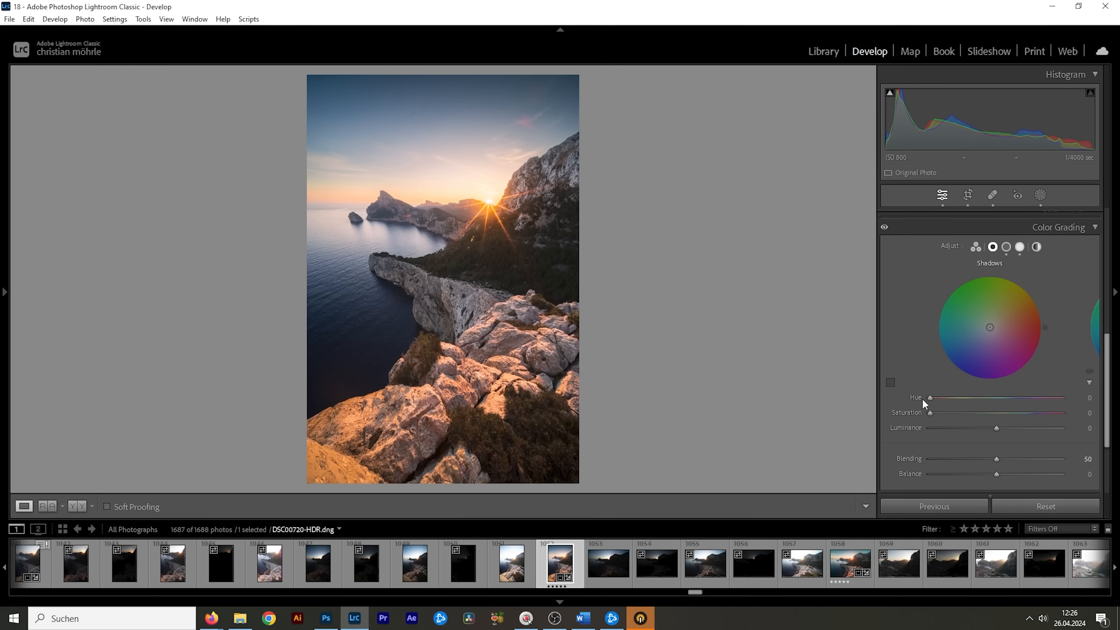
Step: Give the Shadows a cool tint: hue 219, saturation 2
{"action": "left_click_drag", "start_coordinate": [929, 397], "coordinate": [1001, 397]}
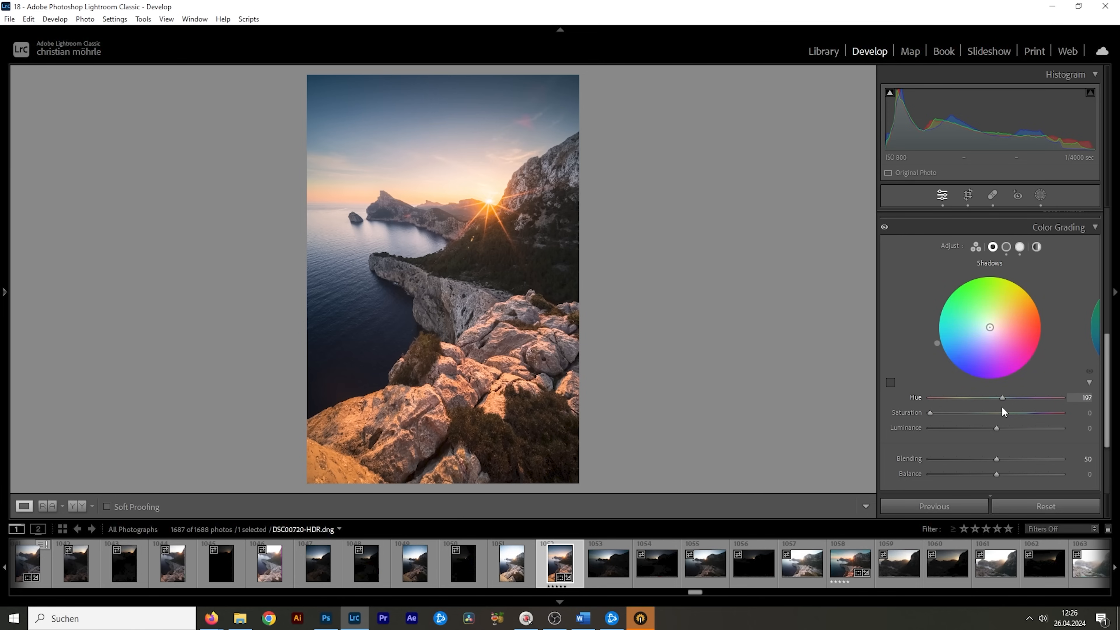
{"action": "left_click_drag", "start_coordinate": [1001, 397], "coordinate": [1014, 397]}
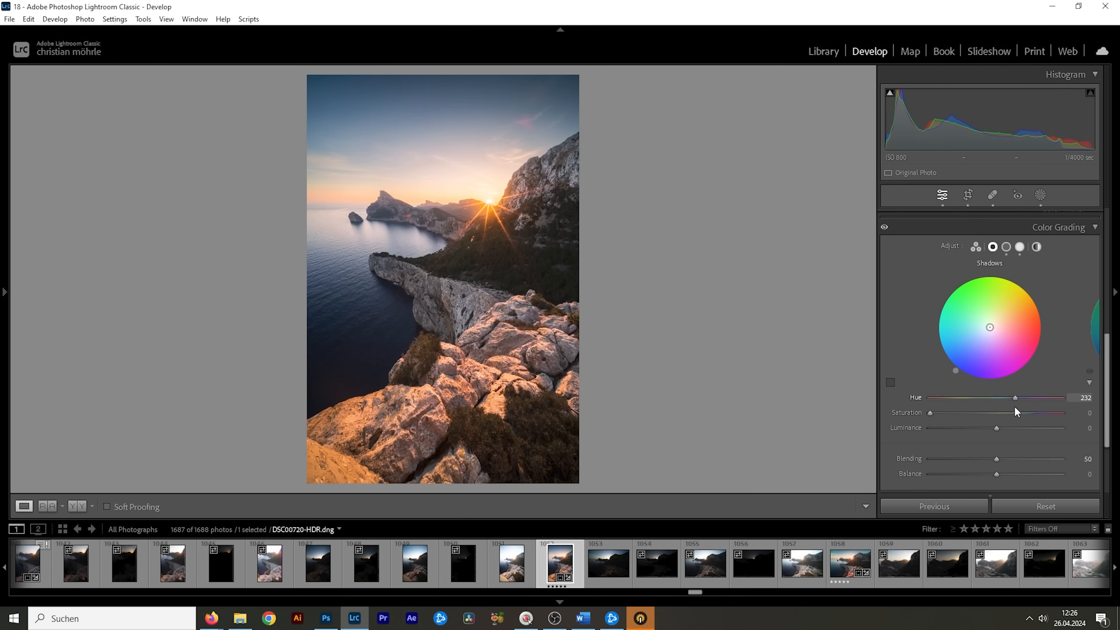
{"action": "left_click_drag", "start_coordinate": [1014, 397], "coordinate": [1010, 397]}
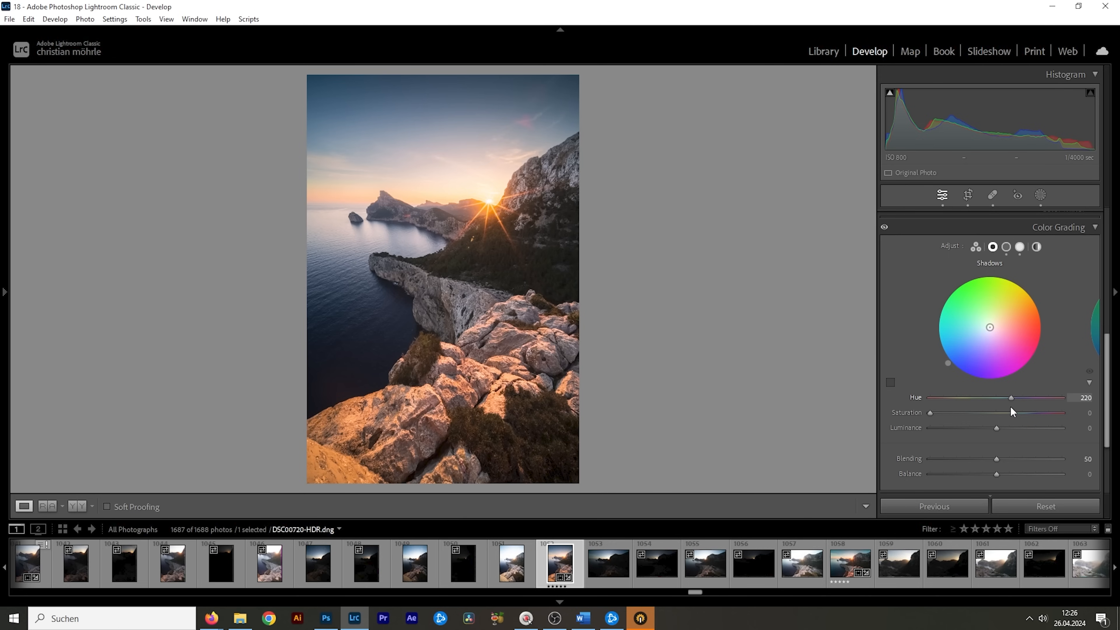
{"action": "left_click_drag", "start_coordinate": [1010, 398], "coordinate": [1009, 397]}
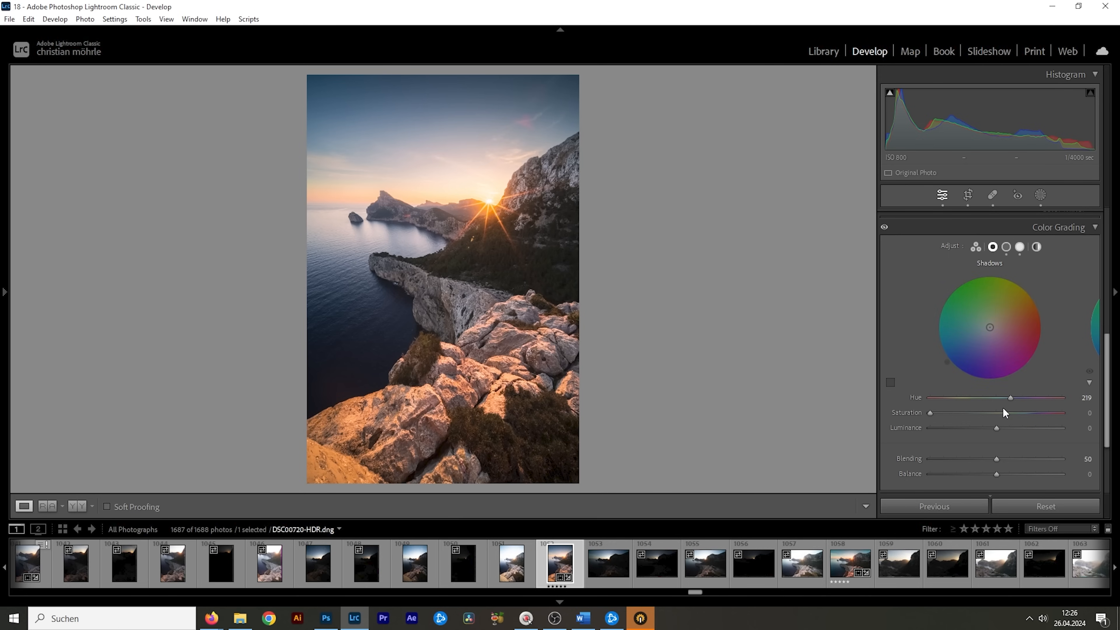
{"action": "left_click_drag", "start_coordinate": [931, 413], "coordinate": [933, 413]}
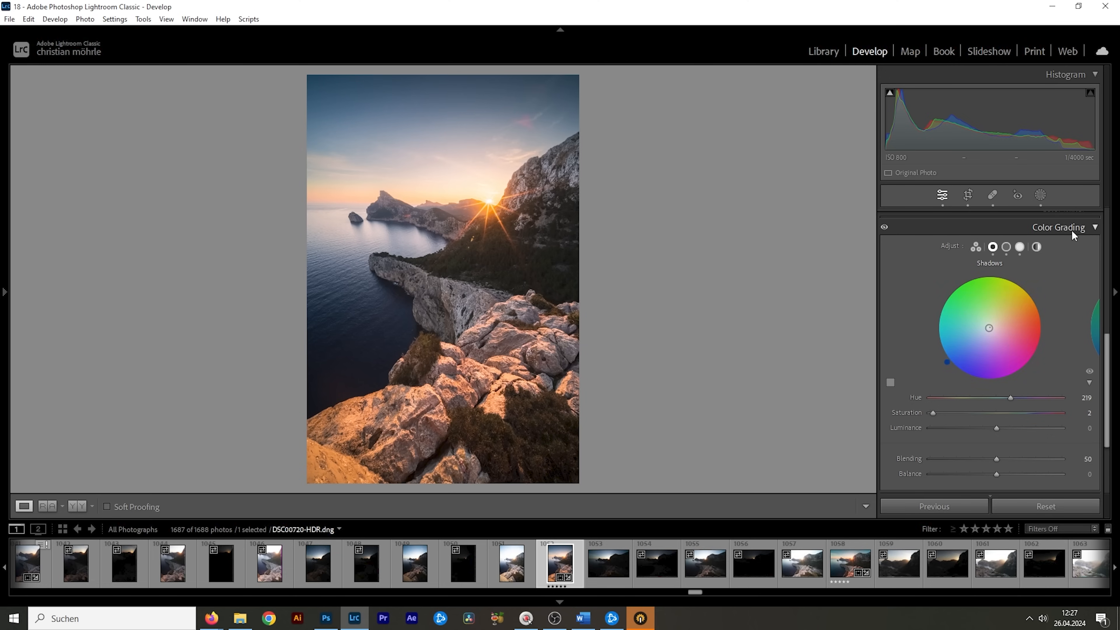
{"action": "left_click", "coordinate": [1059, 227]}
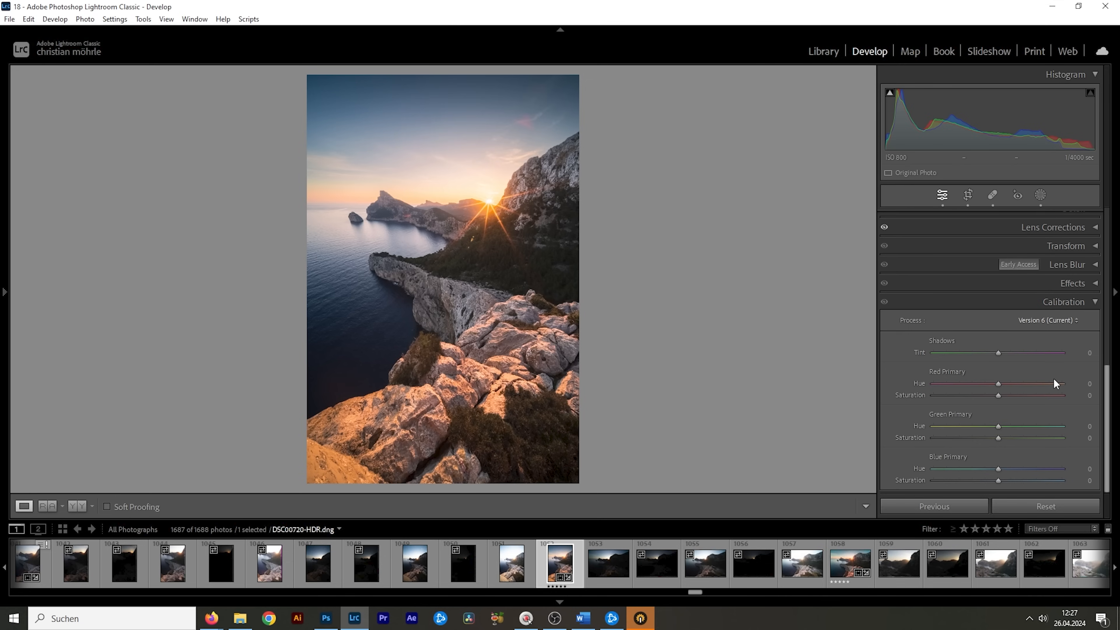
{"action": "mouse_move", "coordinate": [998, 477]}
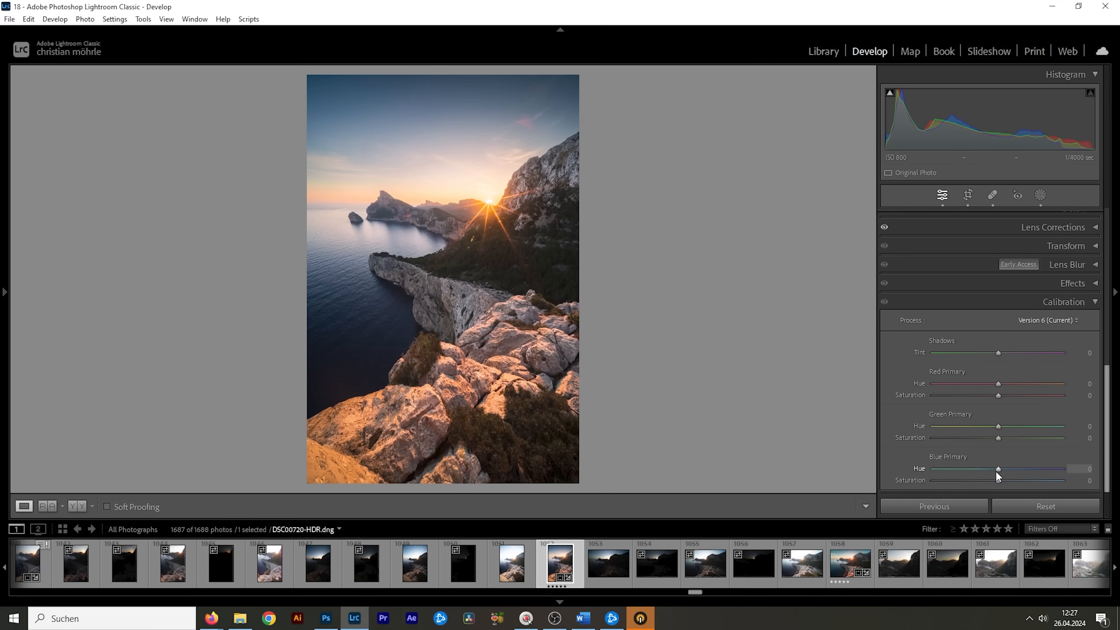
Step: In Calibration, shift Blue Primary Hue to -22
{"action": "left_click_drag", "start_coordinate": [999, 468], "coordinate": [989, 469]}
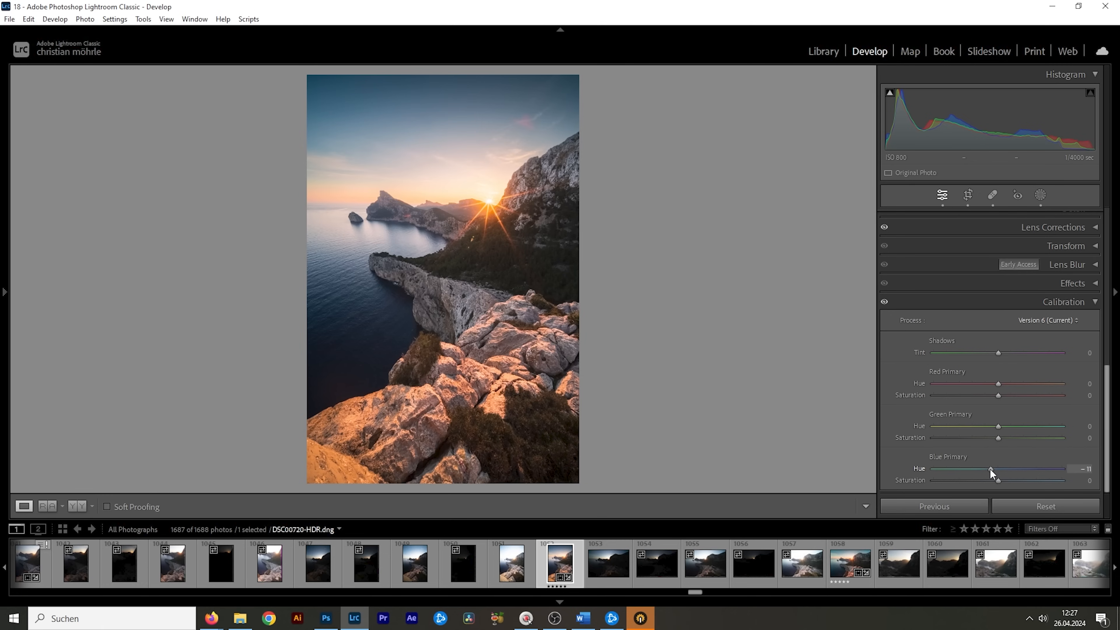
{"action": "left_click_drag", "start_coordinate": [991, 472], "coordinate": [986, 471]}
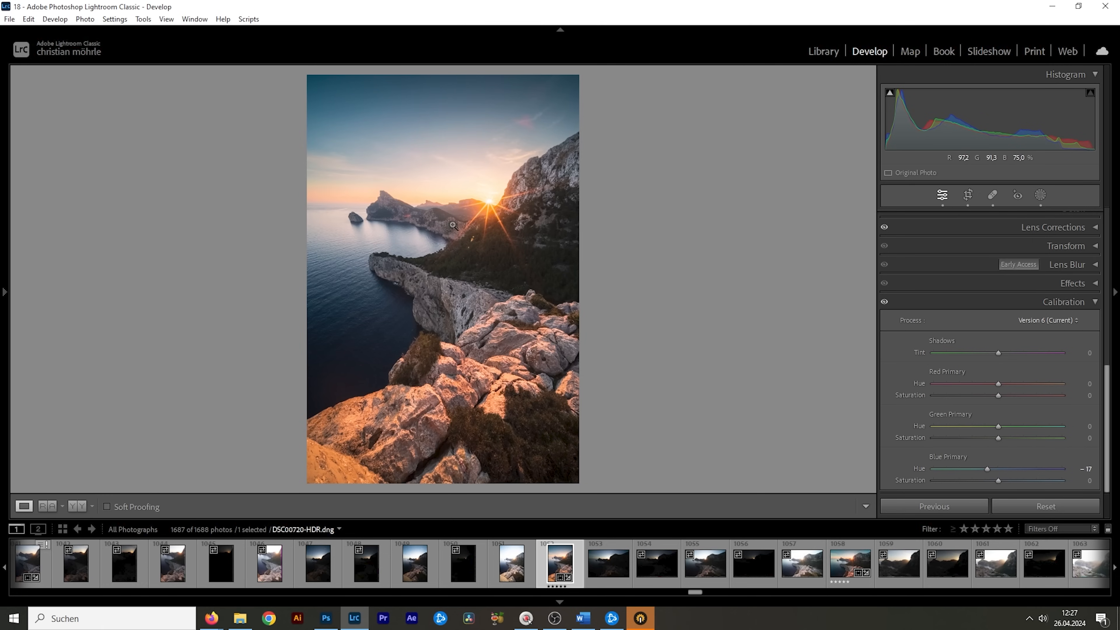
{"action": "left_click_drag", "start_coordinate": [990, 468], "coordinate": [986, 468]}
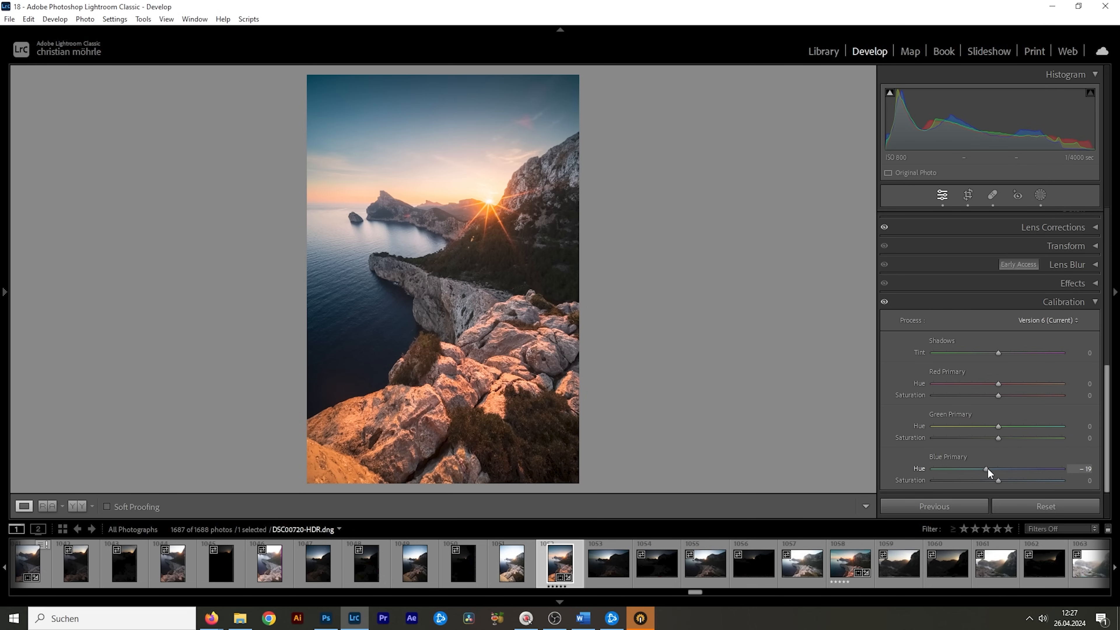
{"action": "left_click_drag", "start_coordinate": [988, 468], "coordinate": [982, 469]}
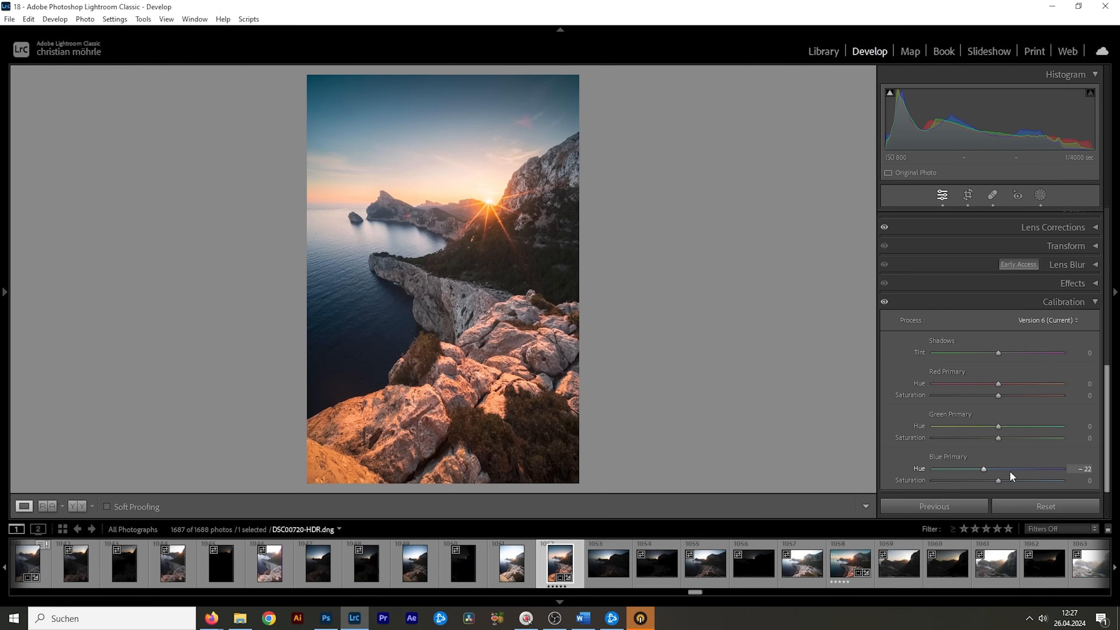
{"action": "mouse_move", "coordinate": [1000, 482]}
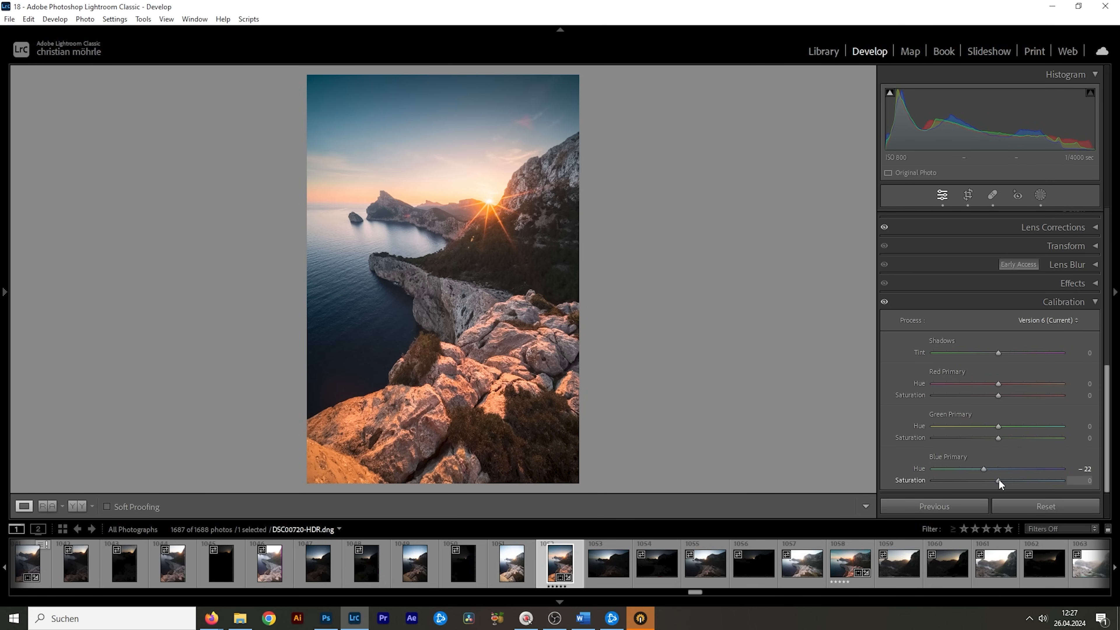
Step: Reduce Blue Primary Saturation to -39
{"action": "left_click_drag", "start_coordinate": [997, 480], "coordinate": [981, 481]}
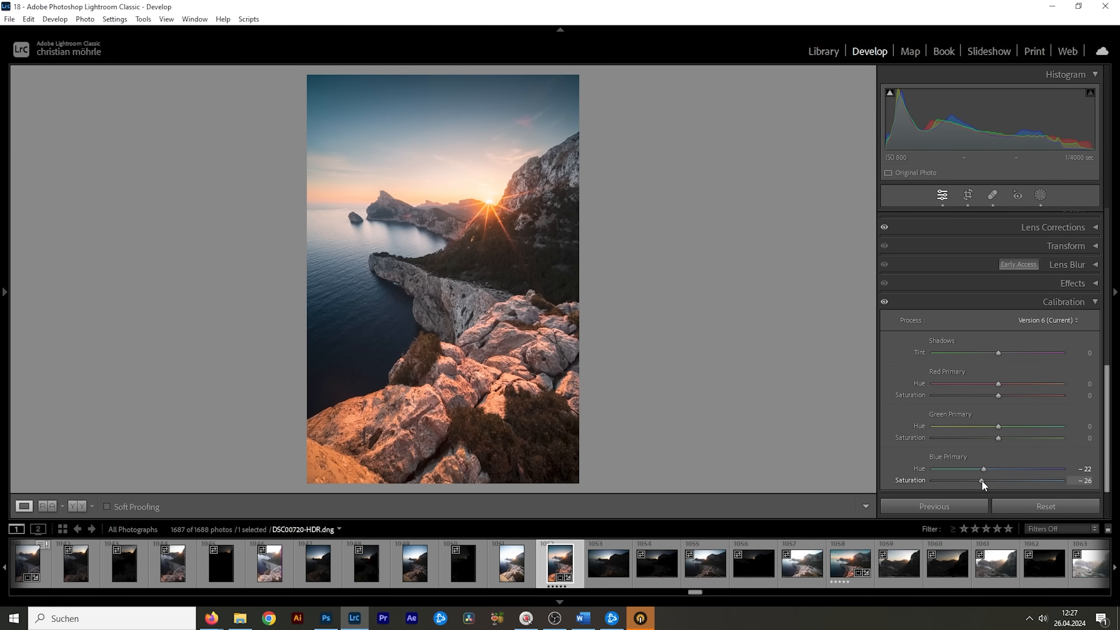
{"action": "left_click_drag", "start_coordinate": [983, 481], "coordinate": [978, 481]}
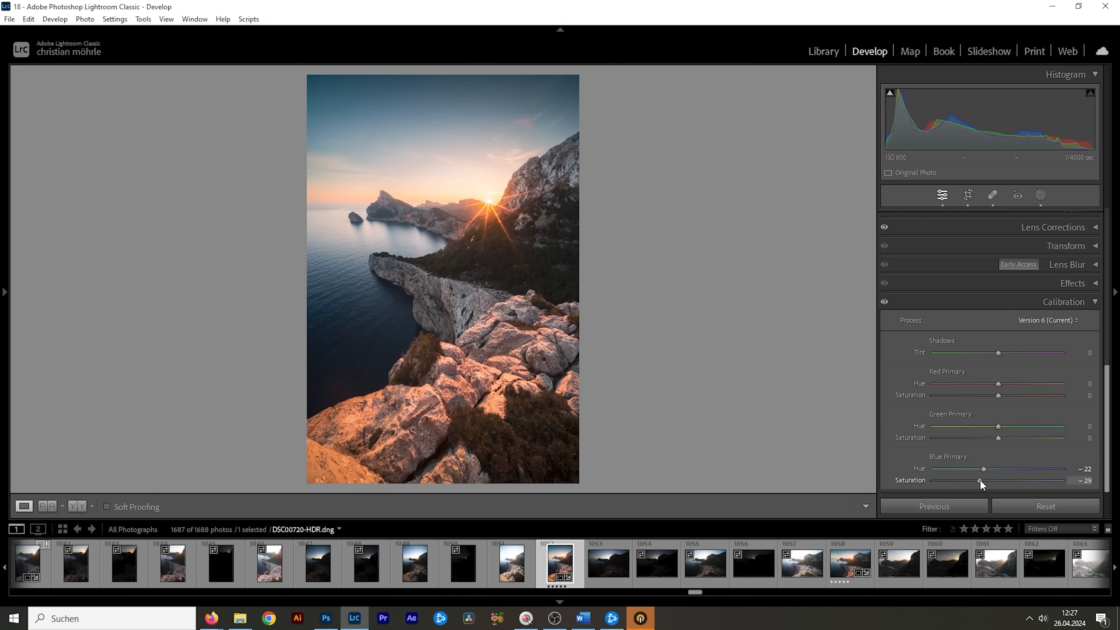
{"action": "left_click_drag", "start_coordinate": [985, 480], "coordinate": [978, 480]}
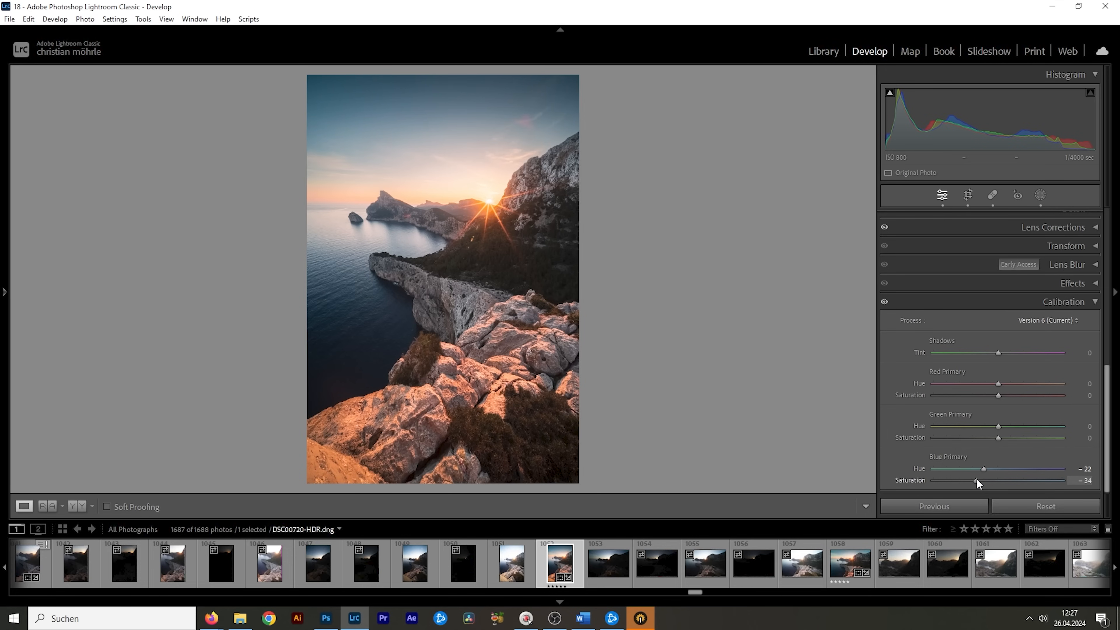
{"action": "left_click_drag", "start_coordinate": [986, 480], "coordinate": [970, 480]}
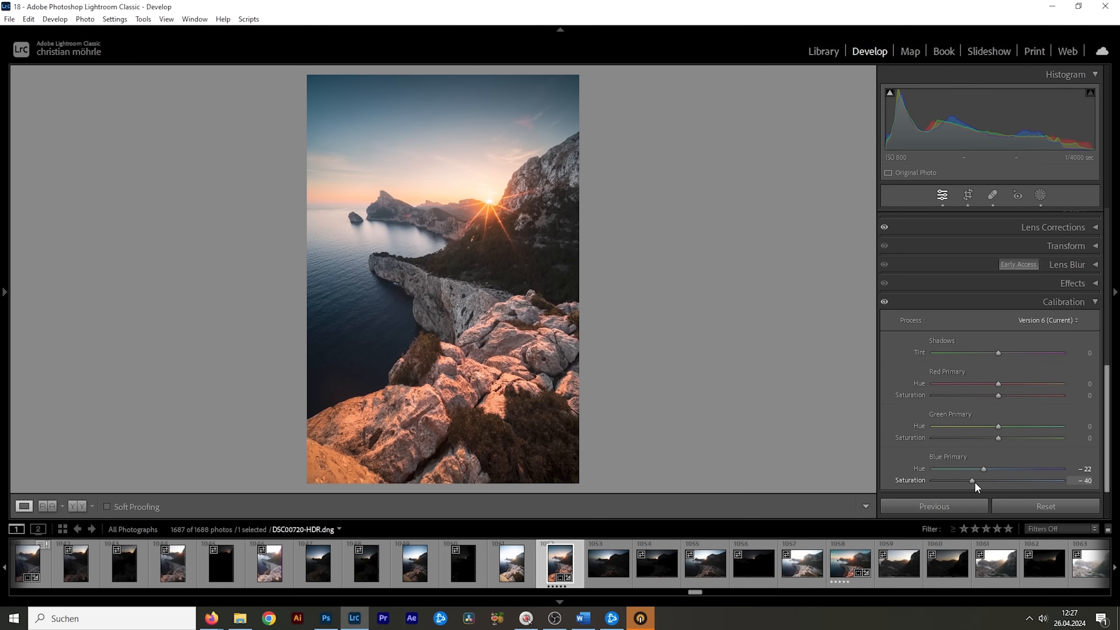
{"action": "left_click_drag", "start_coordinate": [970, 480], "coordinate": [973, 480]}
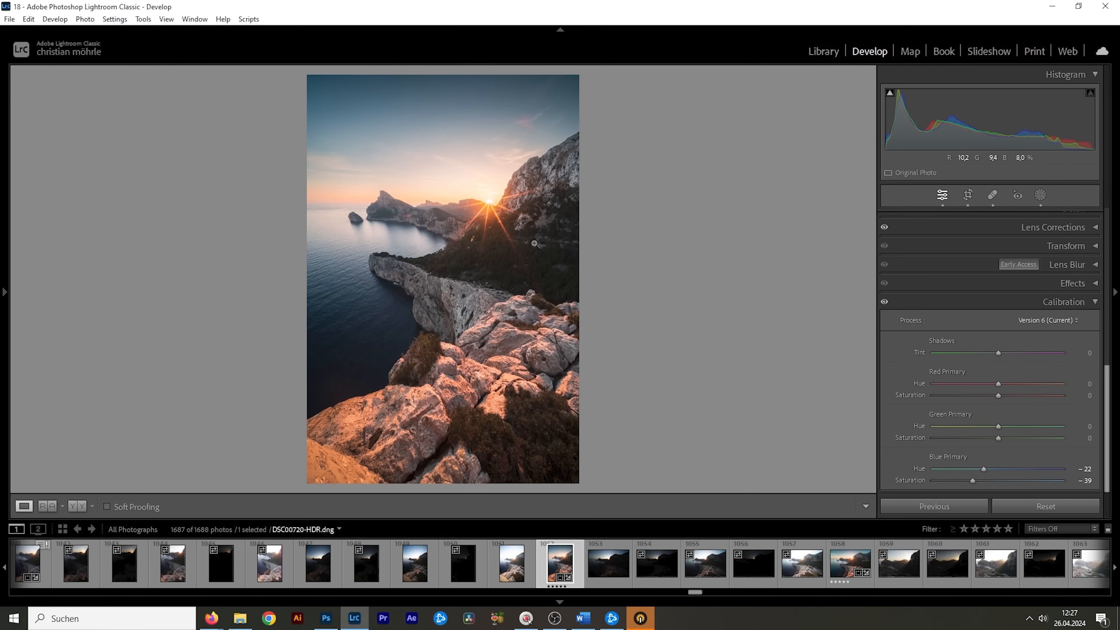
{"action": "mouse_move", "coordinate": [567, 279]}
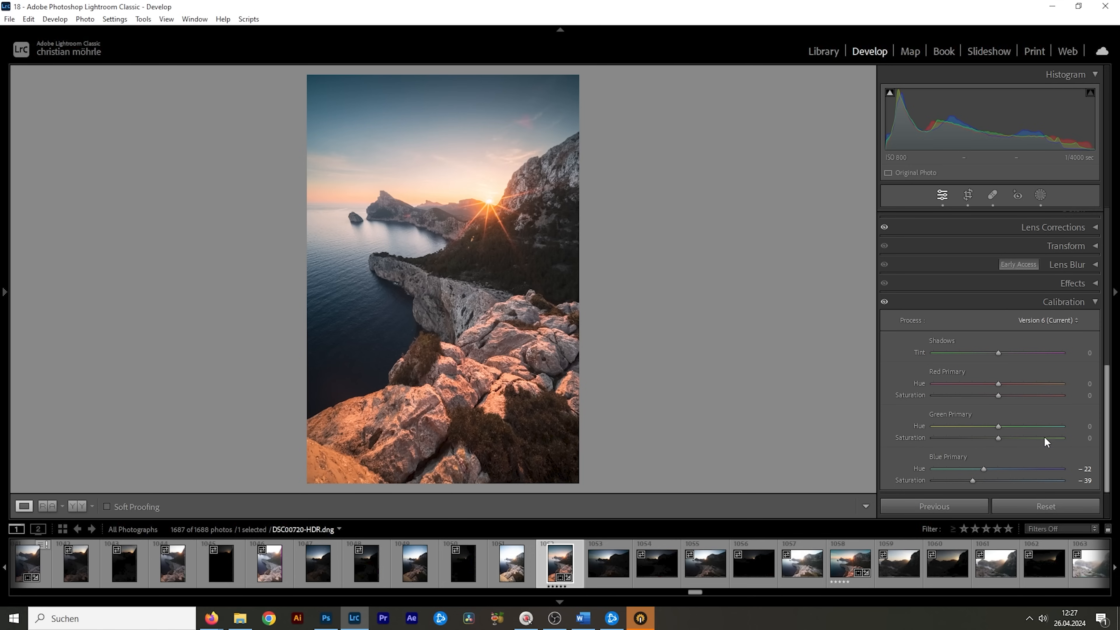
Step: Set Green Primary Hue +10 and Saturation +19
{"action": "left_click_drag", "start_coordinate": [997, 427], "coordinate": [1003, 426]}
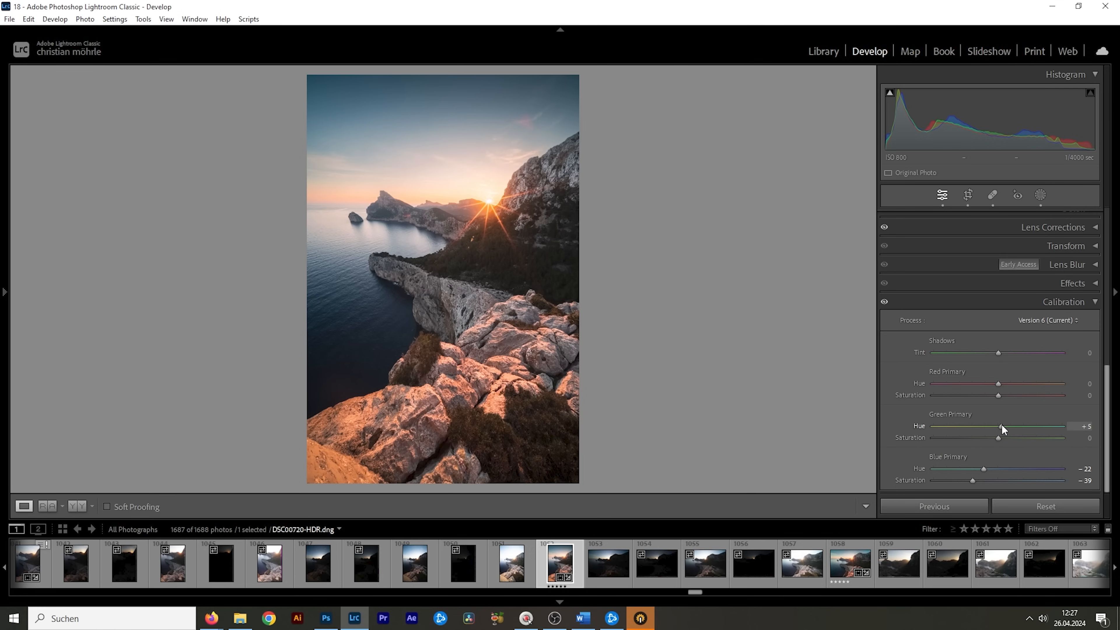
{"action": "left_click_drag", "start_coordinate": [998, 426], "coordinate": [1007, 426]}
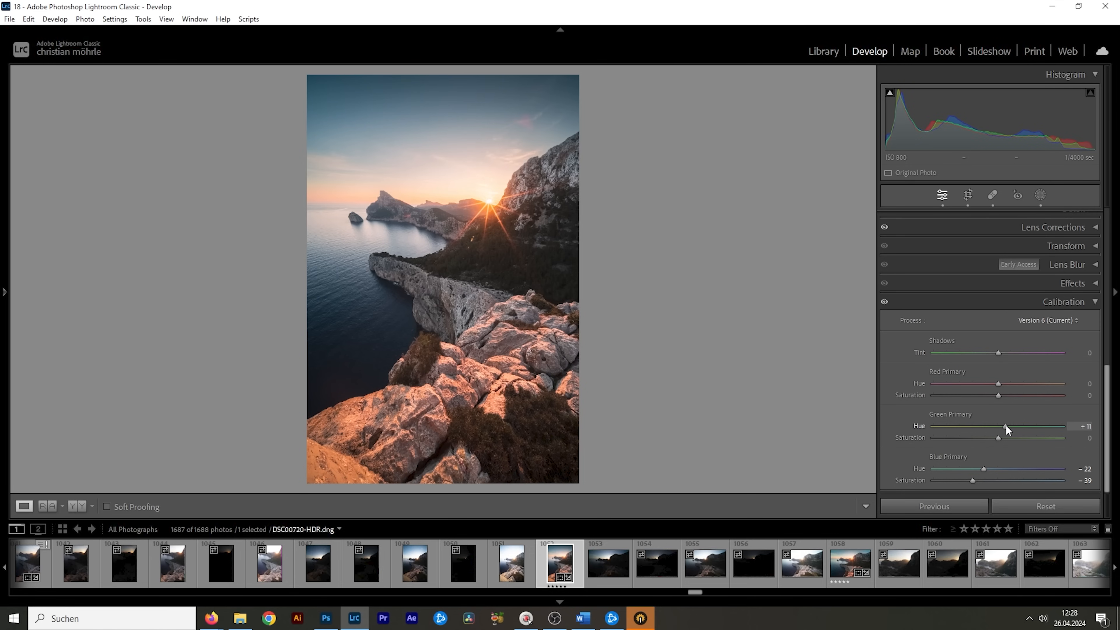
{"action": "left_click_drag", "start_coordinate": [1002, 426], "coordinate": [1001, 426]}
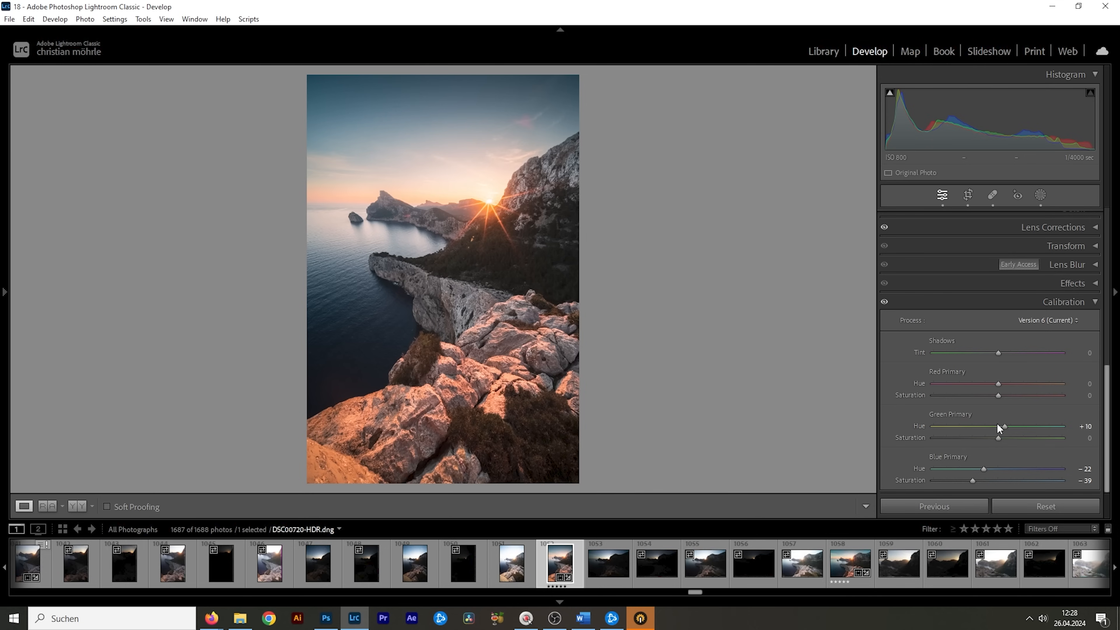
{"action": "left_click_drag", "start_coordinate": [998, 437], "coordinate": [1003, 436]}
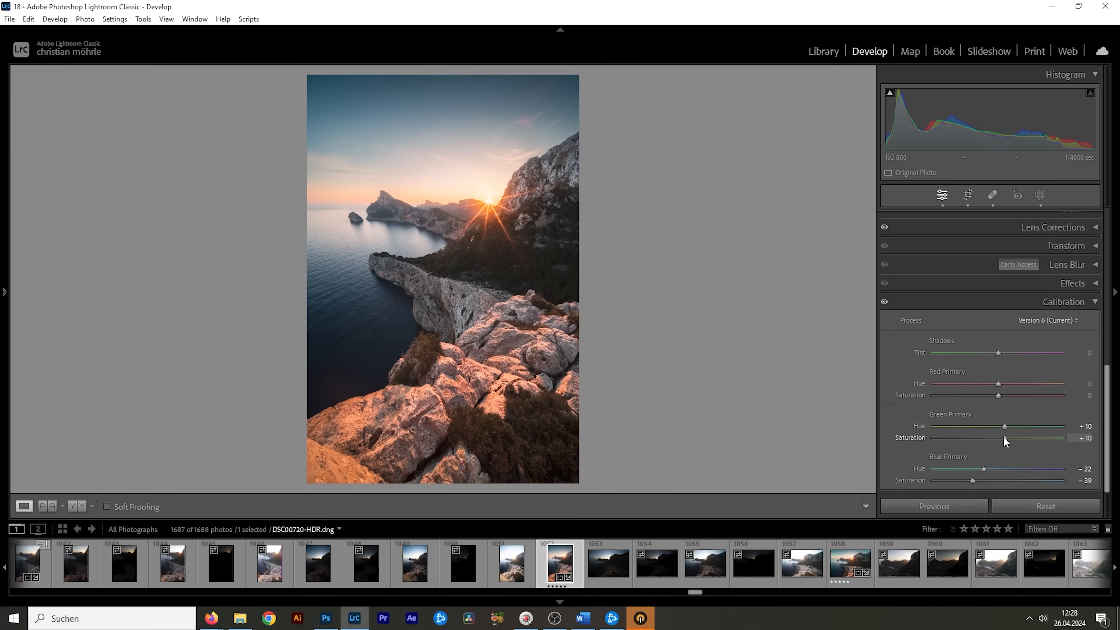
{"action": "left_click_drag", "start_coordinate": [999, 437], "coordinate": [1012, 436]}
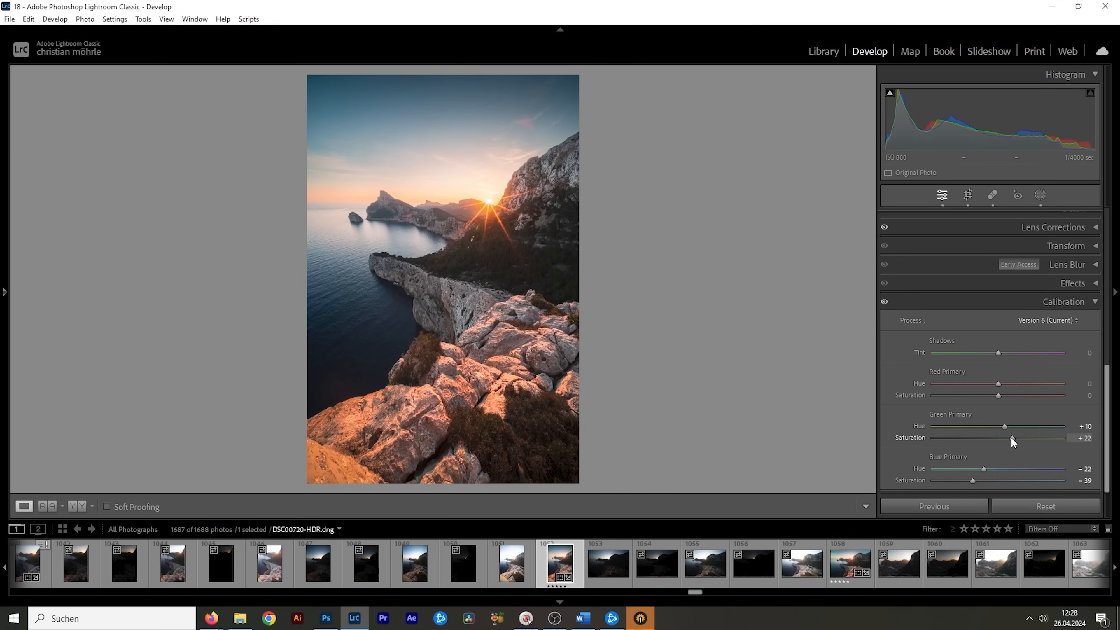
{"action": "left_click_drag", "start_coordinate": [1032, 436], "coordinate": [1030, 437]}
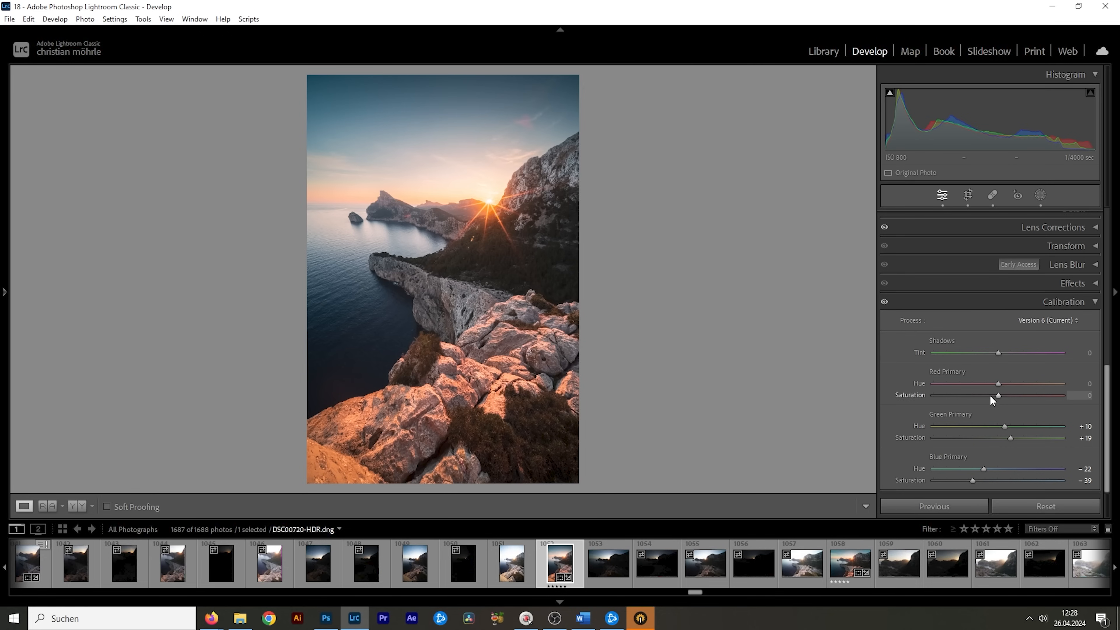
Step: Set Red Primary Hue -11 and Saturation +11
{"action": "left_click_drag", "start_coordinate": [998, 384], "coordinate": [992, 384]}
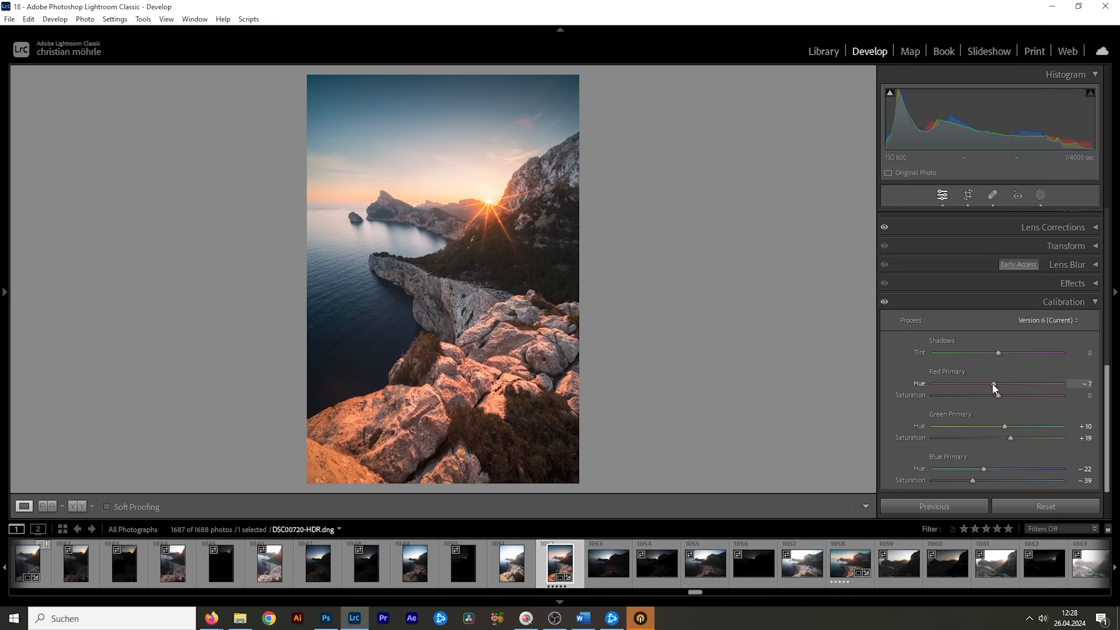
{"action": "left_click_drag", "start_coordinate": [994, 384], "coordinate": [992, 384]}
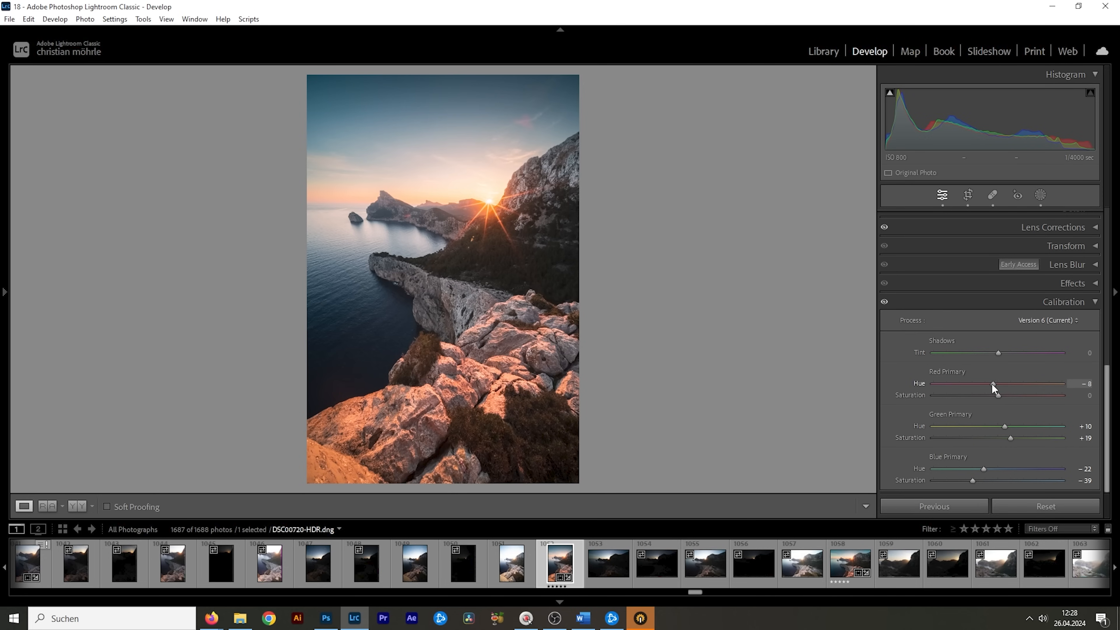
{"action": "left_click_drag", "start_coordinate": [993, 384], "coordinate": [992, 384]}
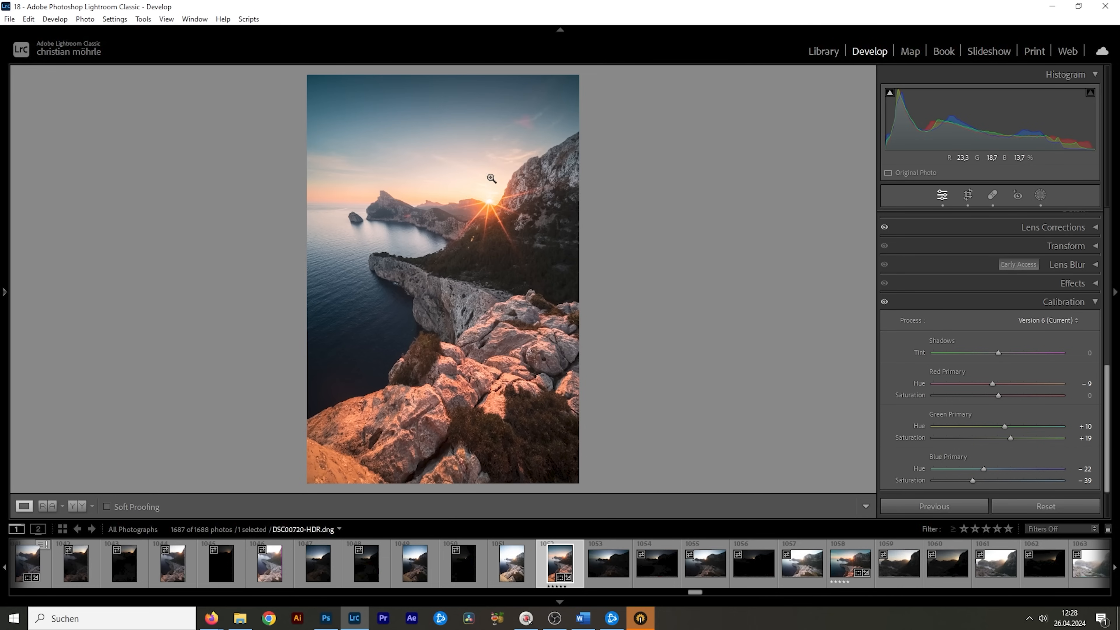
{"action": "left_click_drag", "start_coordinate": [991, 384], "coordinate": [989, 384]}
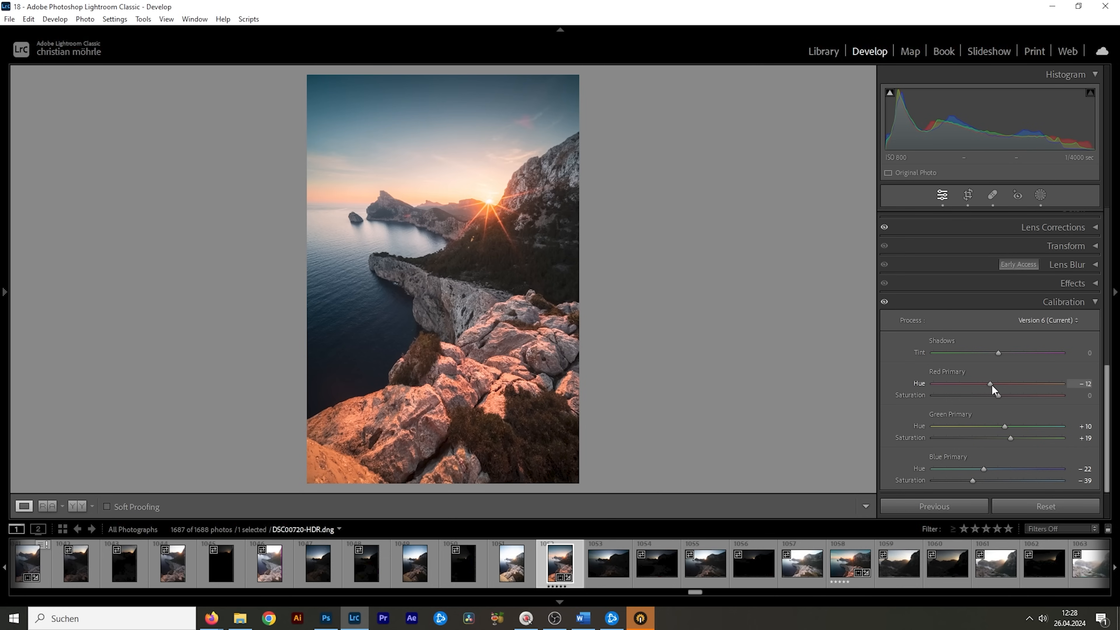
{"action": "left_click_drag", "start_coordinate": [988, 384], "coordinate": [991, 384]}
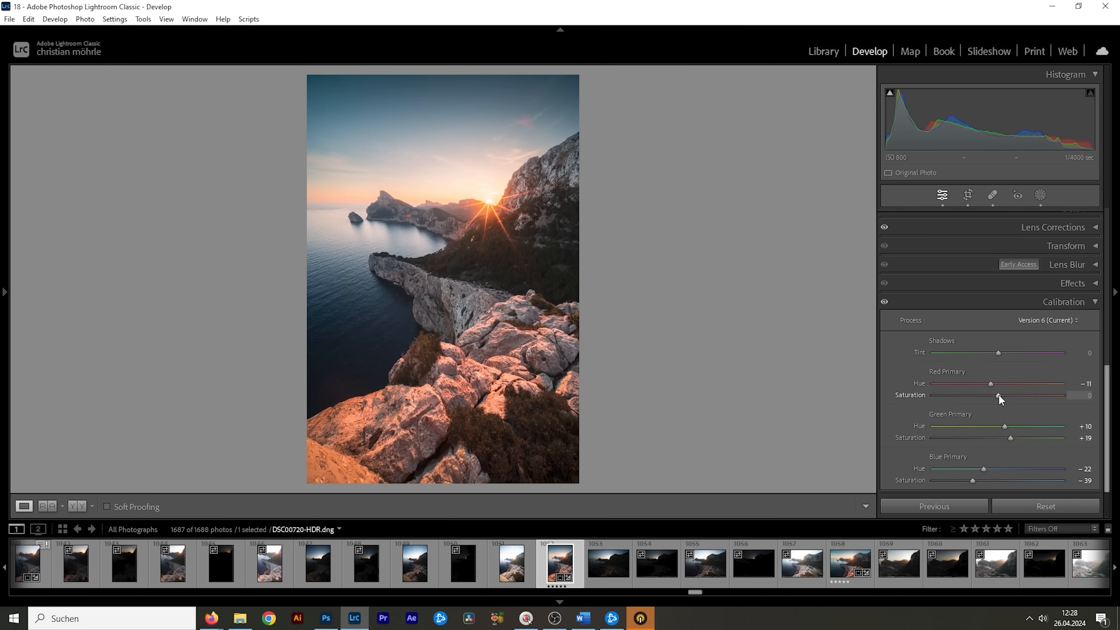
{"action": "left_click_drag", "start_coordinate": [998, 395], "coordinate": [1007, 395]}
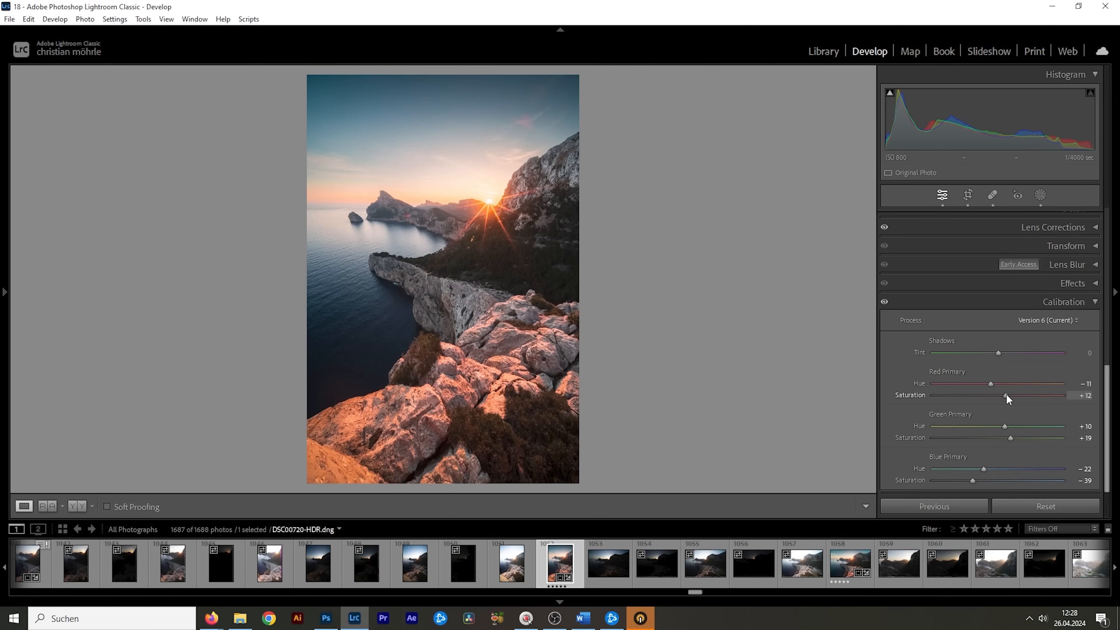
{"action": "left_click_drag", "start_coordinate": [1007, 395], "coordinate": [1003, 395]}
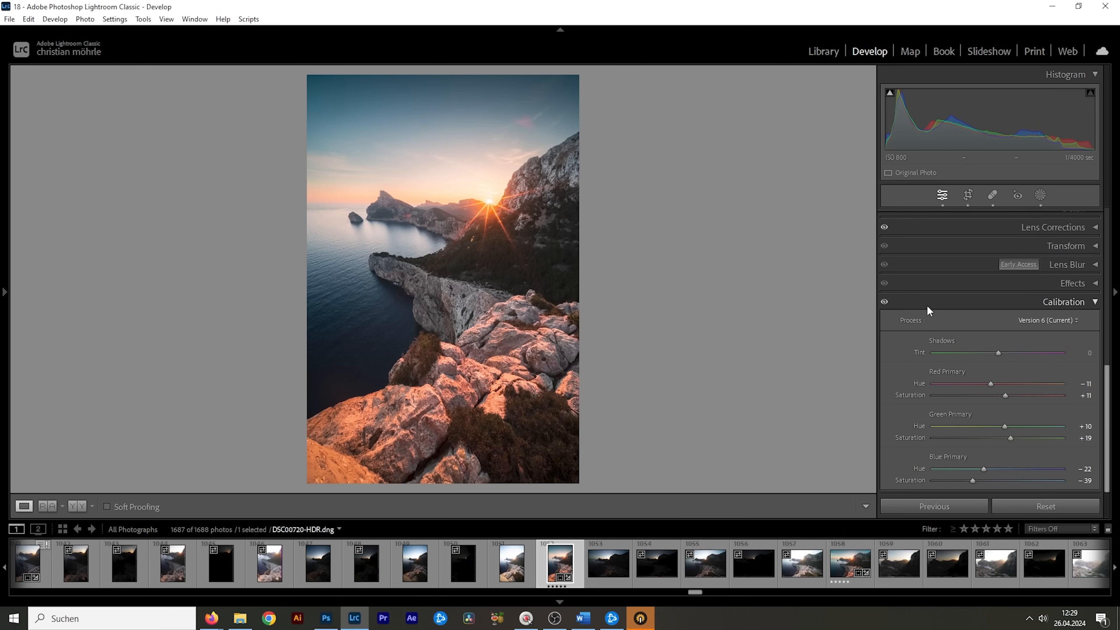
{"action": "mouse_move", "coordinate": [961, 410]}
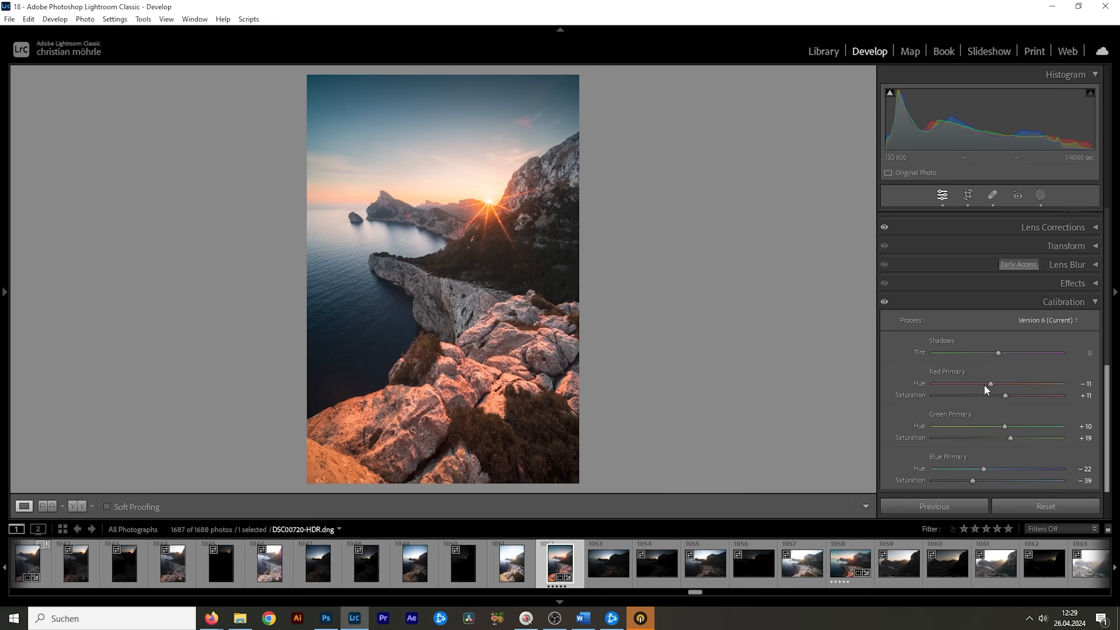
{"action": "mouse_move", "coordinate": [998, 376]}
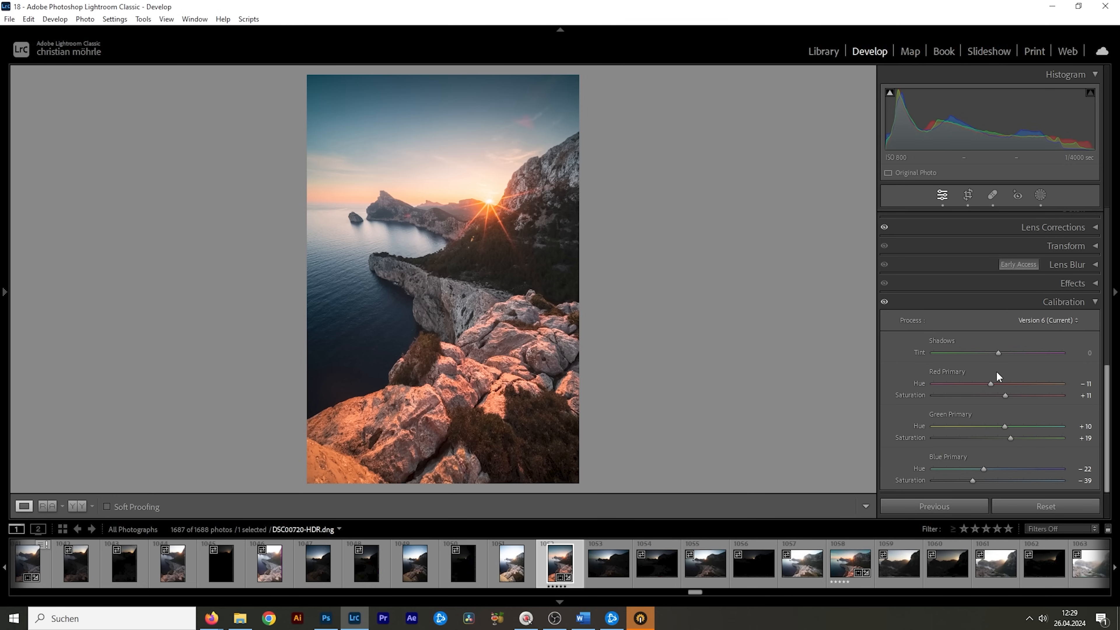
{"action": "mouse_move", "coordinate": [999, 376]}
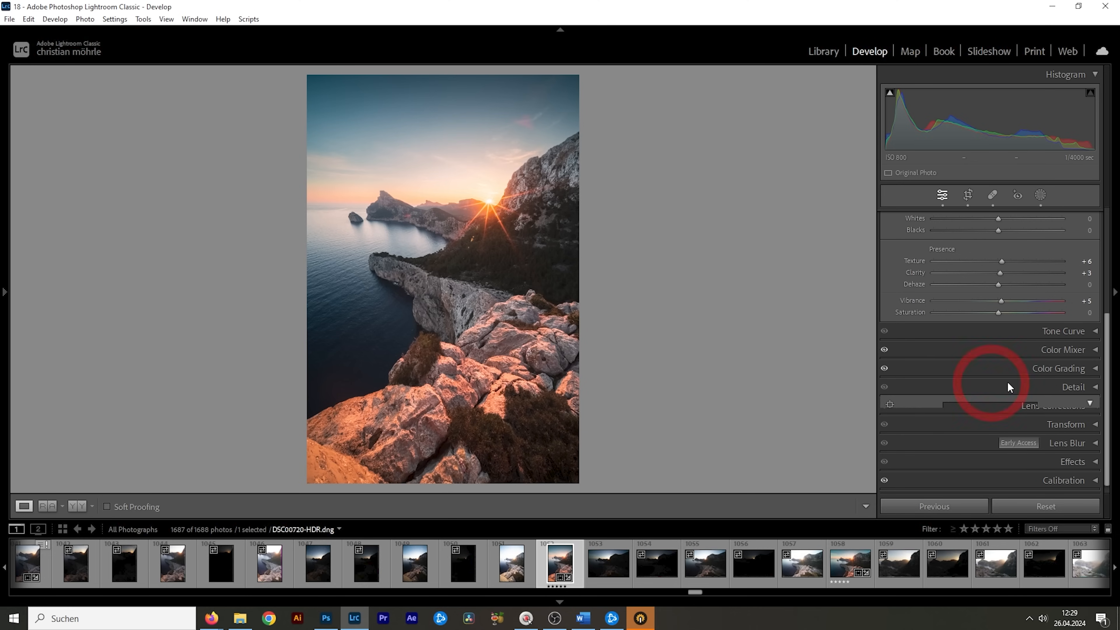
Step: In the Detail panel, set sharpening Radius 0.5 and Detail 100
{"action": "left_click", "coordinate": [1073, 386]}
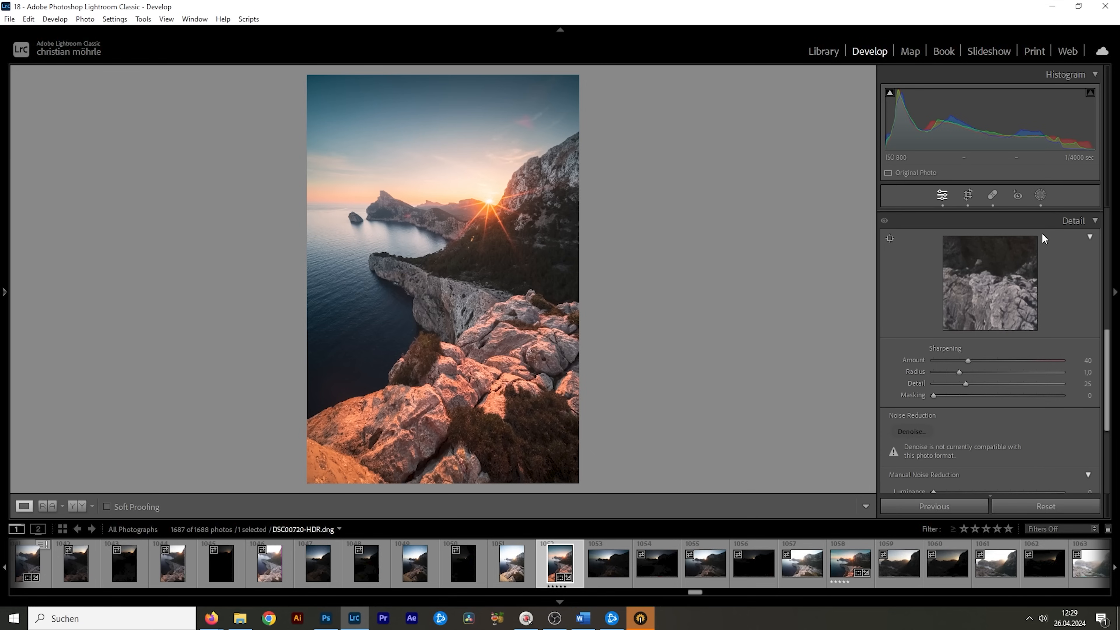
{"action": "left_click_drag", "start_coordinate": [958, 371], "coordinate": [932, 372]}
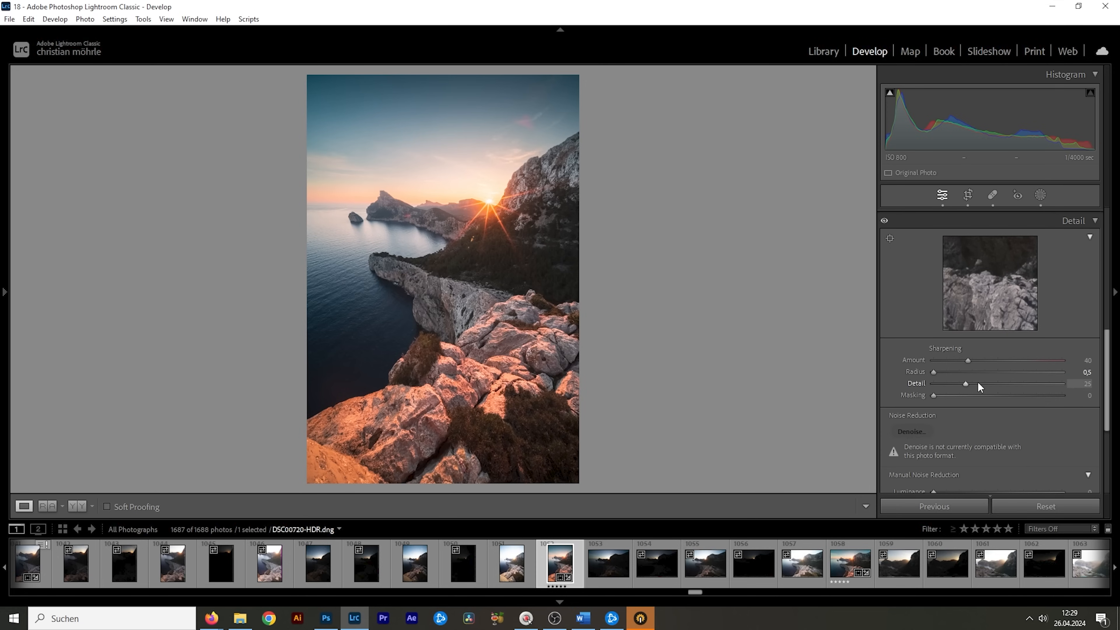
{"action": "left_click_drag", "start_coordinate": [965, 384], "coordinate": [1062, 384]}
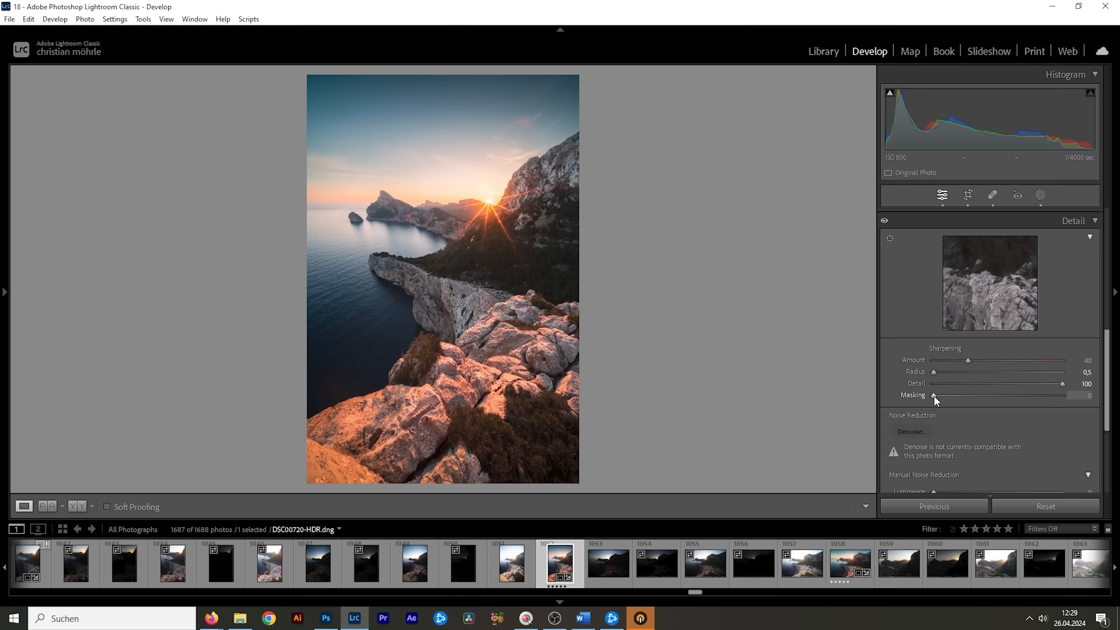
Step: Set sharpening Masking 78 to limit it to rock edges and raise Amount to 86
{"action": "left_click_drag", "start_coordinate": [933, 395], "coordinate": [1000, 394]}
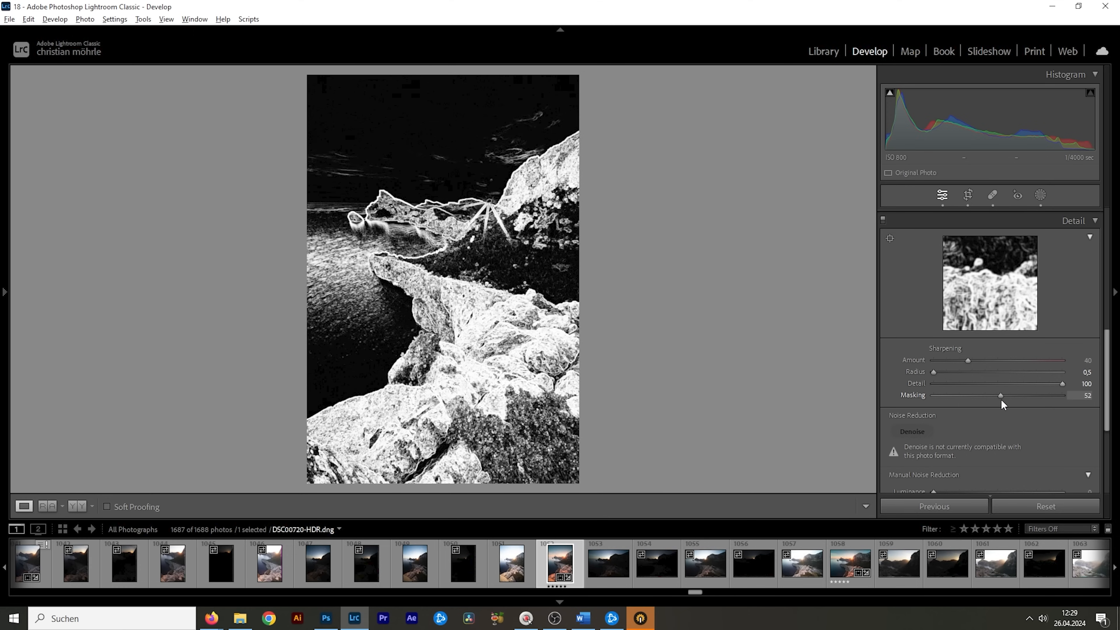
{"action": "left_click_drag", "start_coordinate": [999, 395], "coordinate": [1019, 395]}
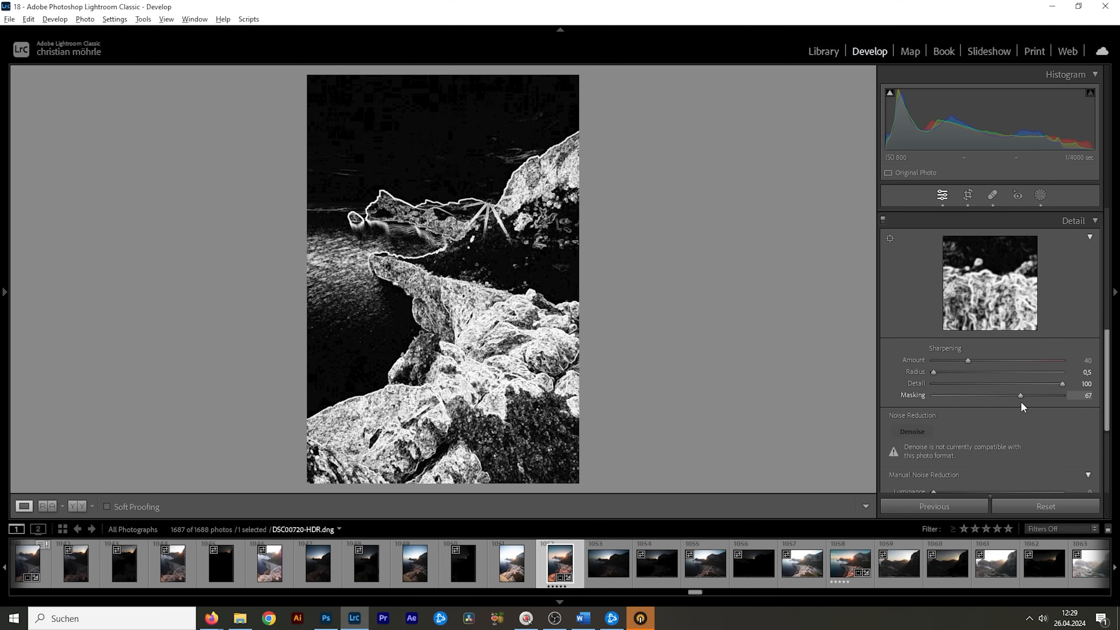
{"action": "left_click_drag", "start_coordinate": [1020, 394], "coordinate": [1029, 395]}
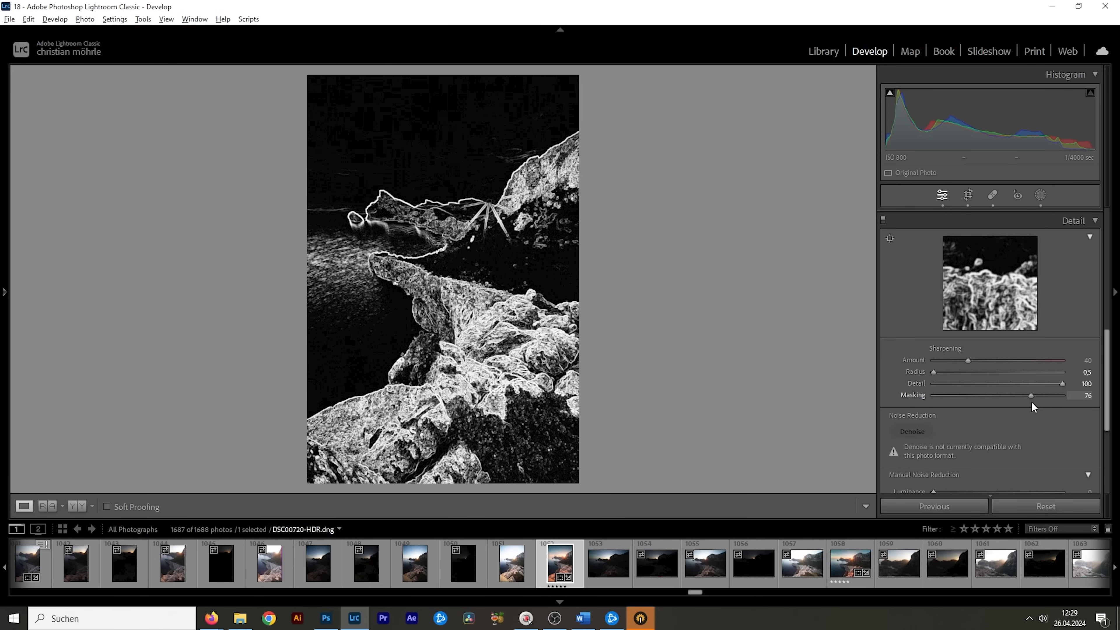
{"action": "left_click_drag", "start_coordinate": [1030, 395], "coordinate": [1033, 395]}
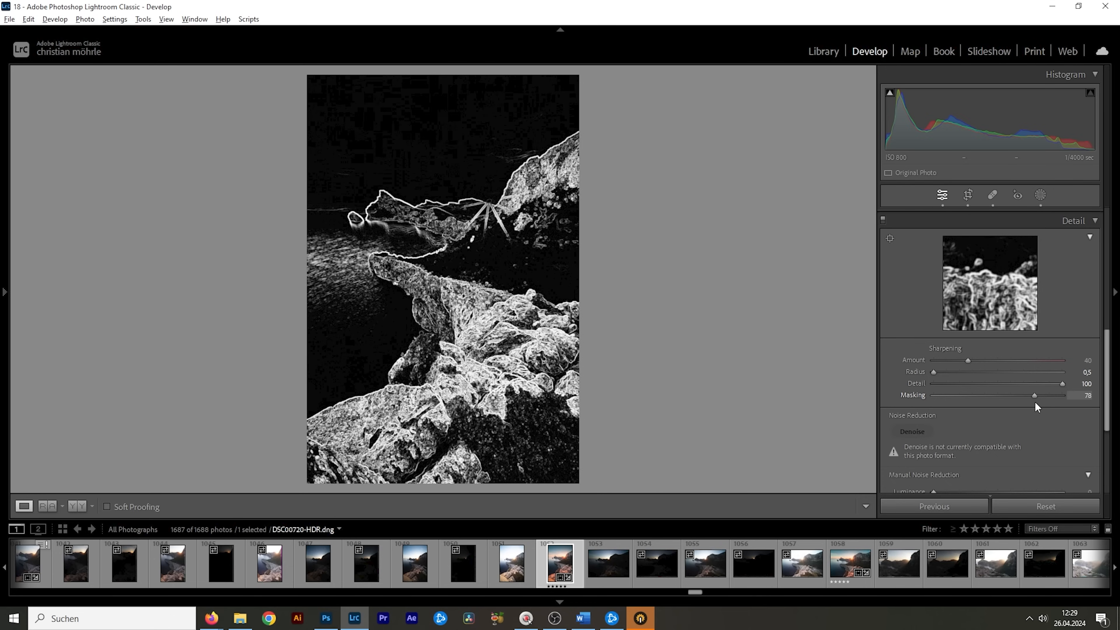
{"action": "left_click_drag", "start_coordinate": [996, 360], "coordinate": [1005, 360]}
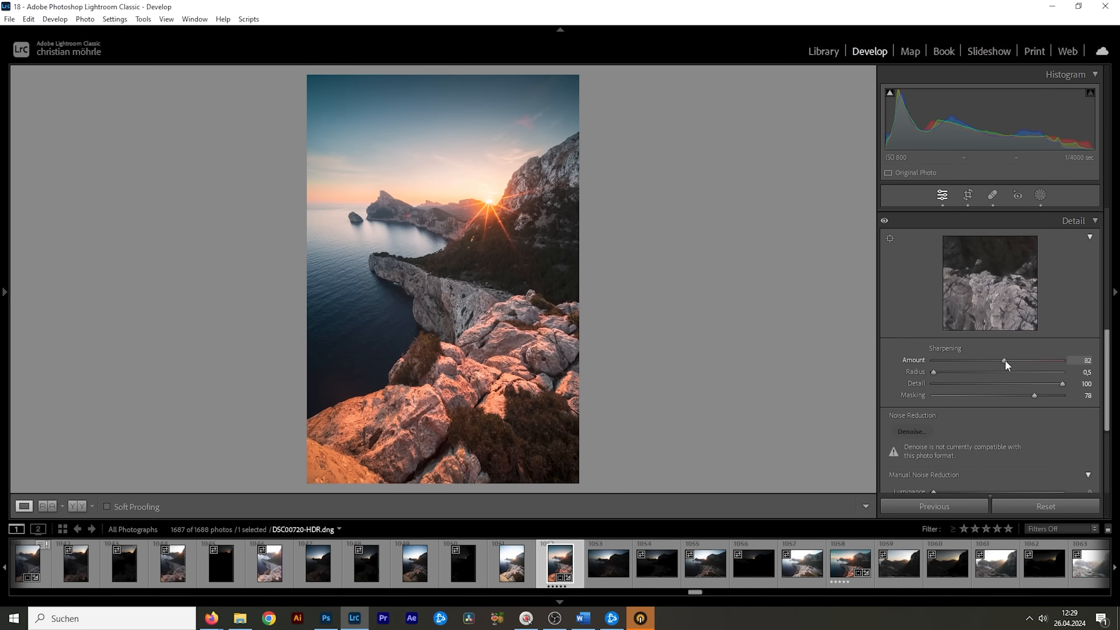
{"action": "left_click_drag", "start_coordinate": [1002, 360], "coordinate": [1007, 360]}
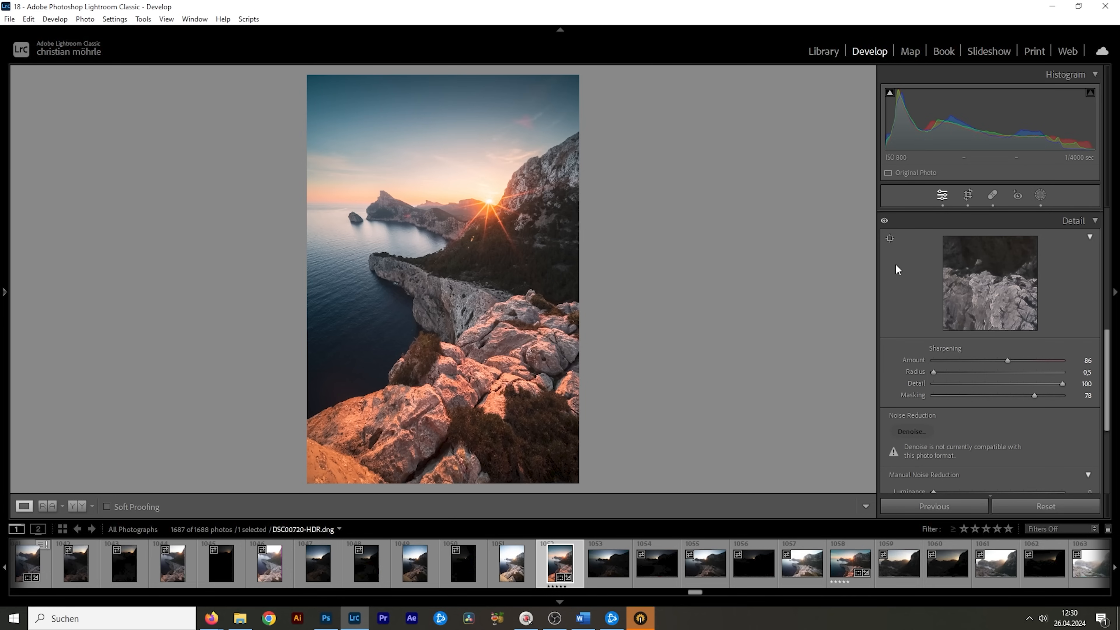
{"action": "mouse_move", "coordinate": [712, 258]}
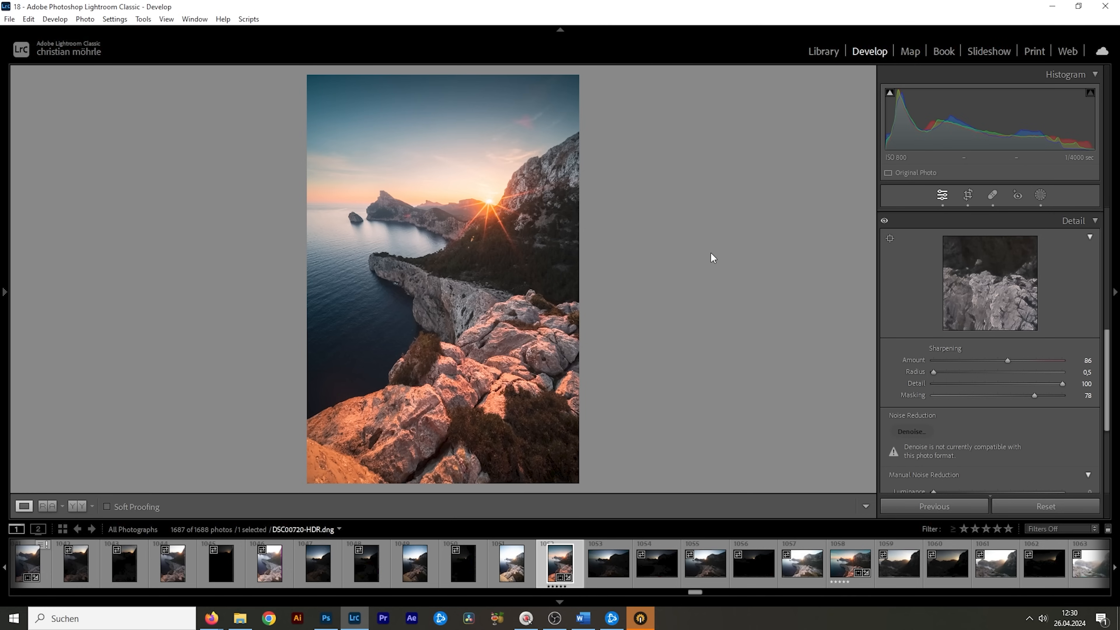